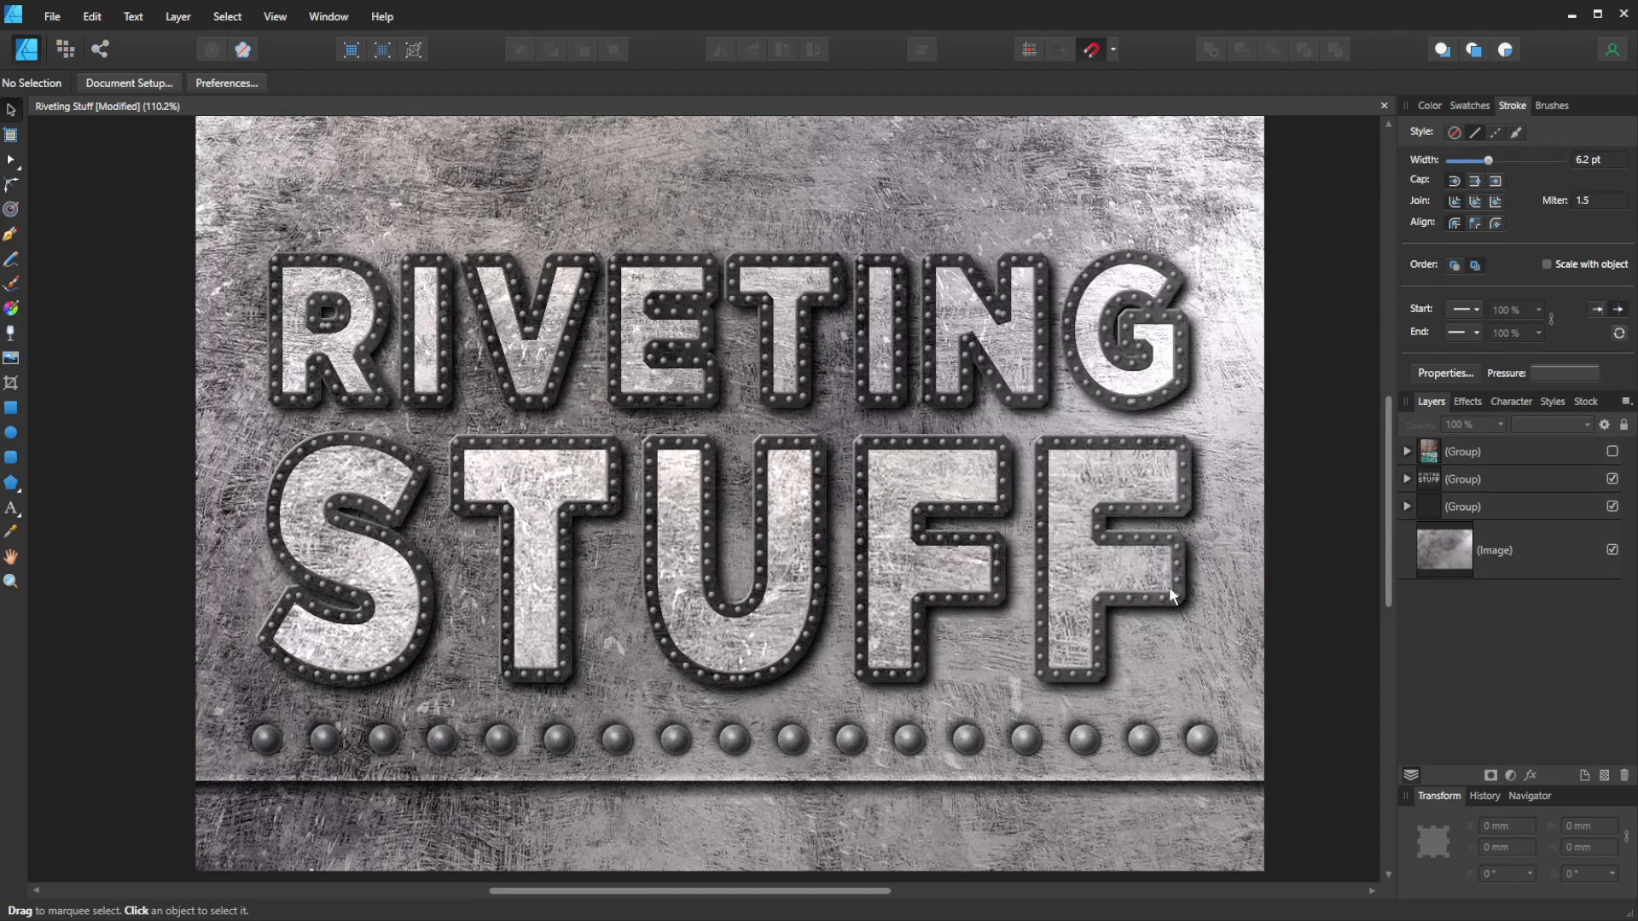
mouse_move(1128, 611)
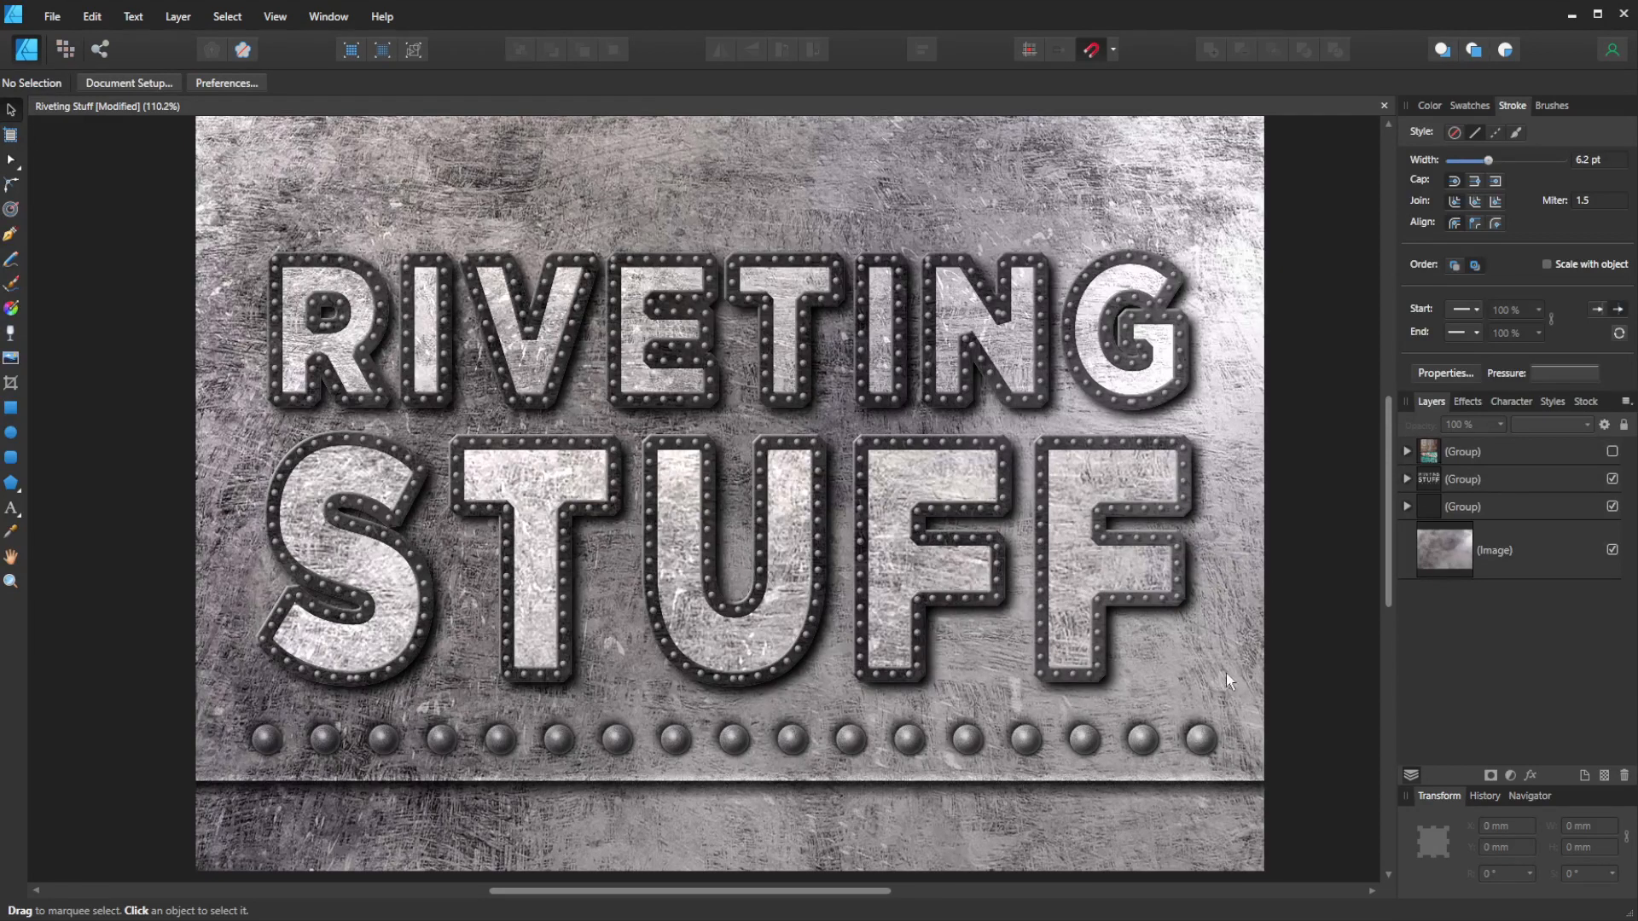
mouse_move(1272, 677)
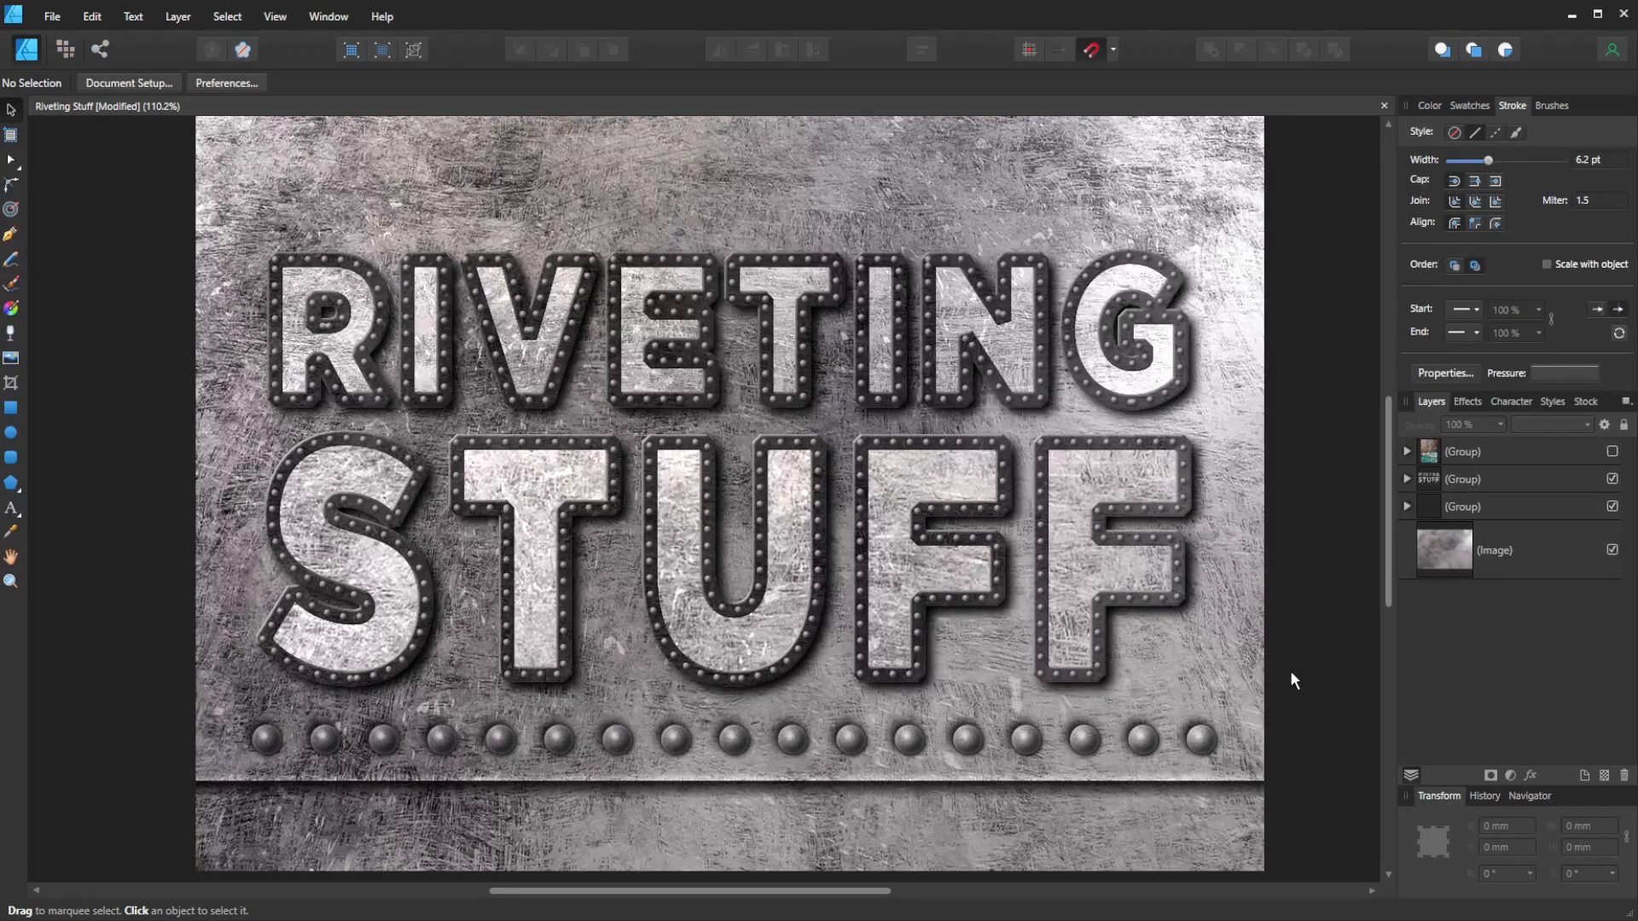
mouse_move(1315, 691)
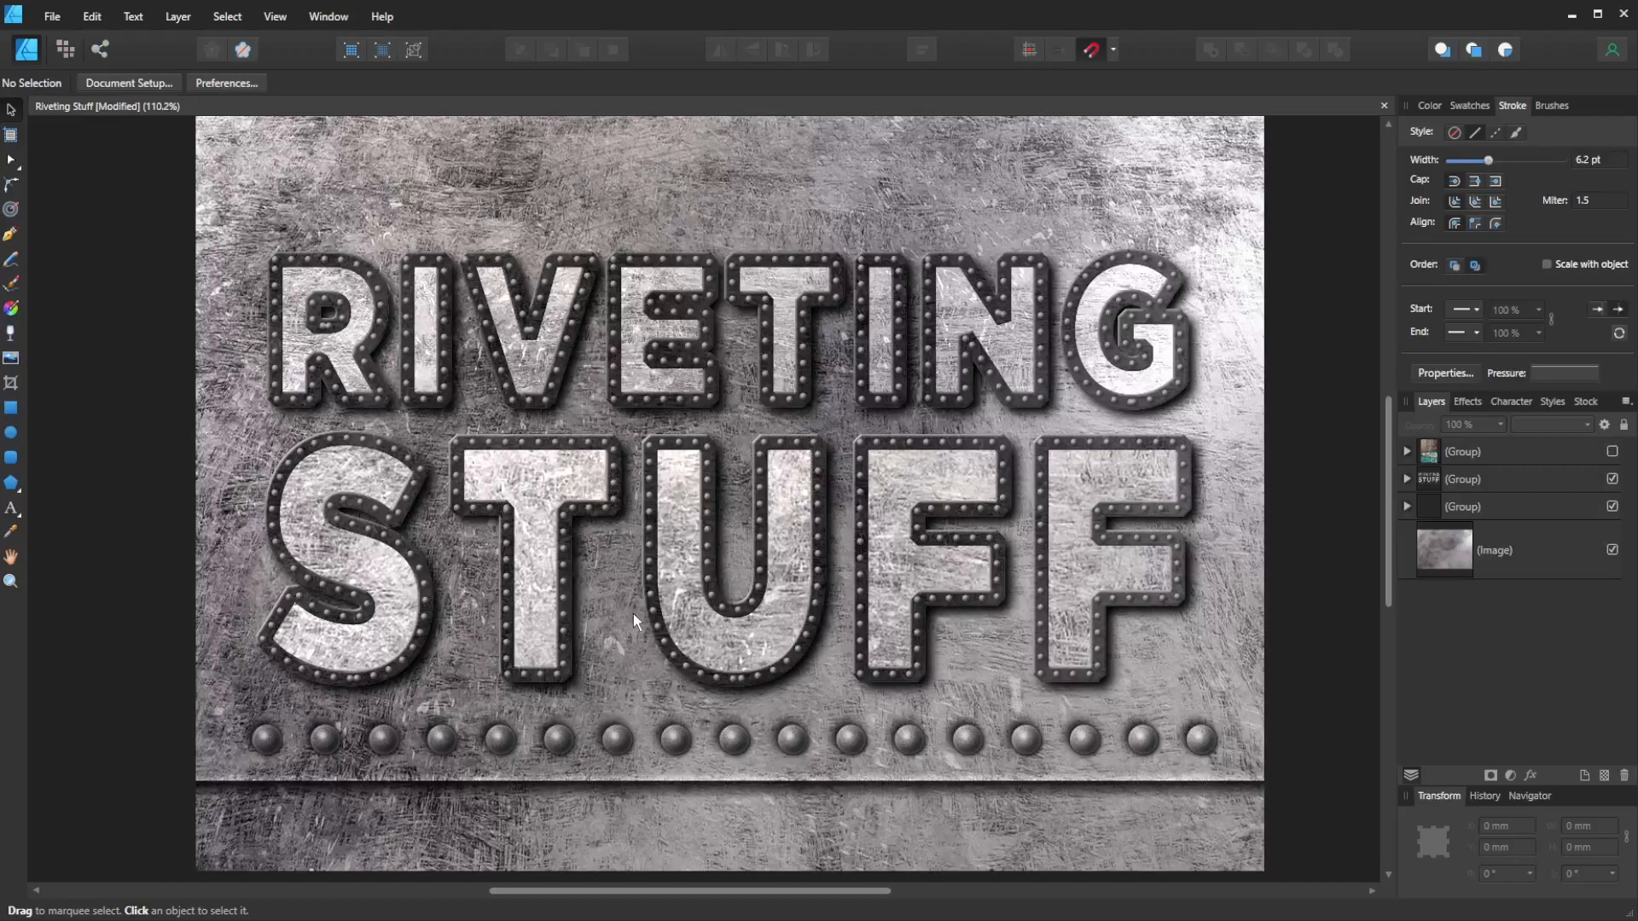
mouse_move(620, 588)
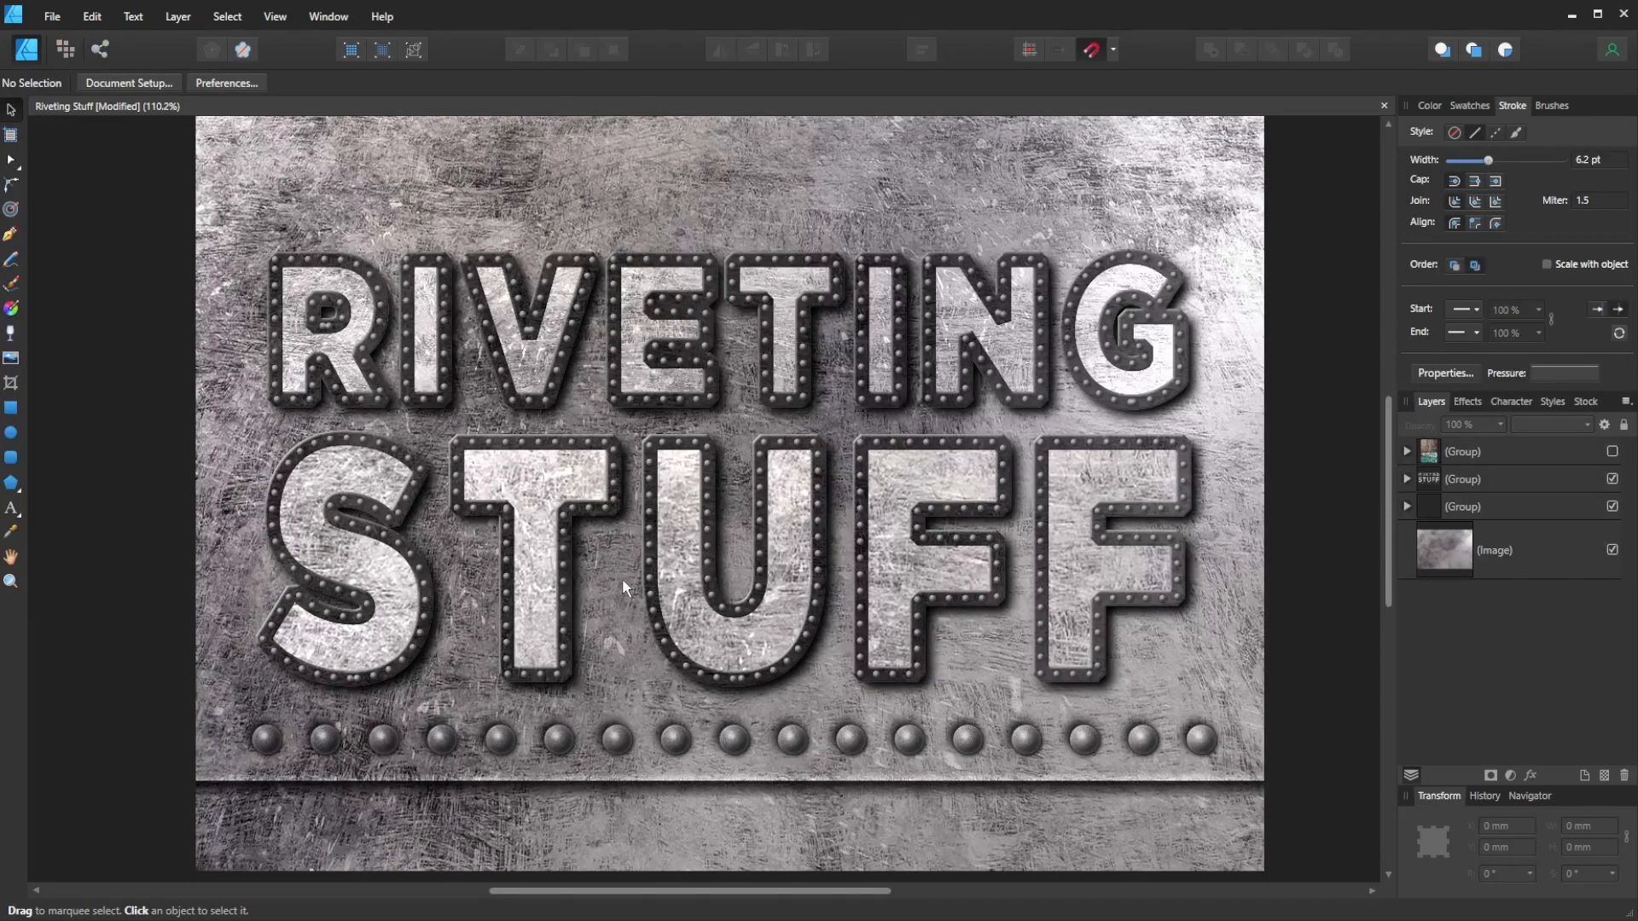
mouse_move(753, 674)
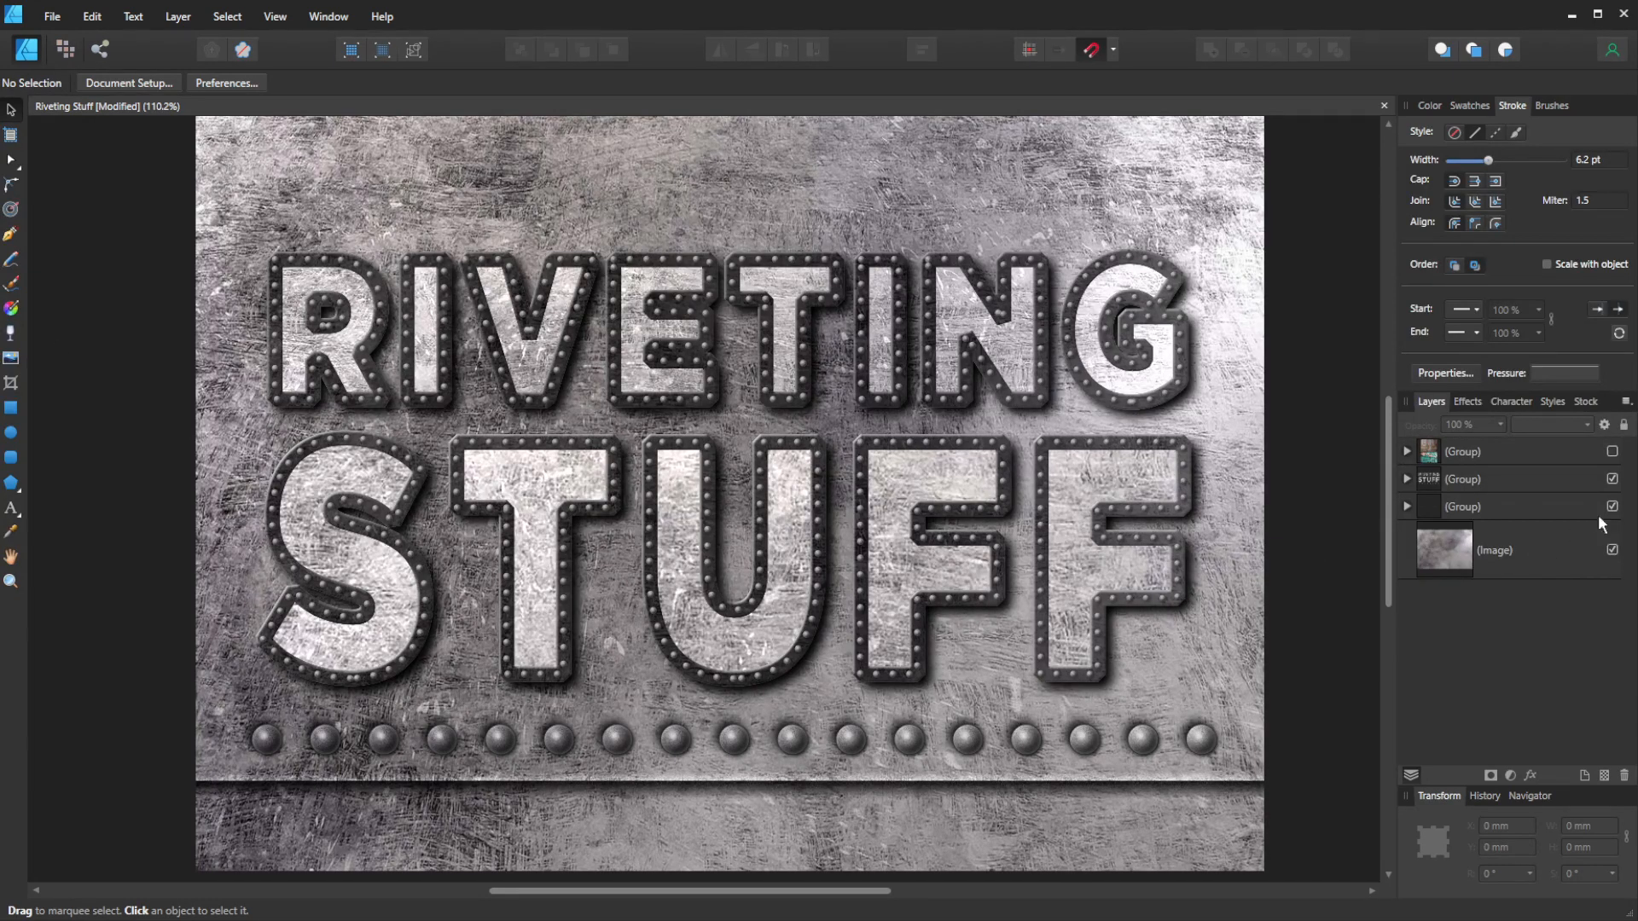
Hide both lettering groups and start a horizontal line with the Pen Tool over the metal texture
left_click(1612, 479)
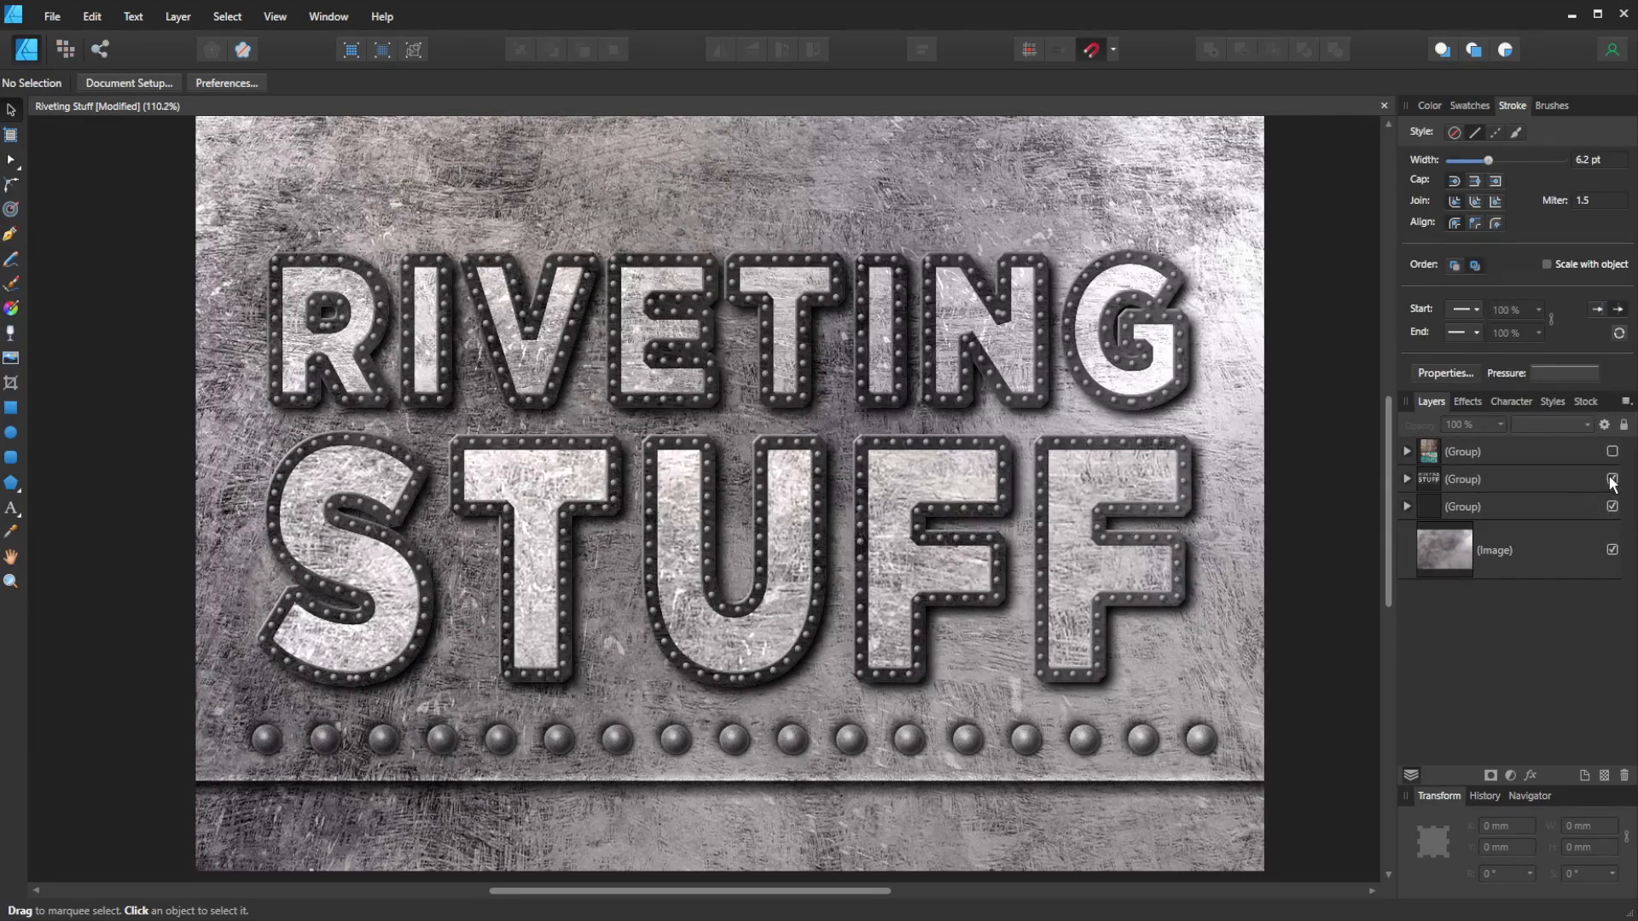
left_click(1612, 480)
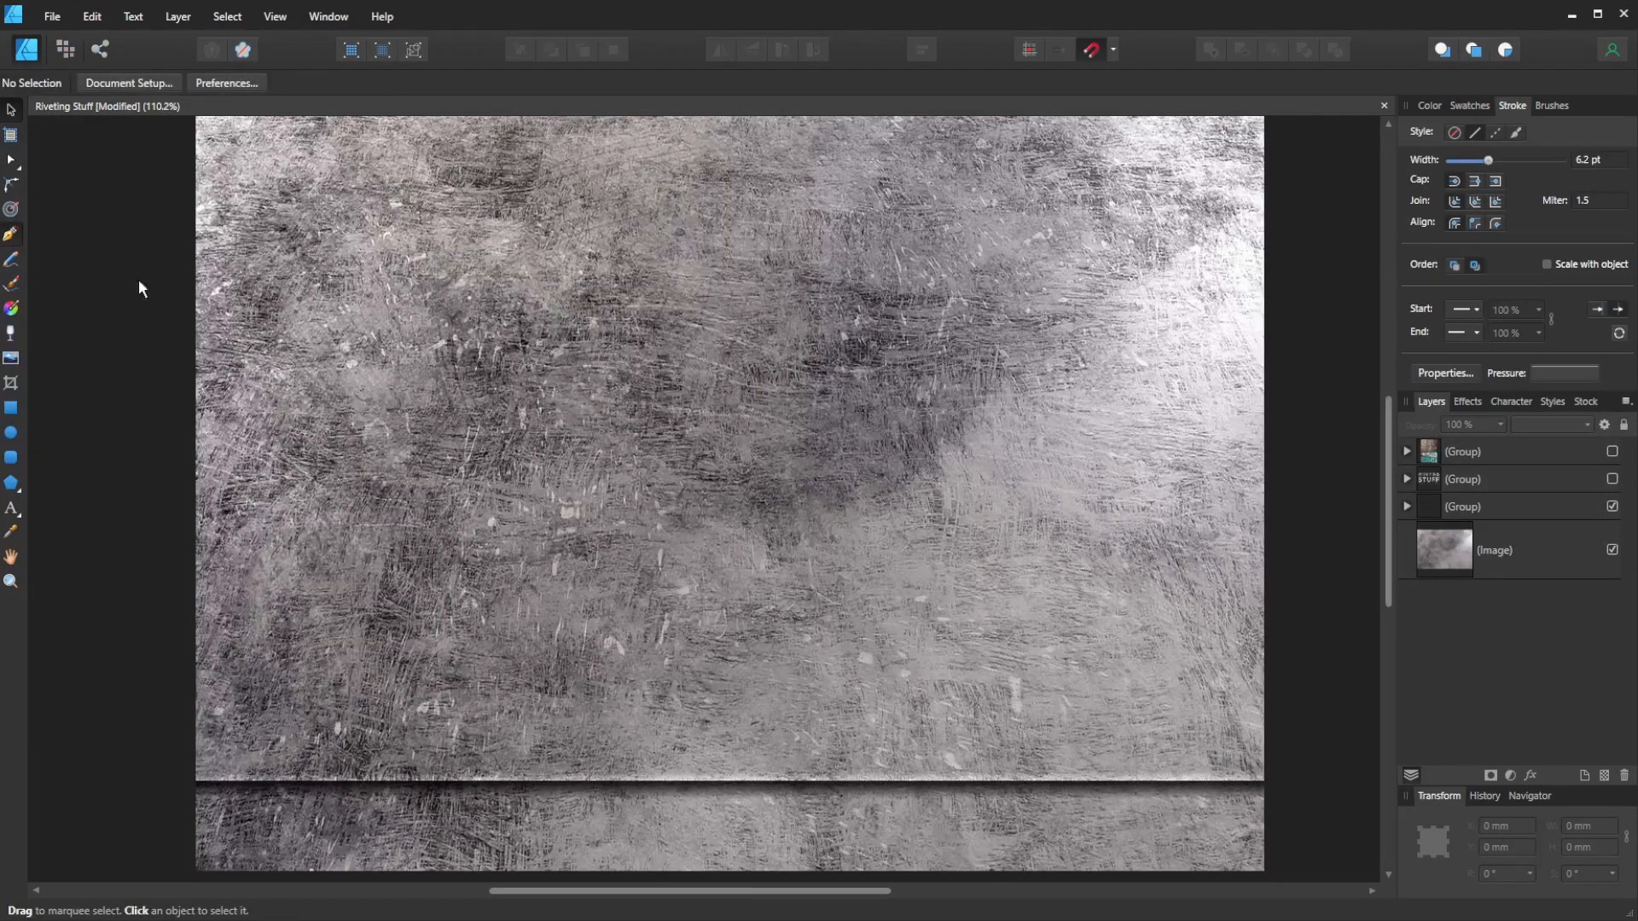
left_click(12, 234)
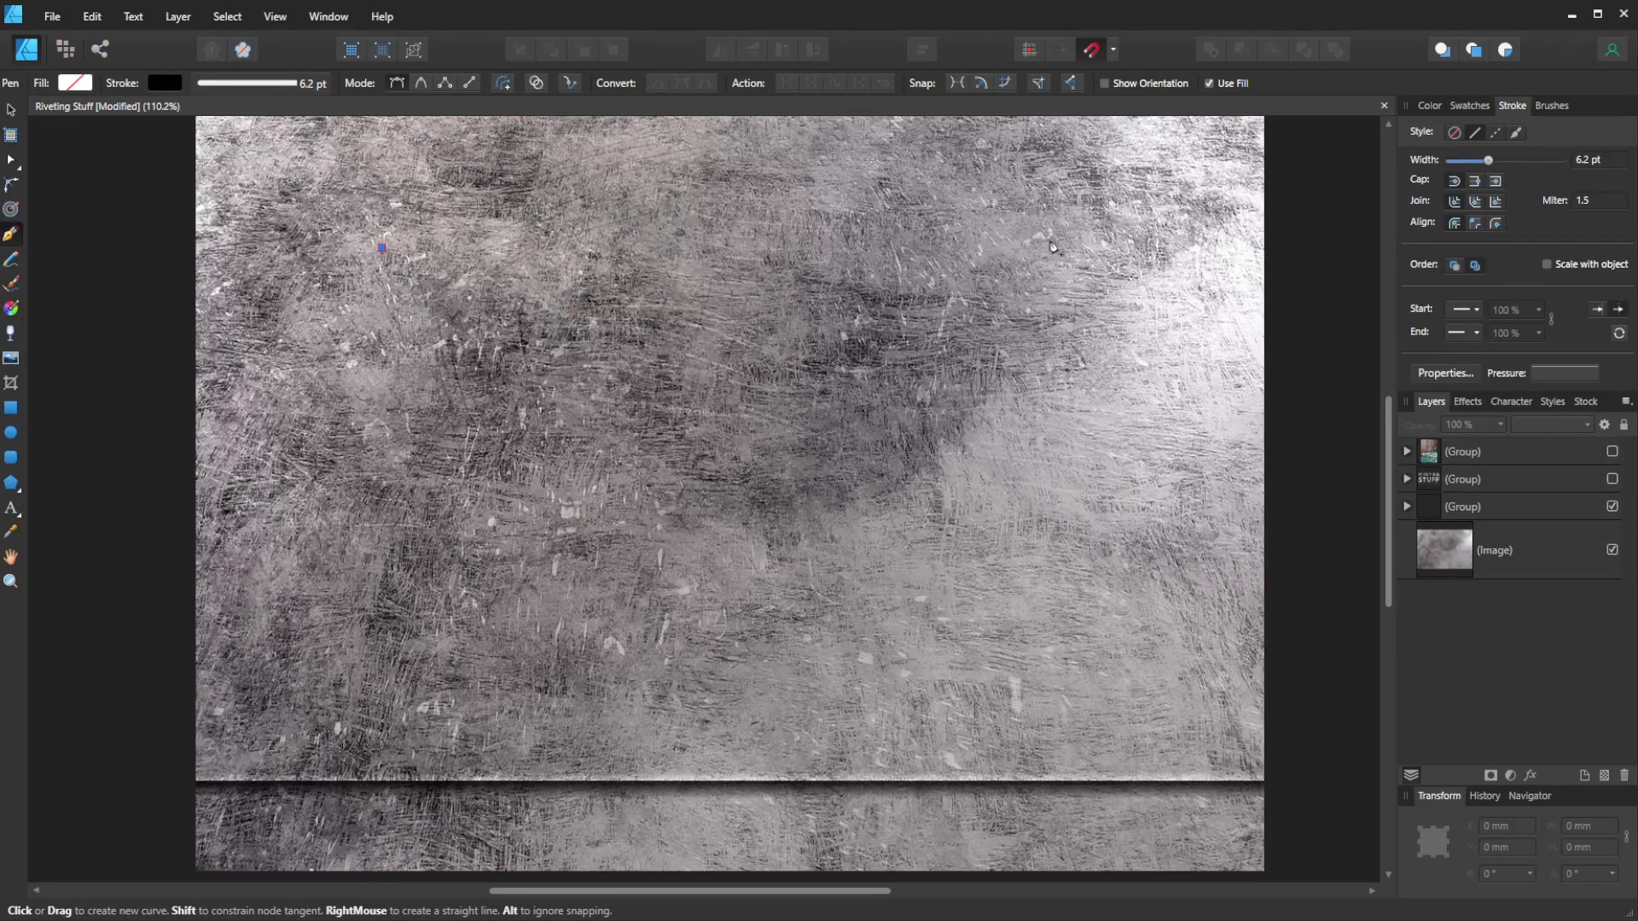
left_click(1054, 246)
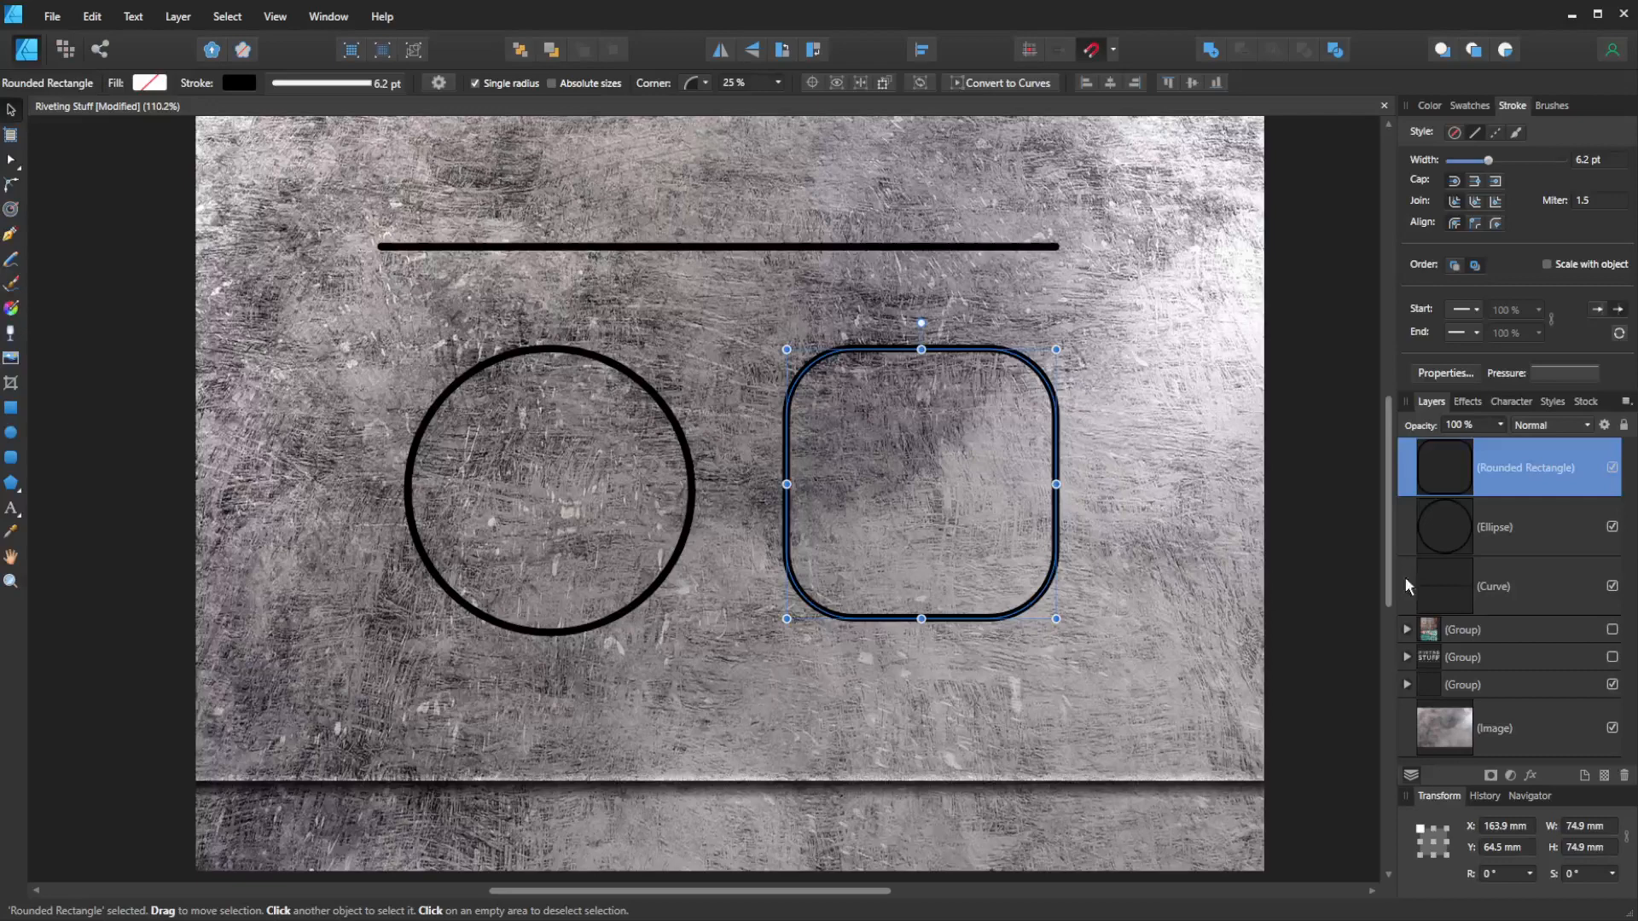
mouse_move(1515, 597)
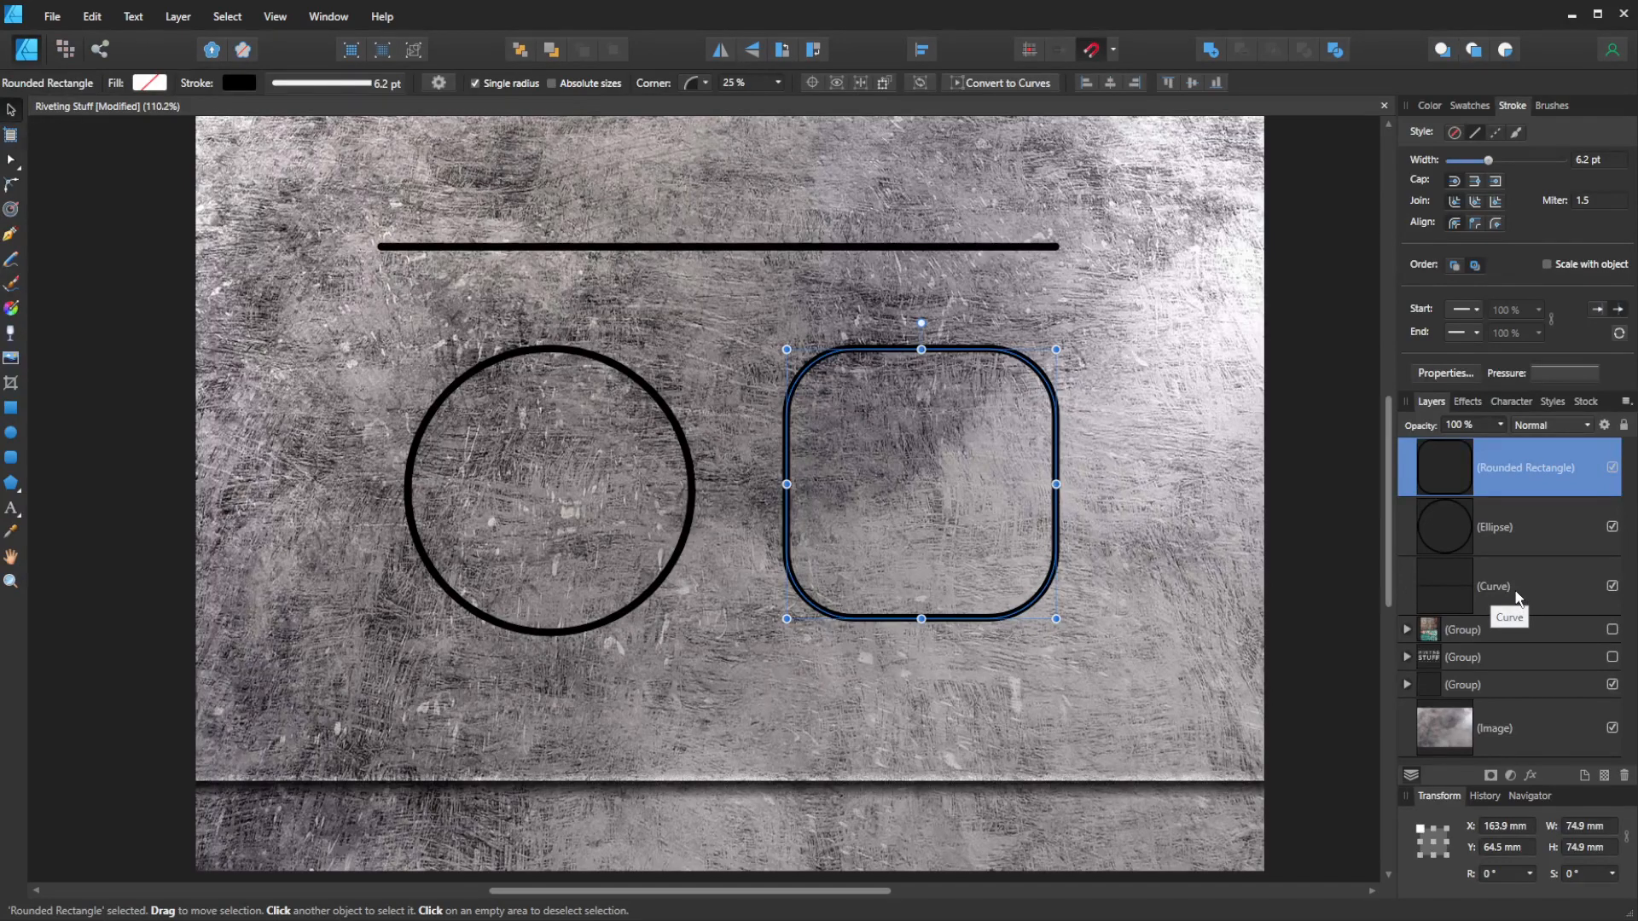
Give the selected line, circle and rounded square a dashed stroke (dash 0, gap 2, round caps, 21.2 pt)
left_click(1495, 585)
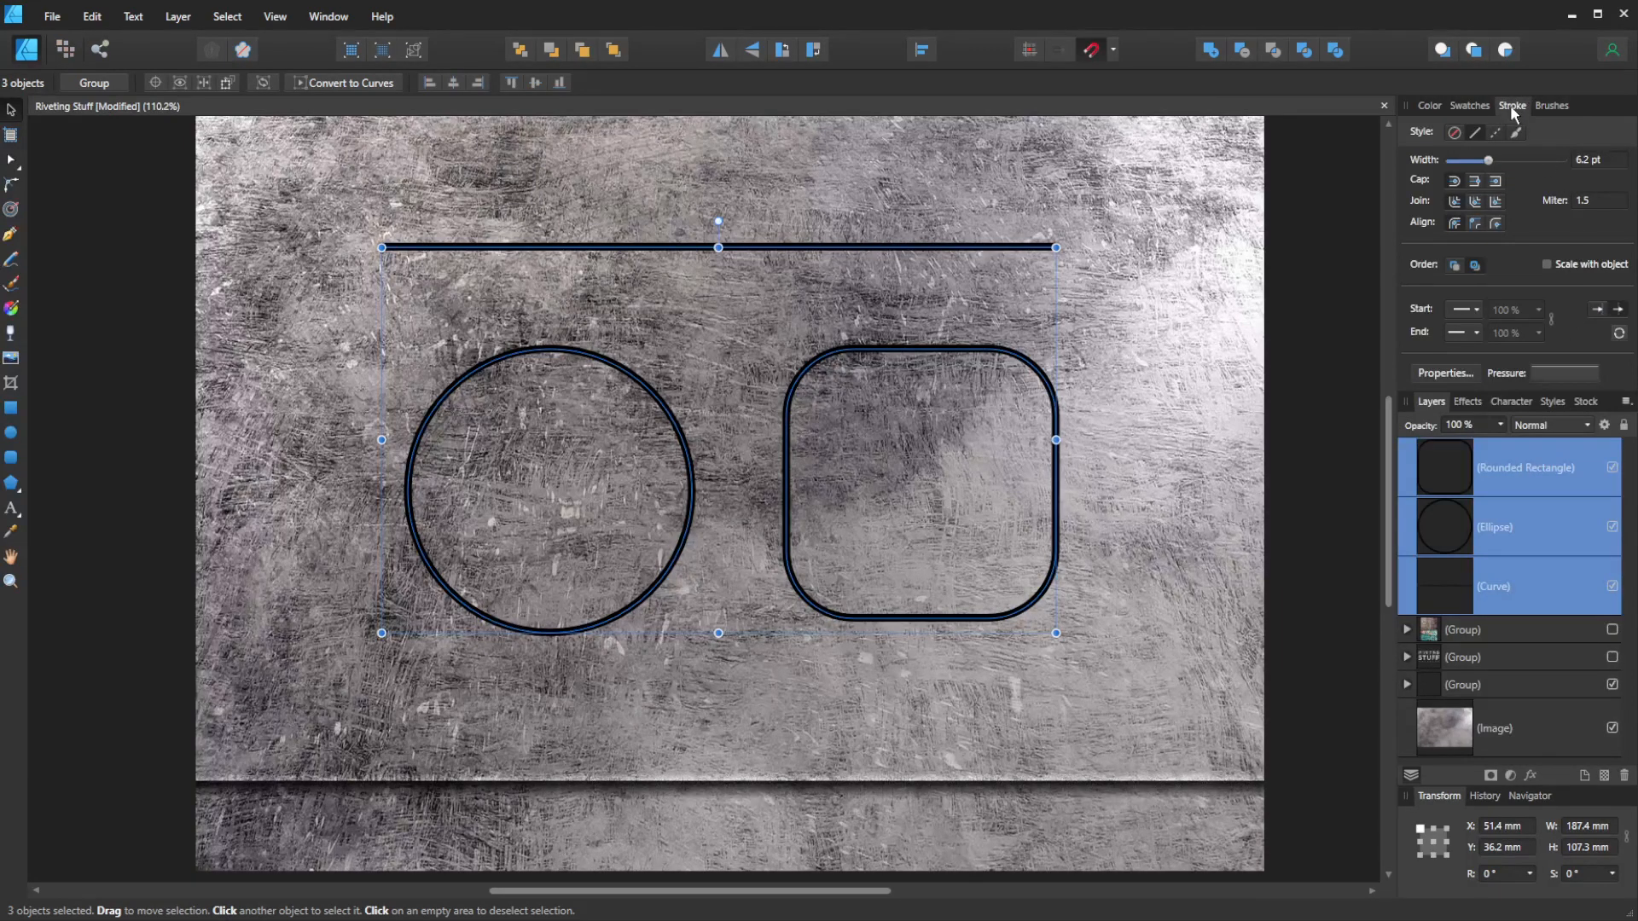
mouse_move(1497, 133)
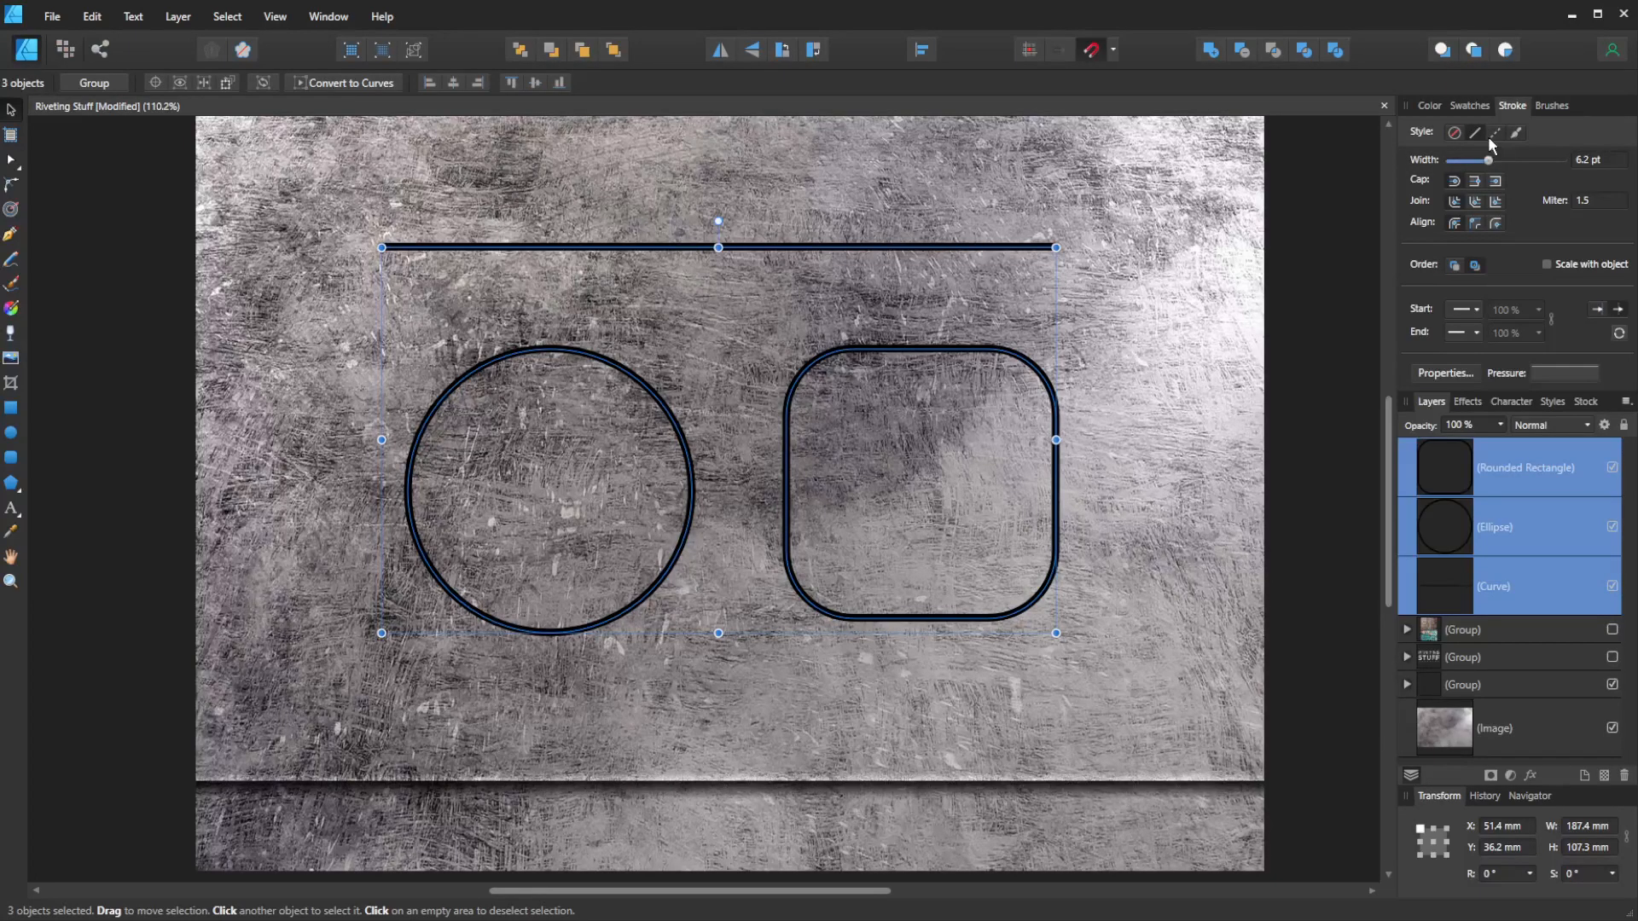
left_click(1496, 133)
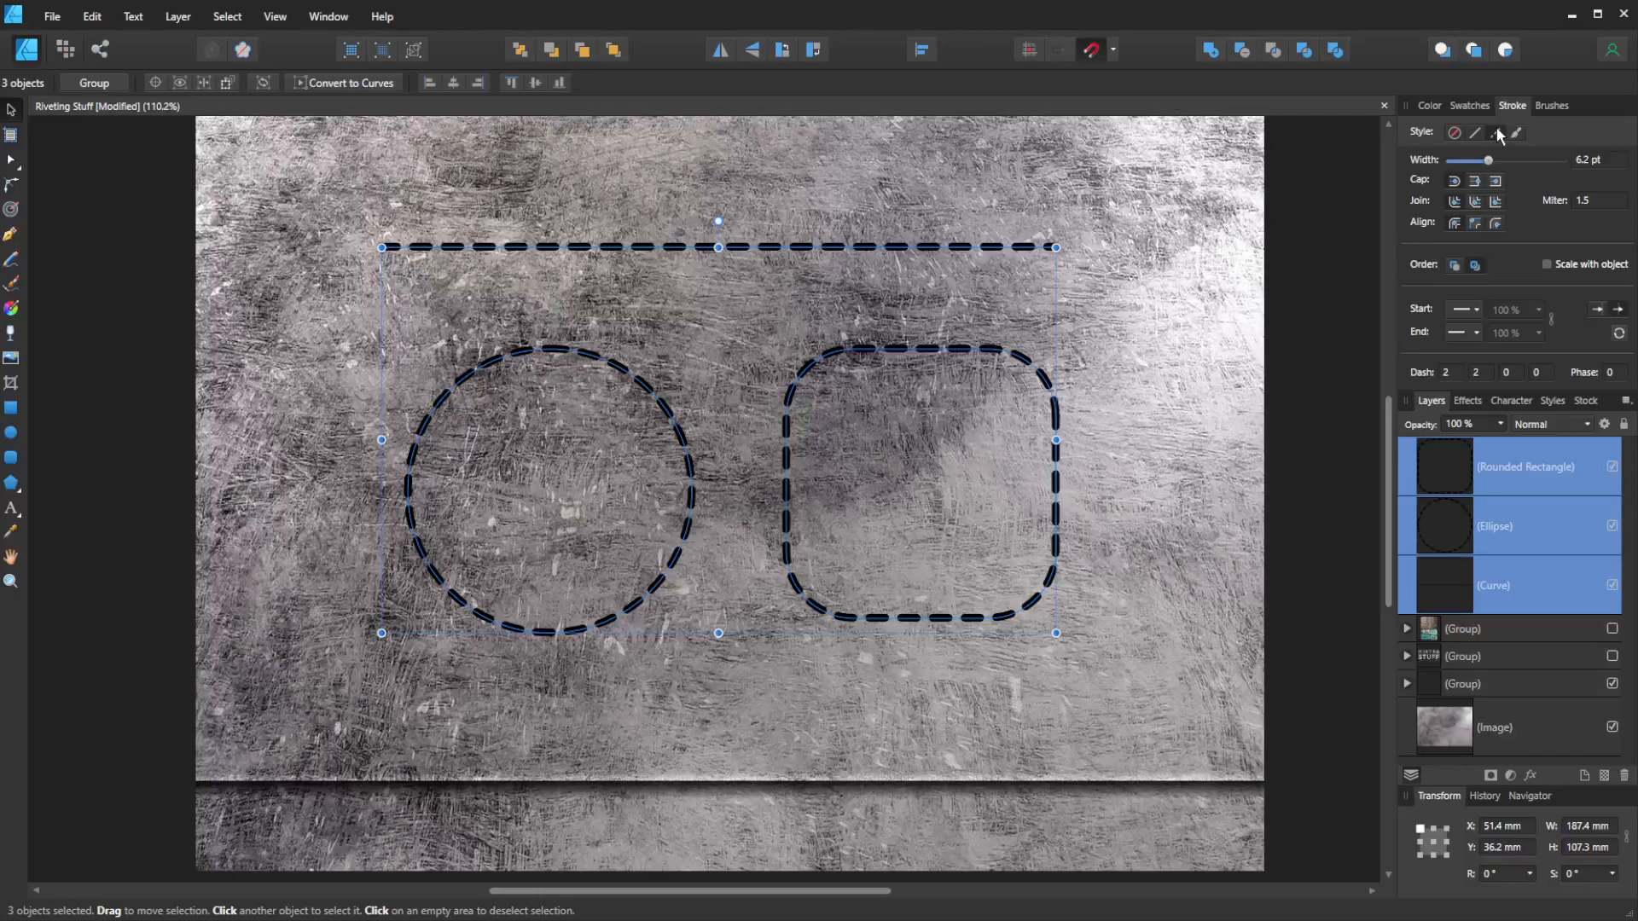
mouse_move(994, 426)
type("0")
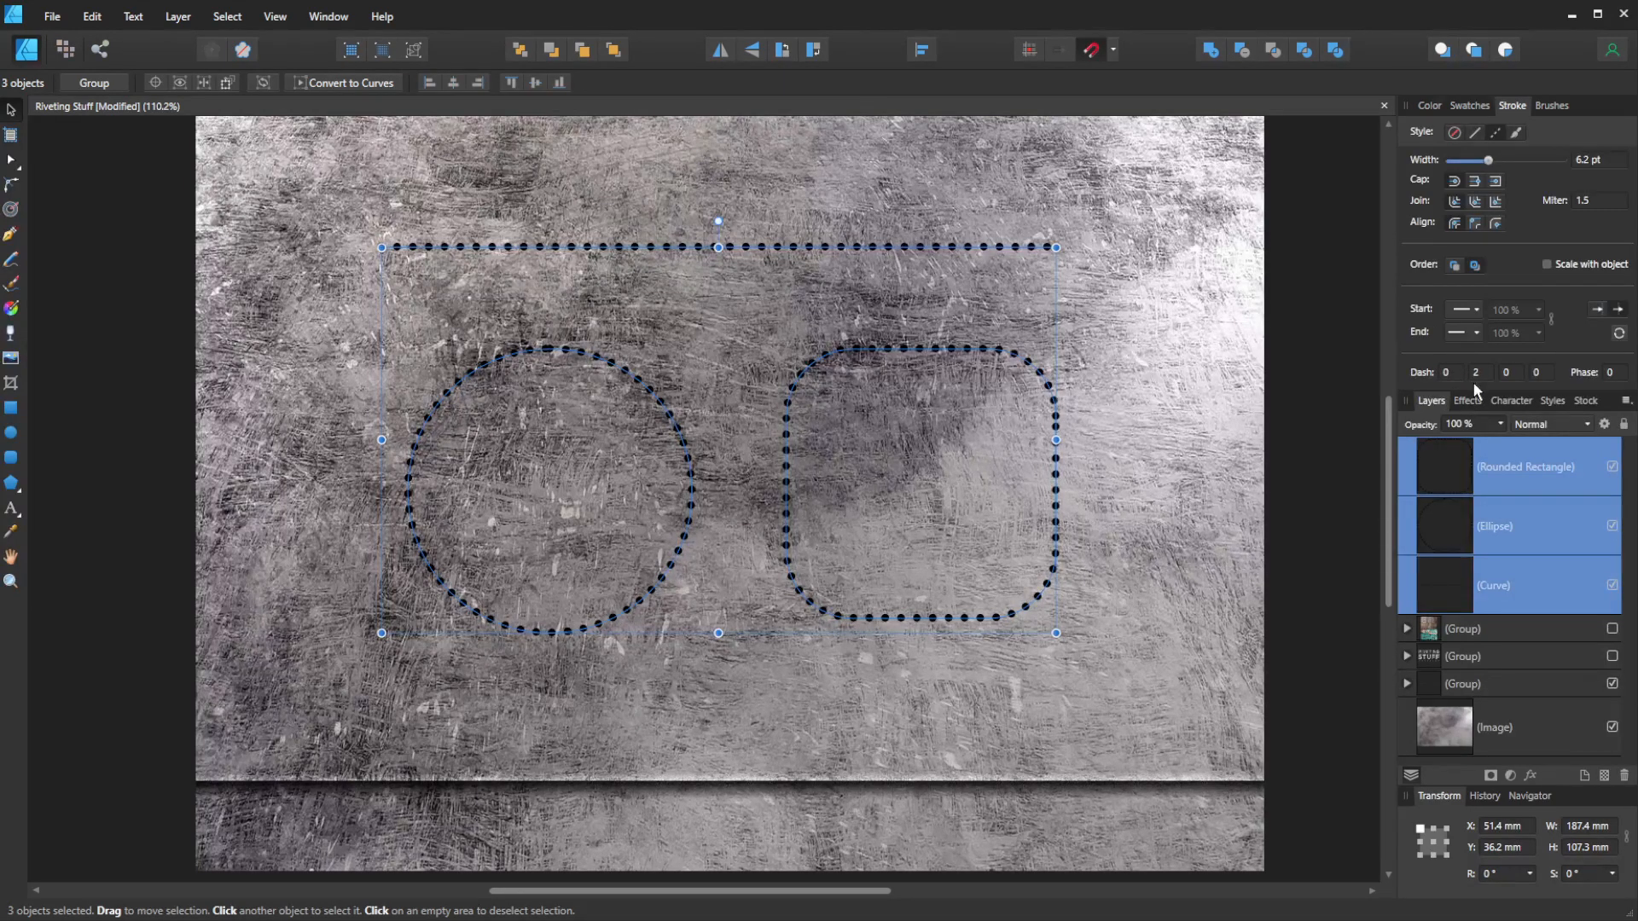
mouse_move(1474, 385)
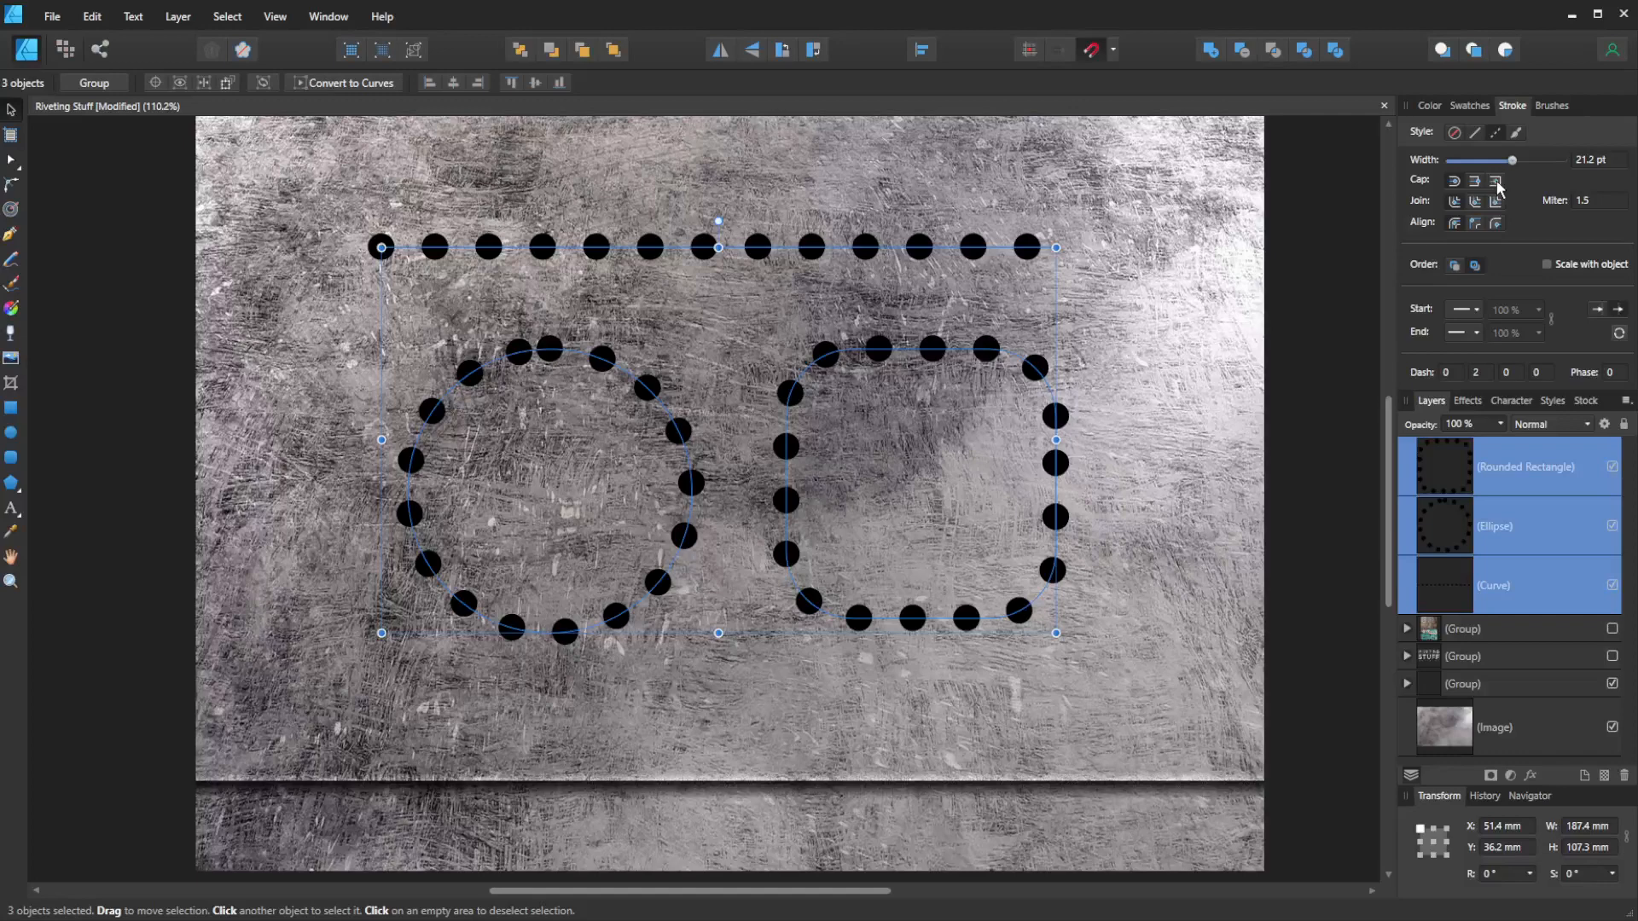
mouse_move(1392, 284)
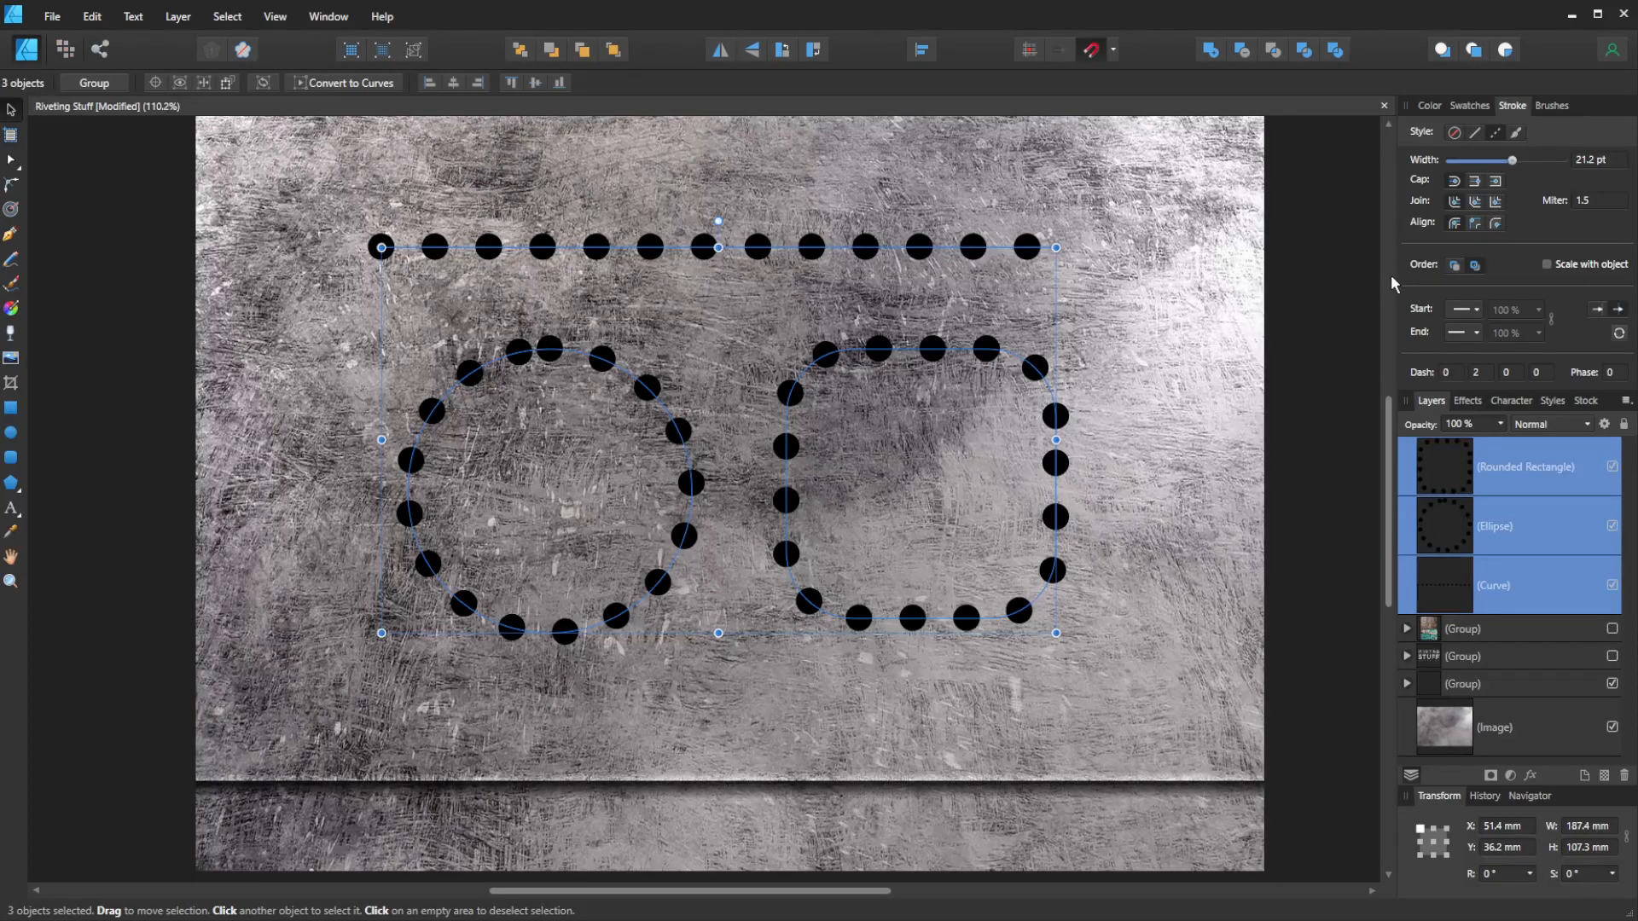
mouse_move(1008, 454)
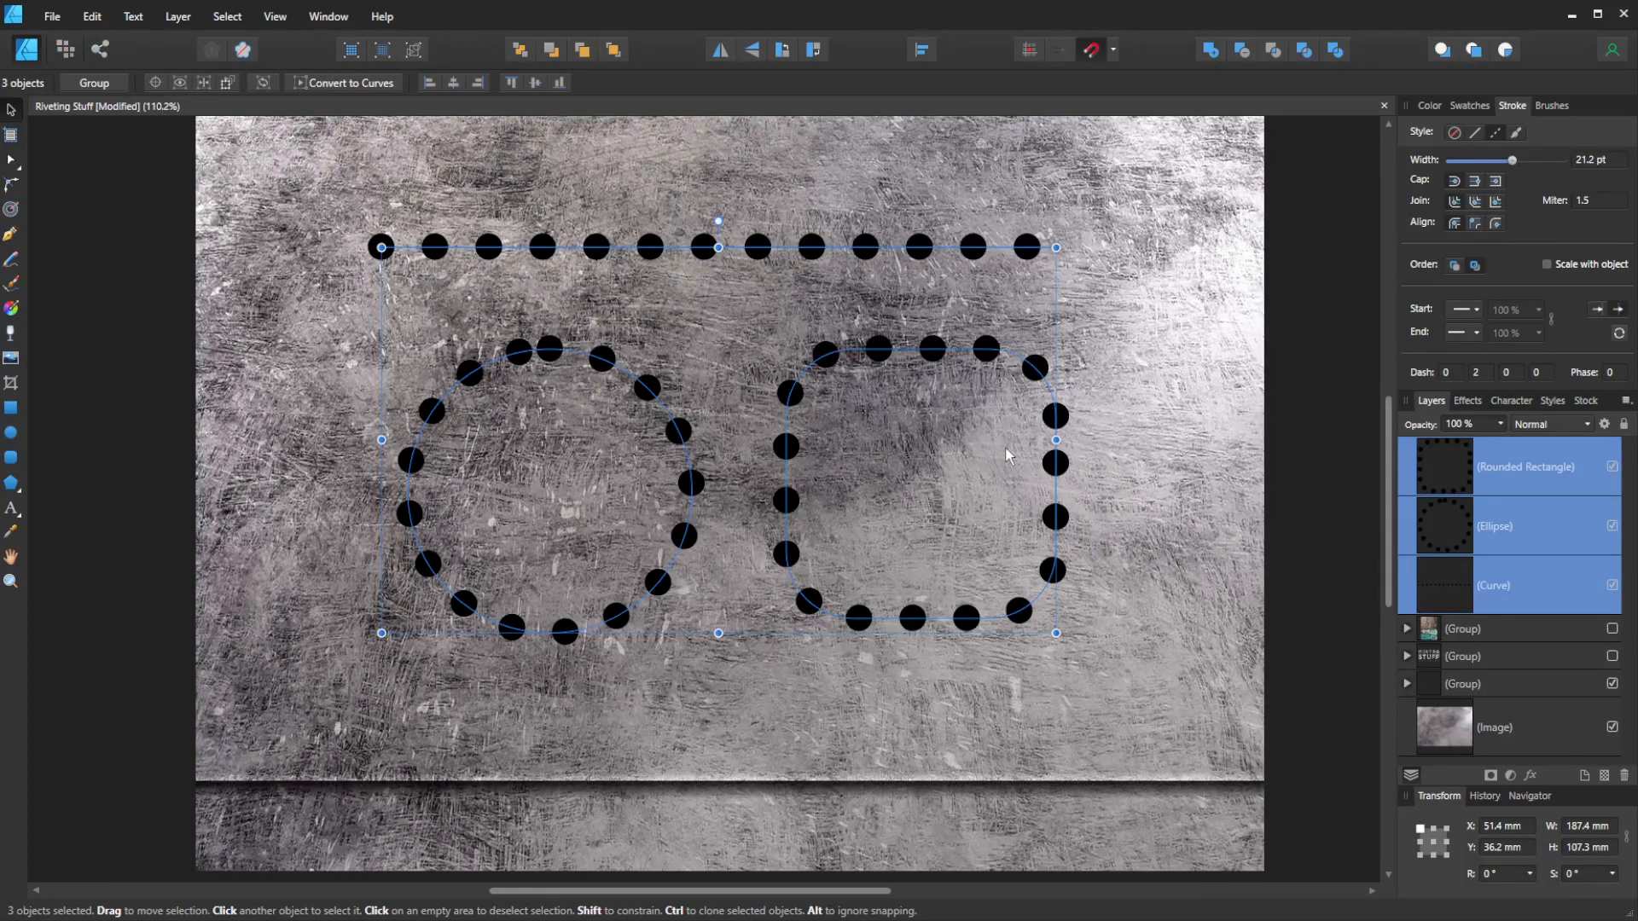
mouse_move(452, 411)
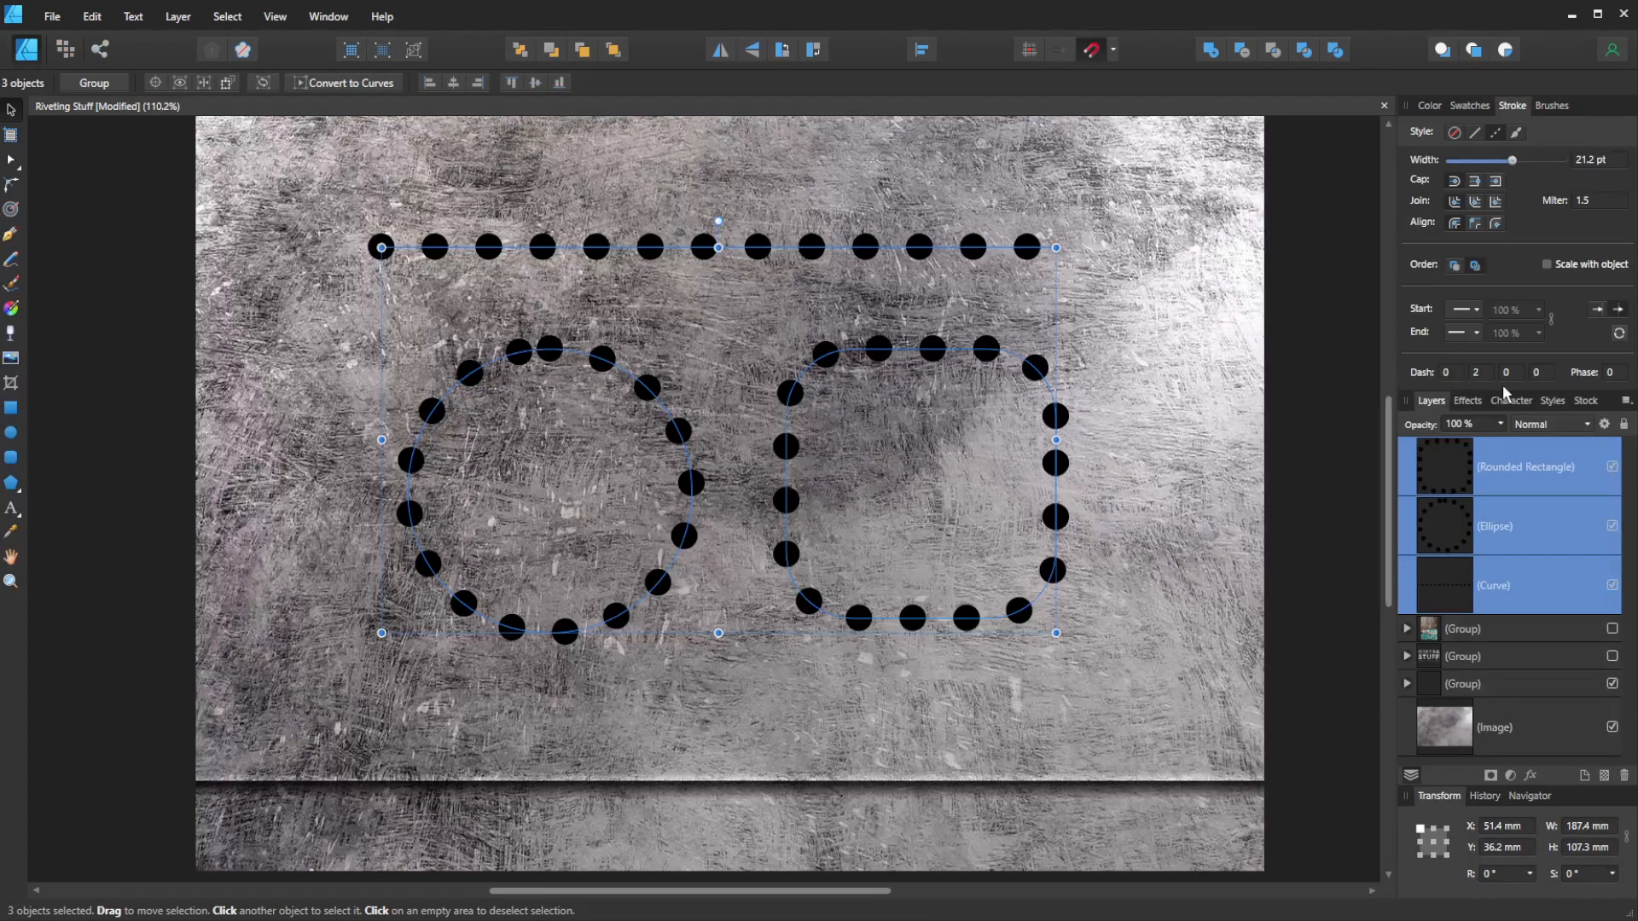
mouse_move(1467, 370)
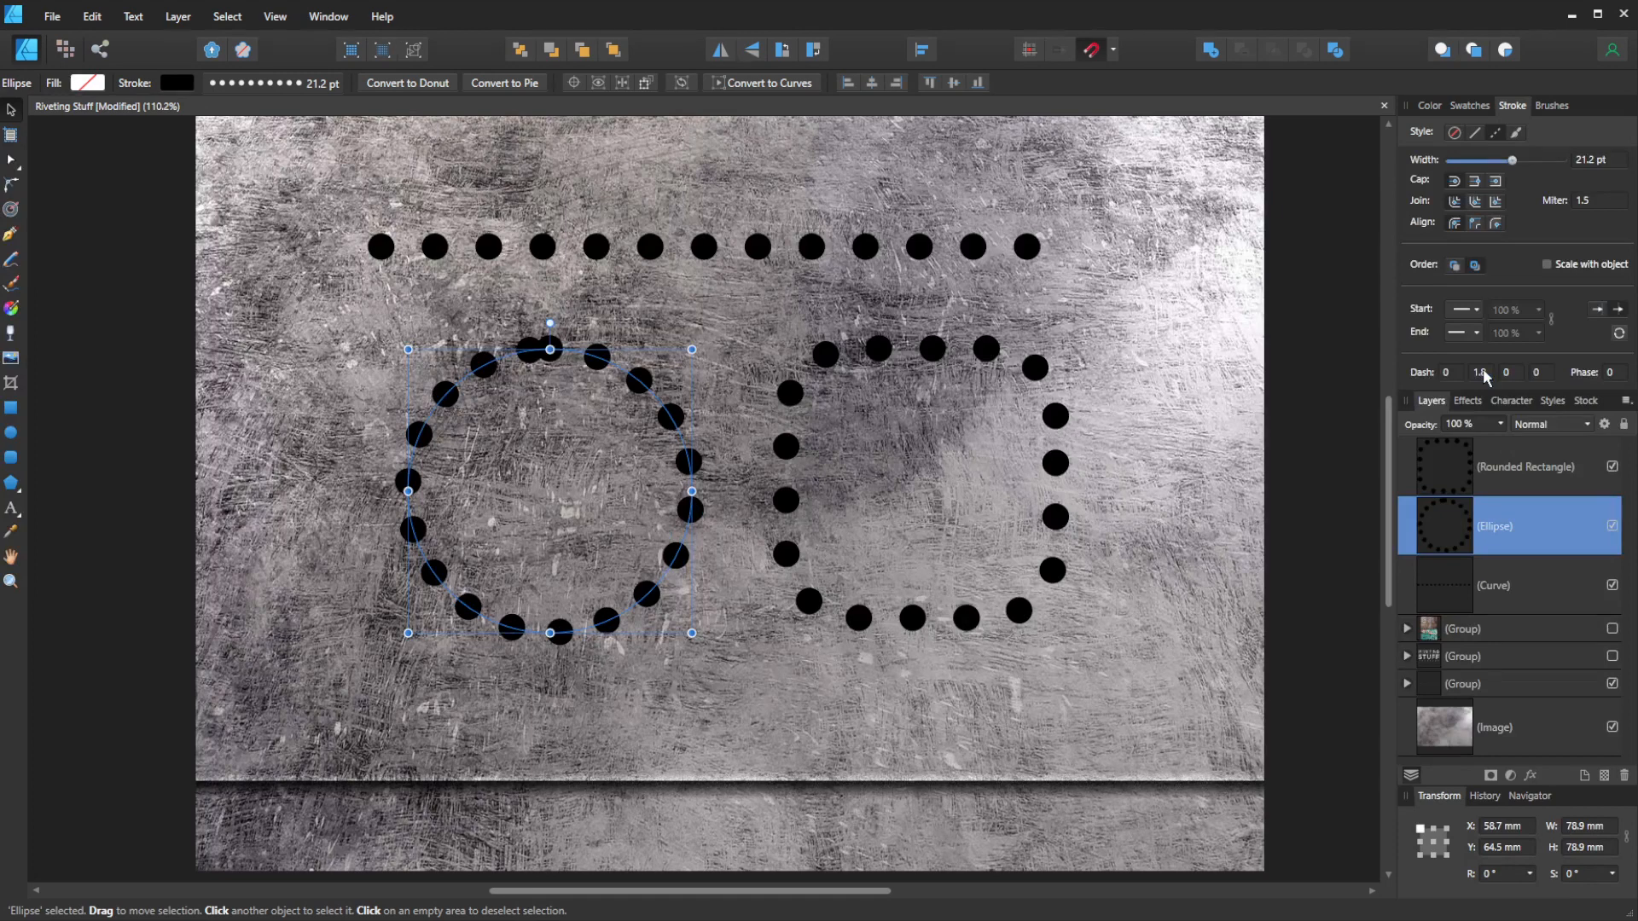
Retune the circle's dash gap to 1.6, then reselect all three dotted shapes
triple_click(1479, 372)
type("1.6")
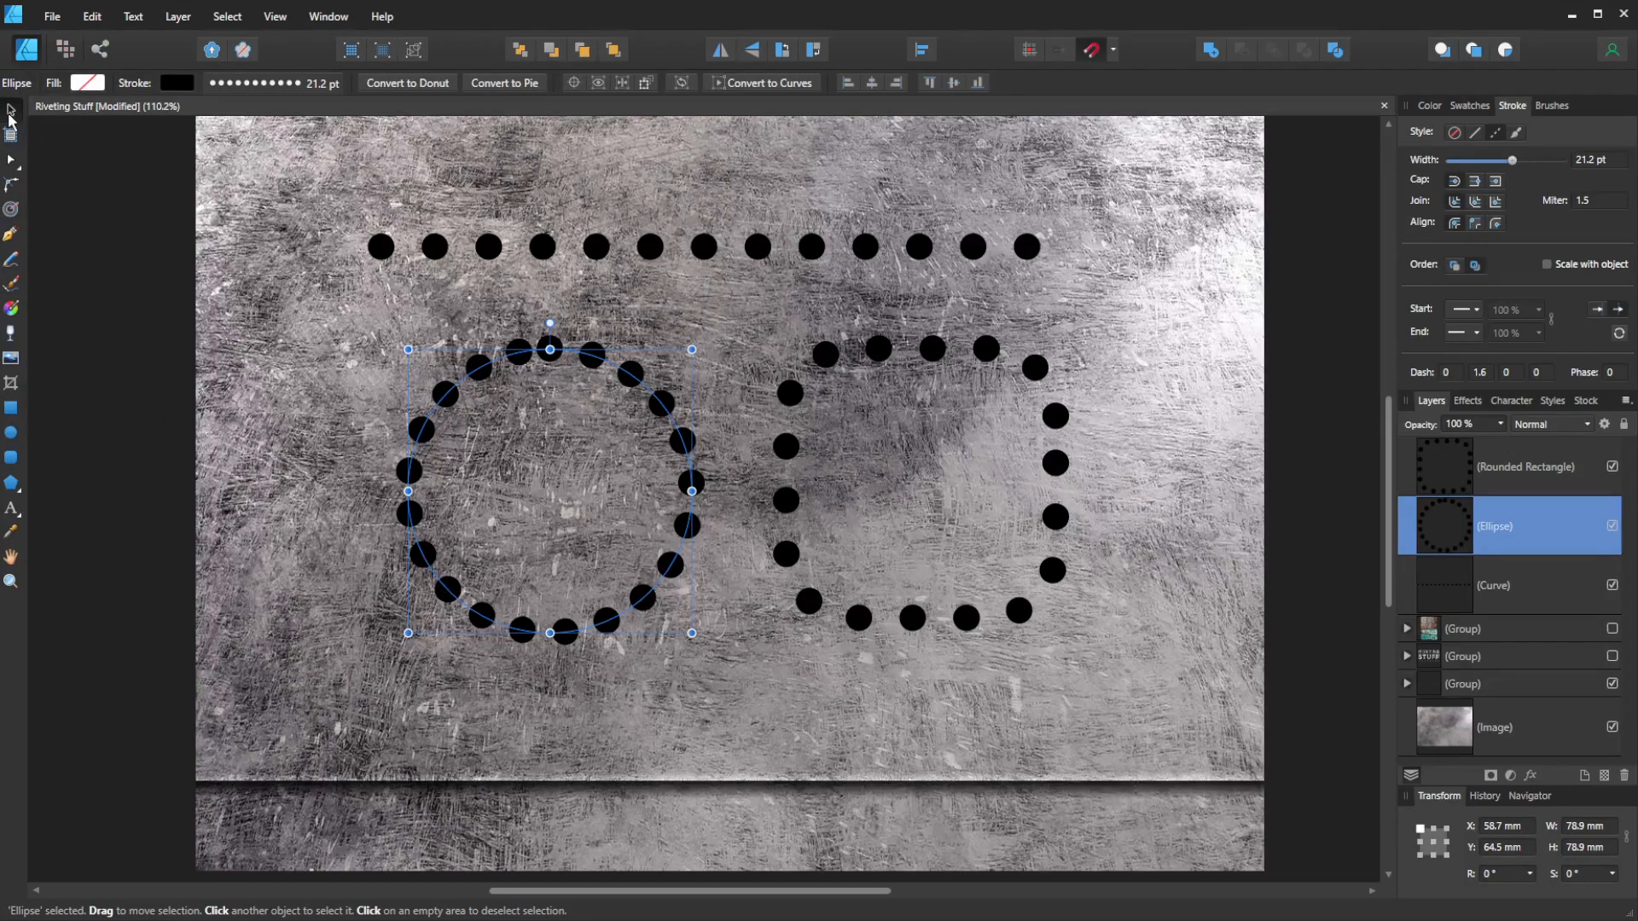
mouse_move(31, 158)
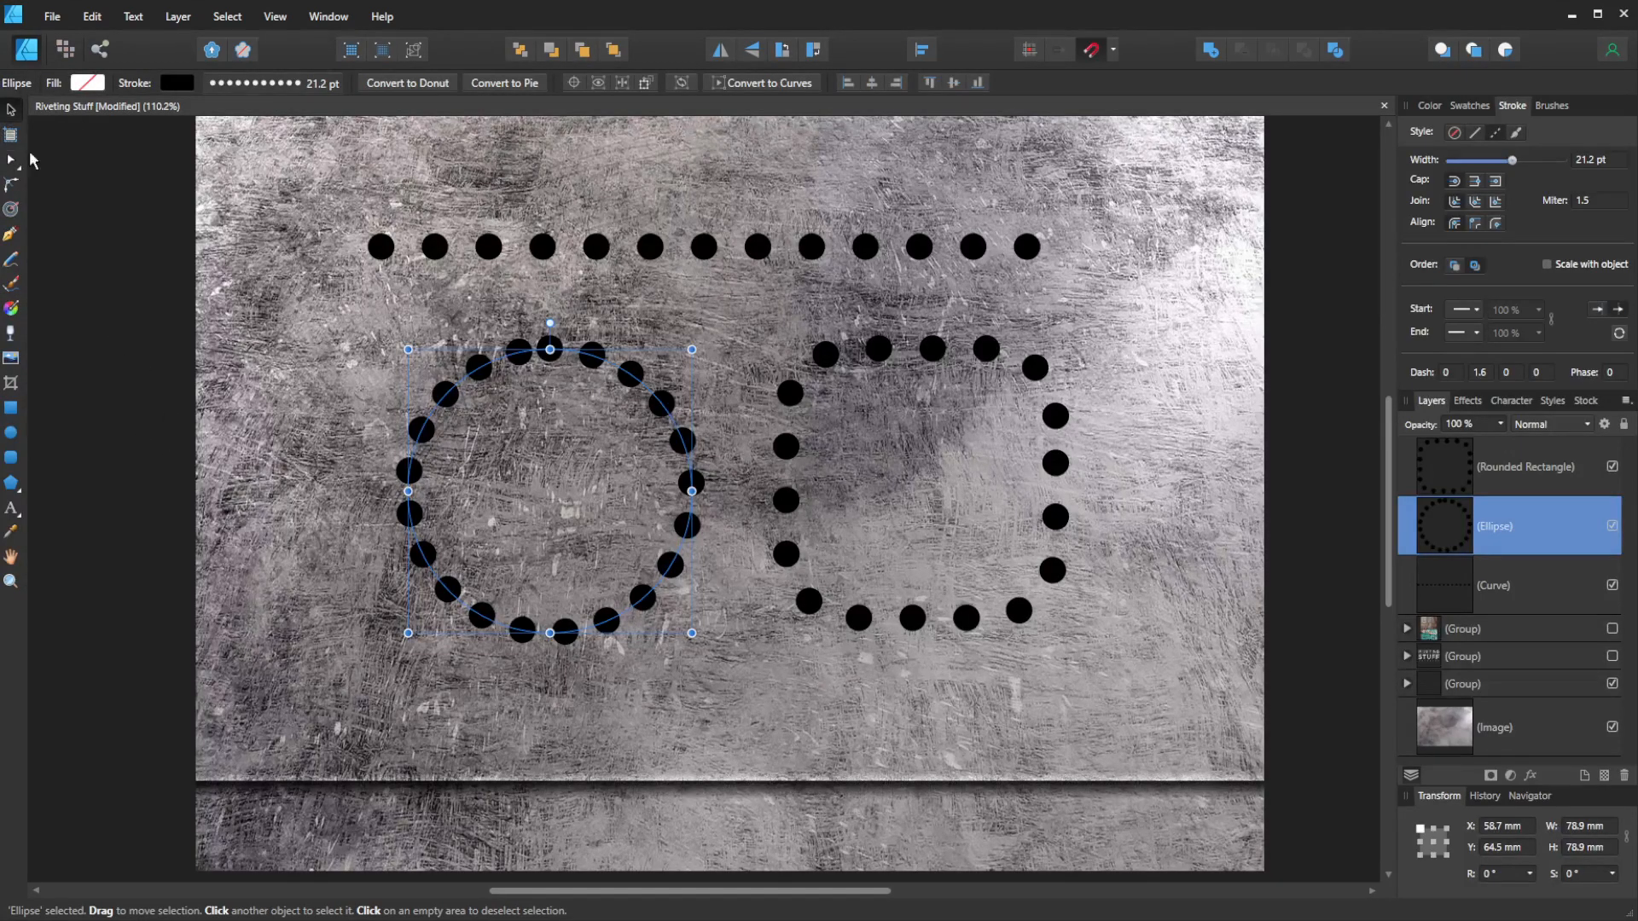
left_click(1526, 468)
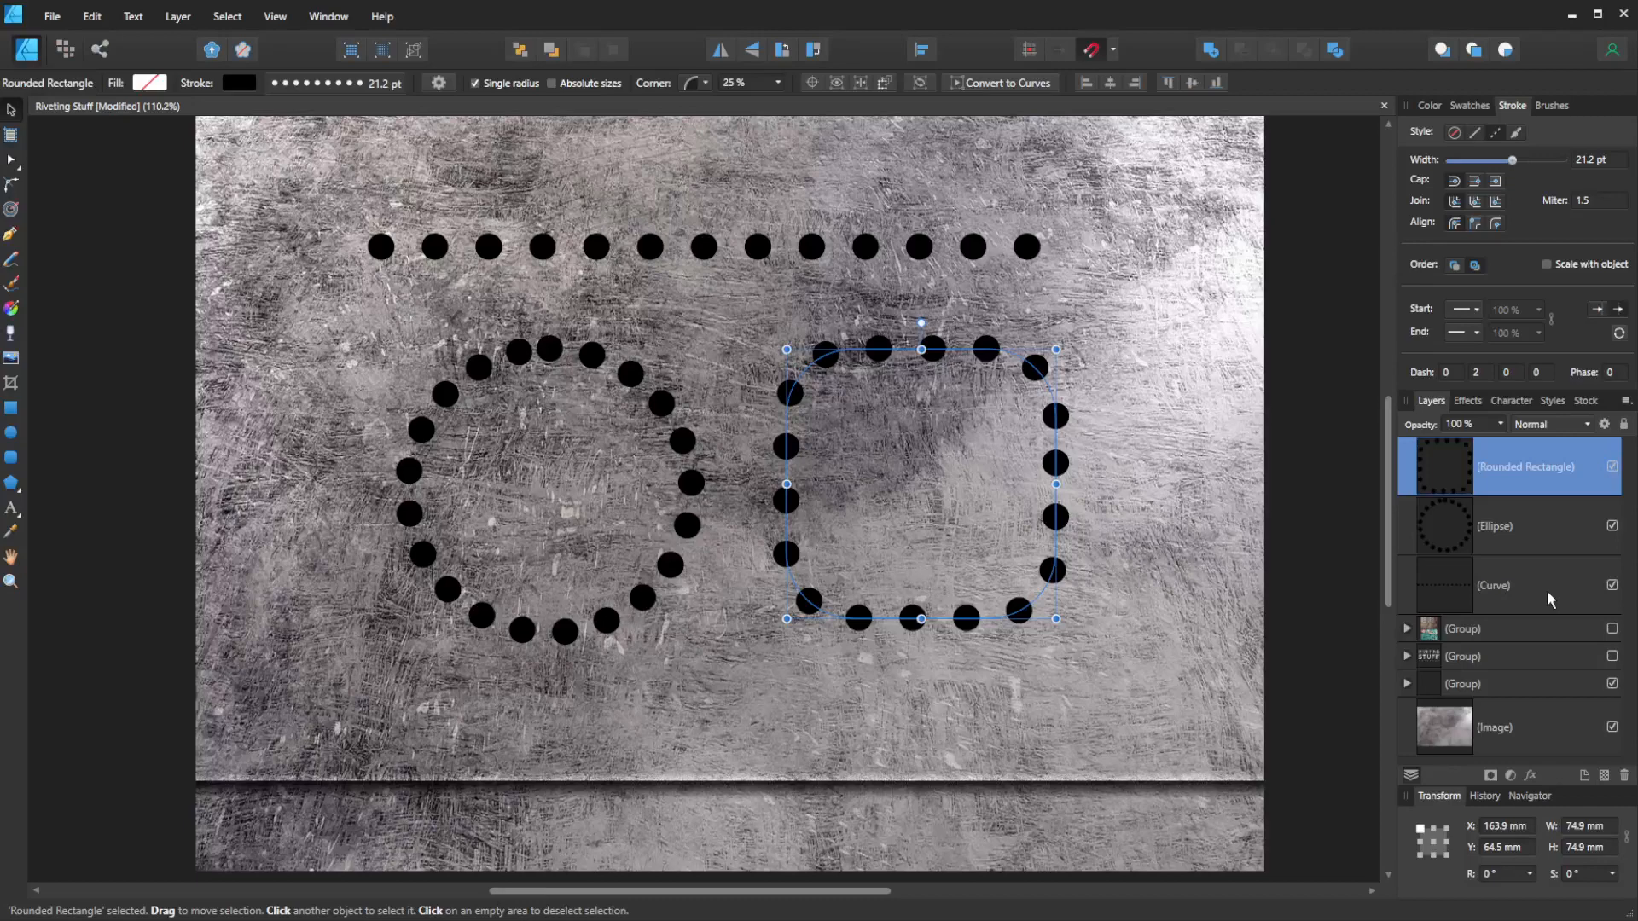
key("ctrl+a")
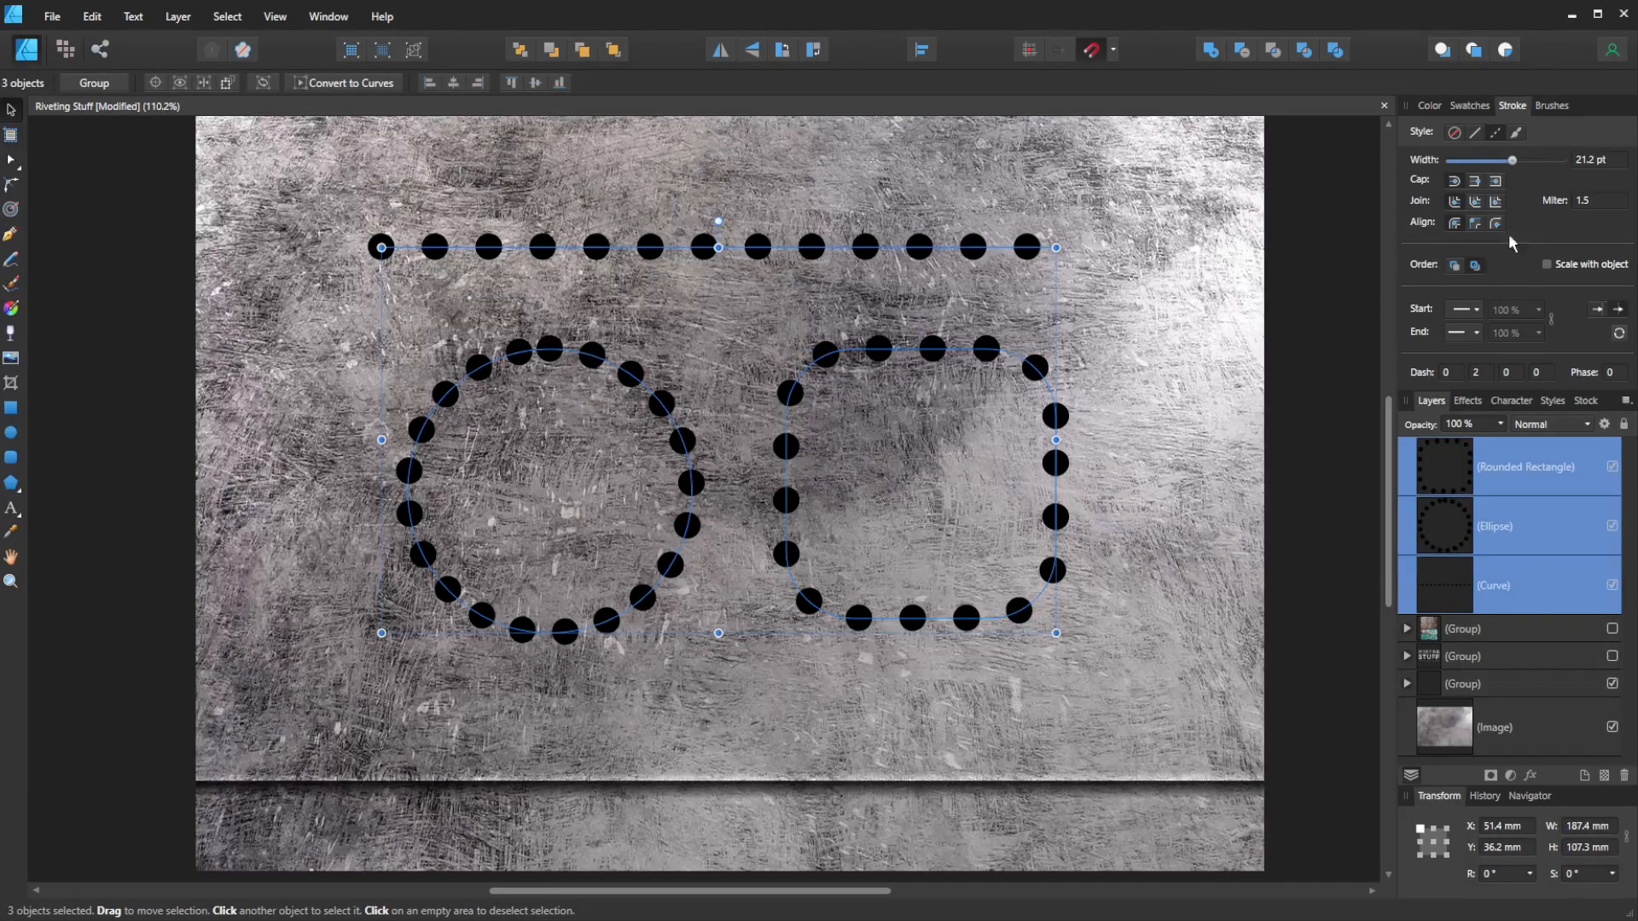
Target the fill colour of the three shapes for a dark grey swatch
left_click(1469, 104)
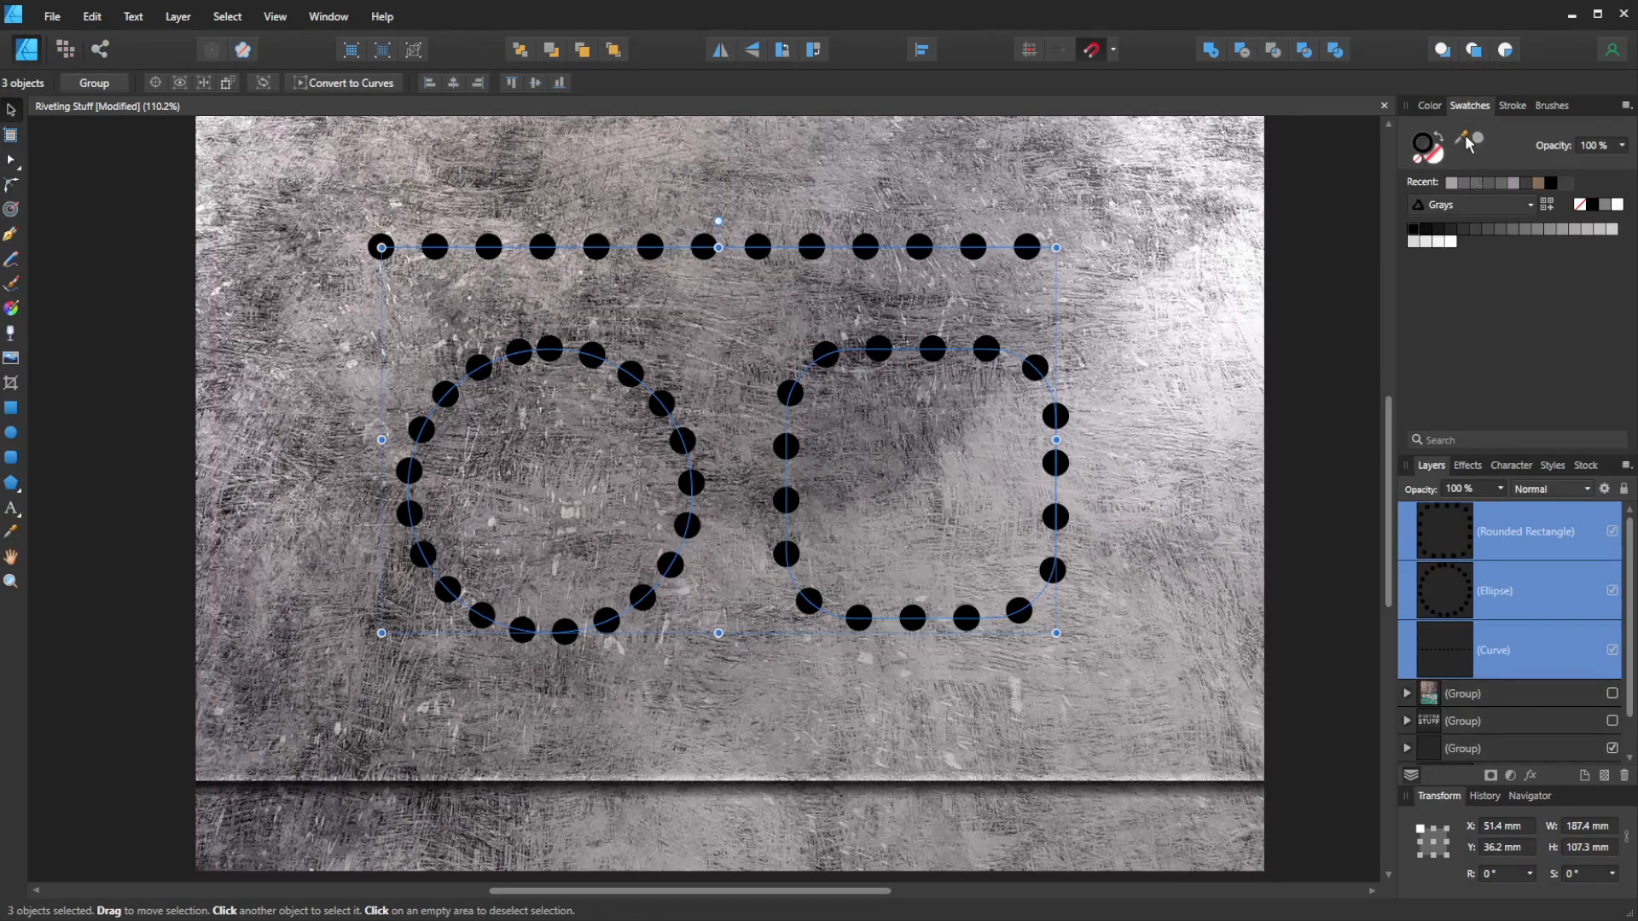
mouse_move(1553, 189)
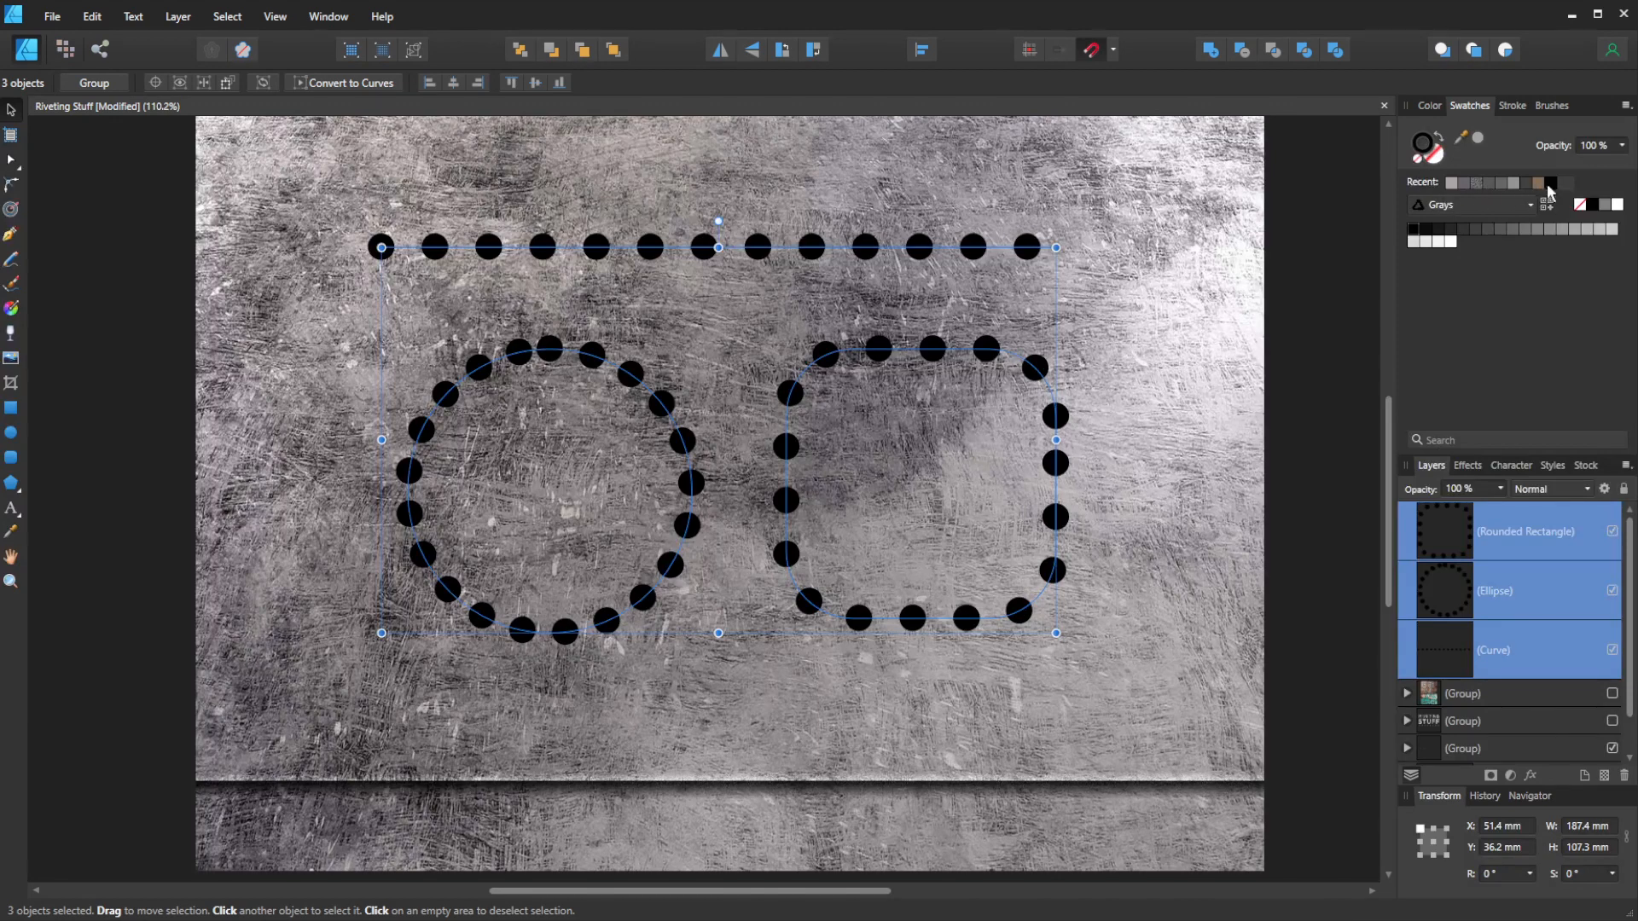
mouse_move(1505, 193)
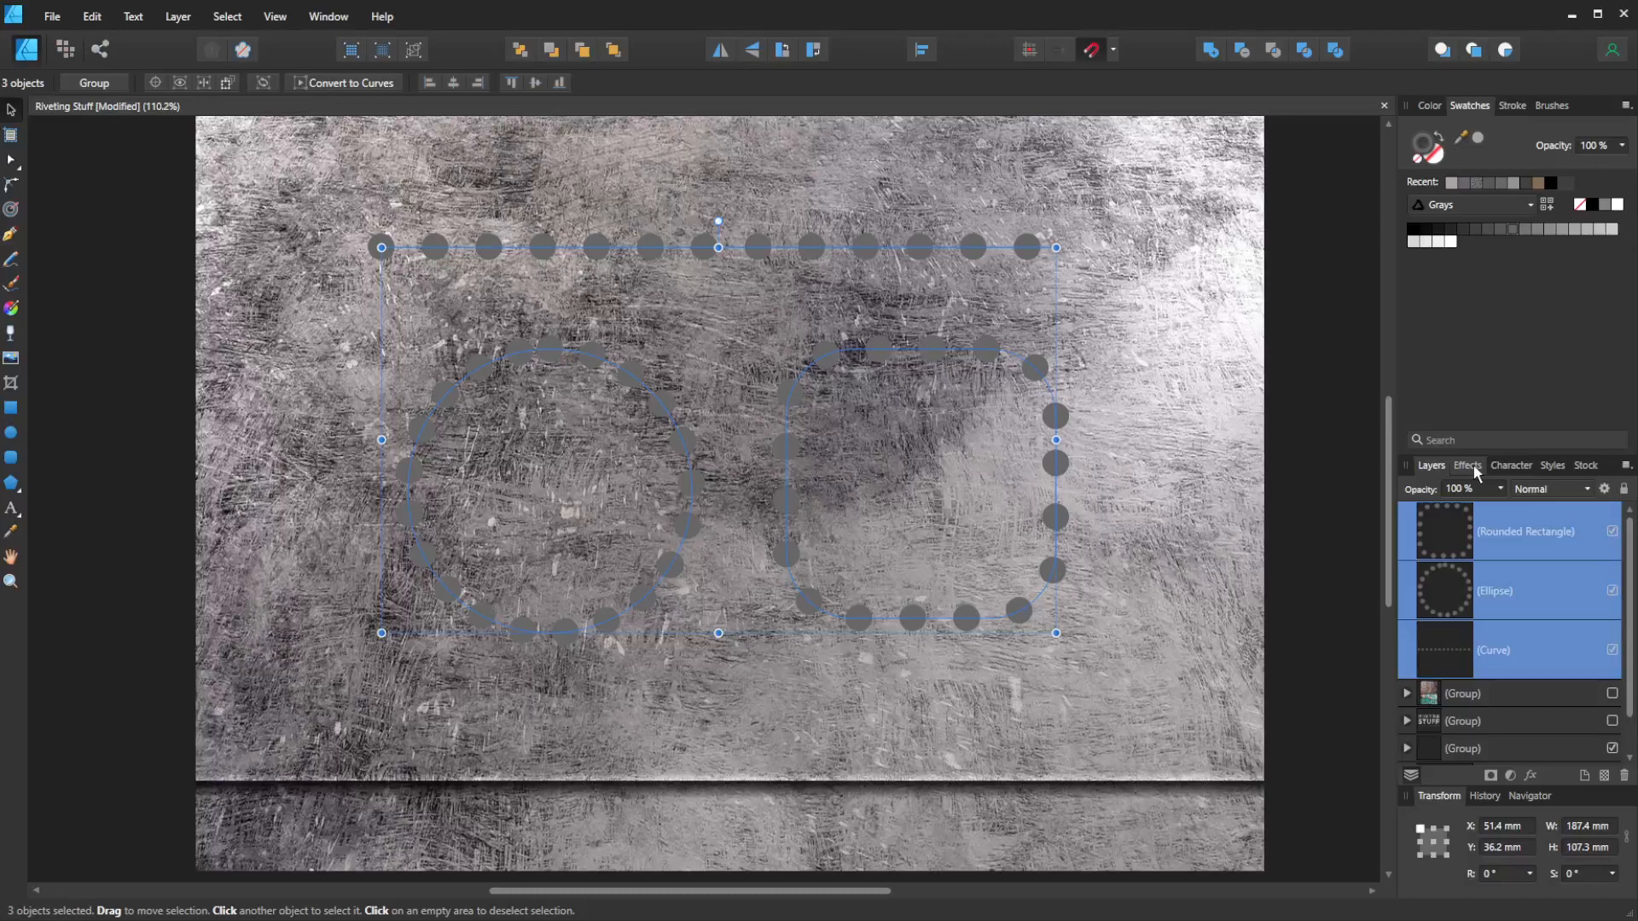
Bring up the Effects panel and the full Layer Effects dialog for the dotted shapes
left_click(1467, 464)
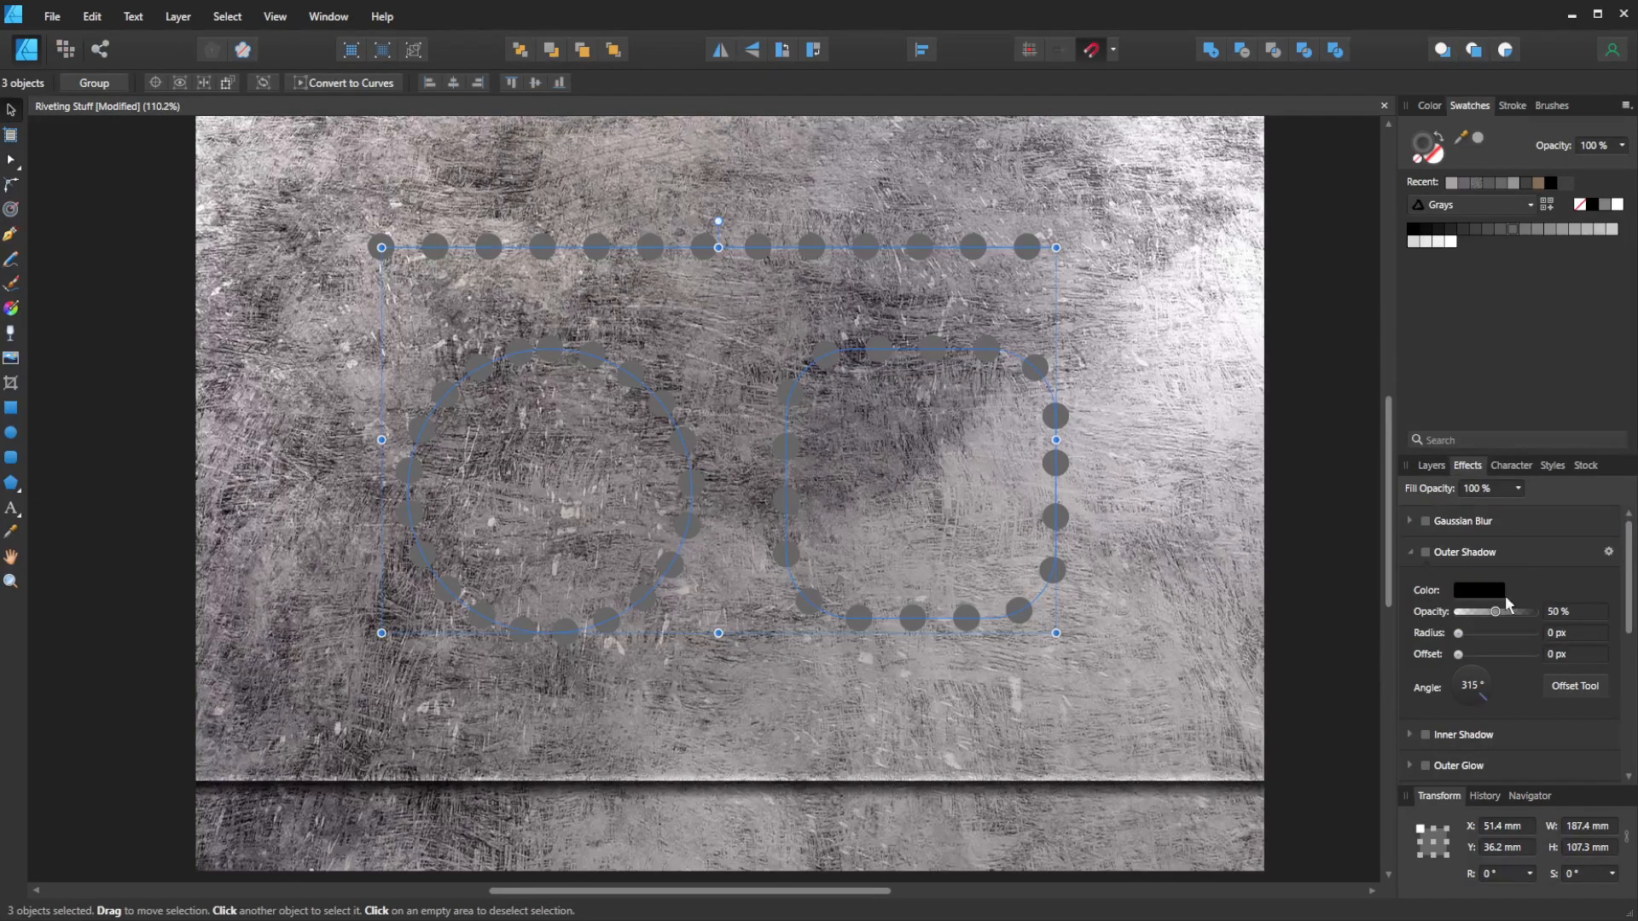
mouse_move(1528, 582)
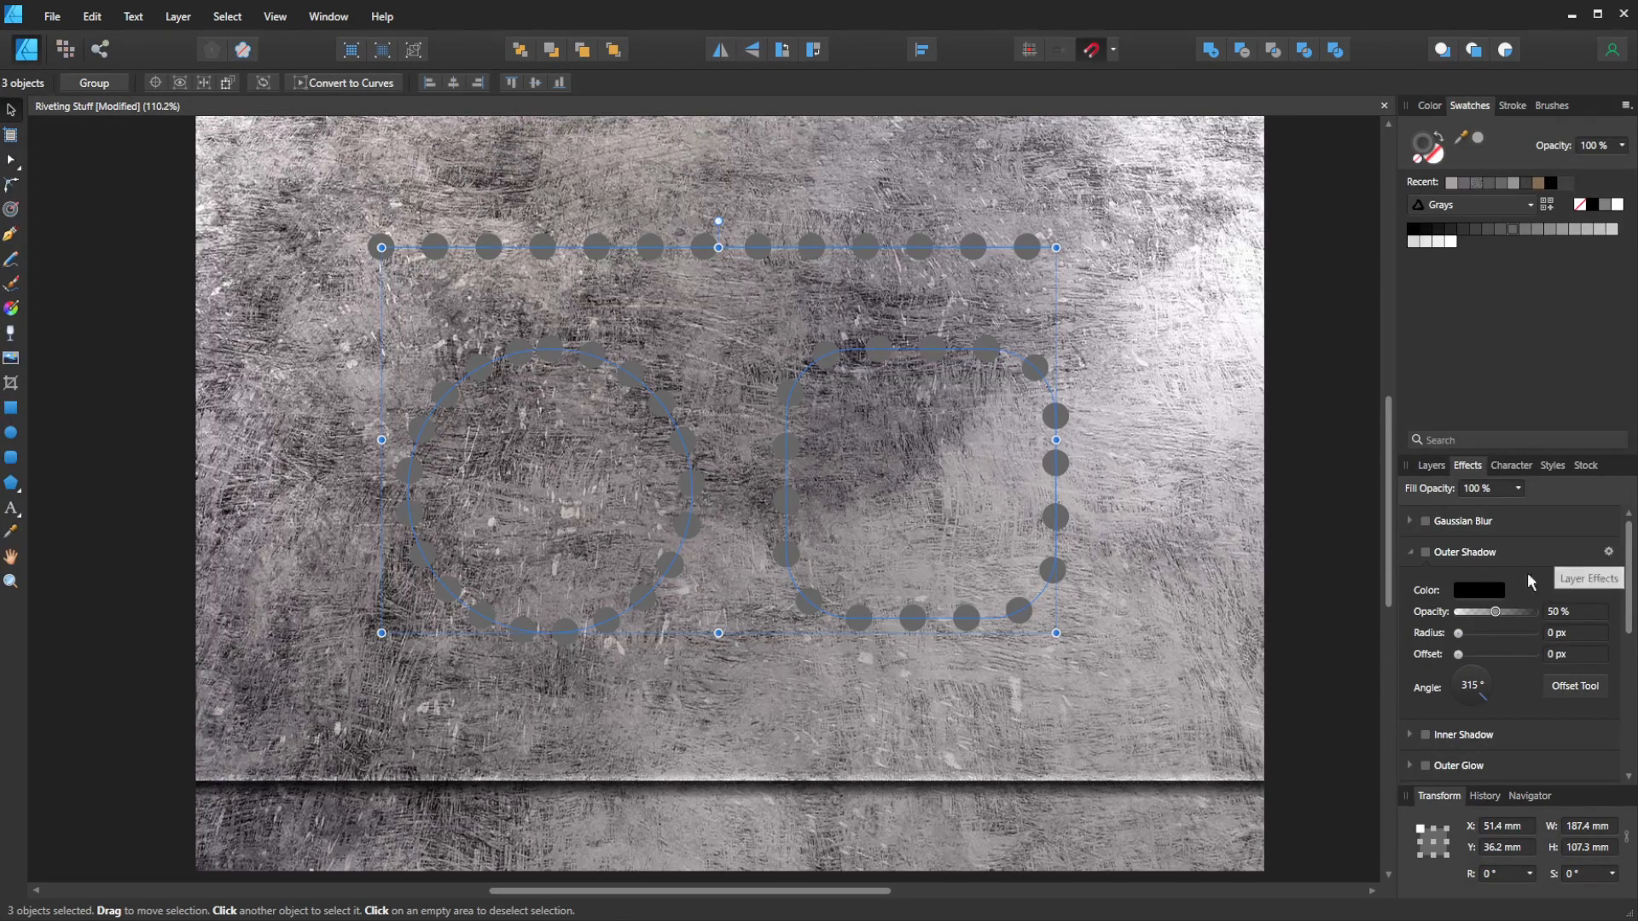
left_click(1411, 551)
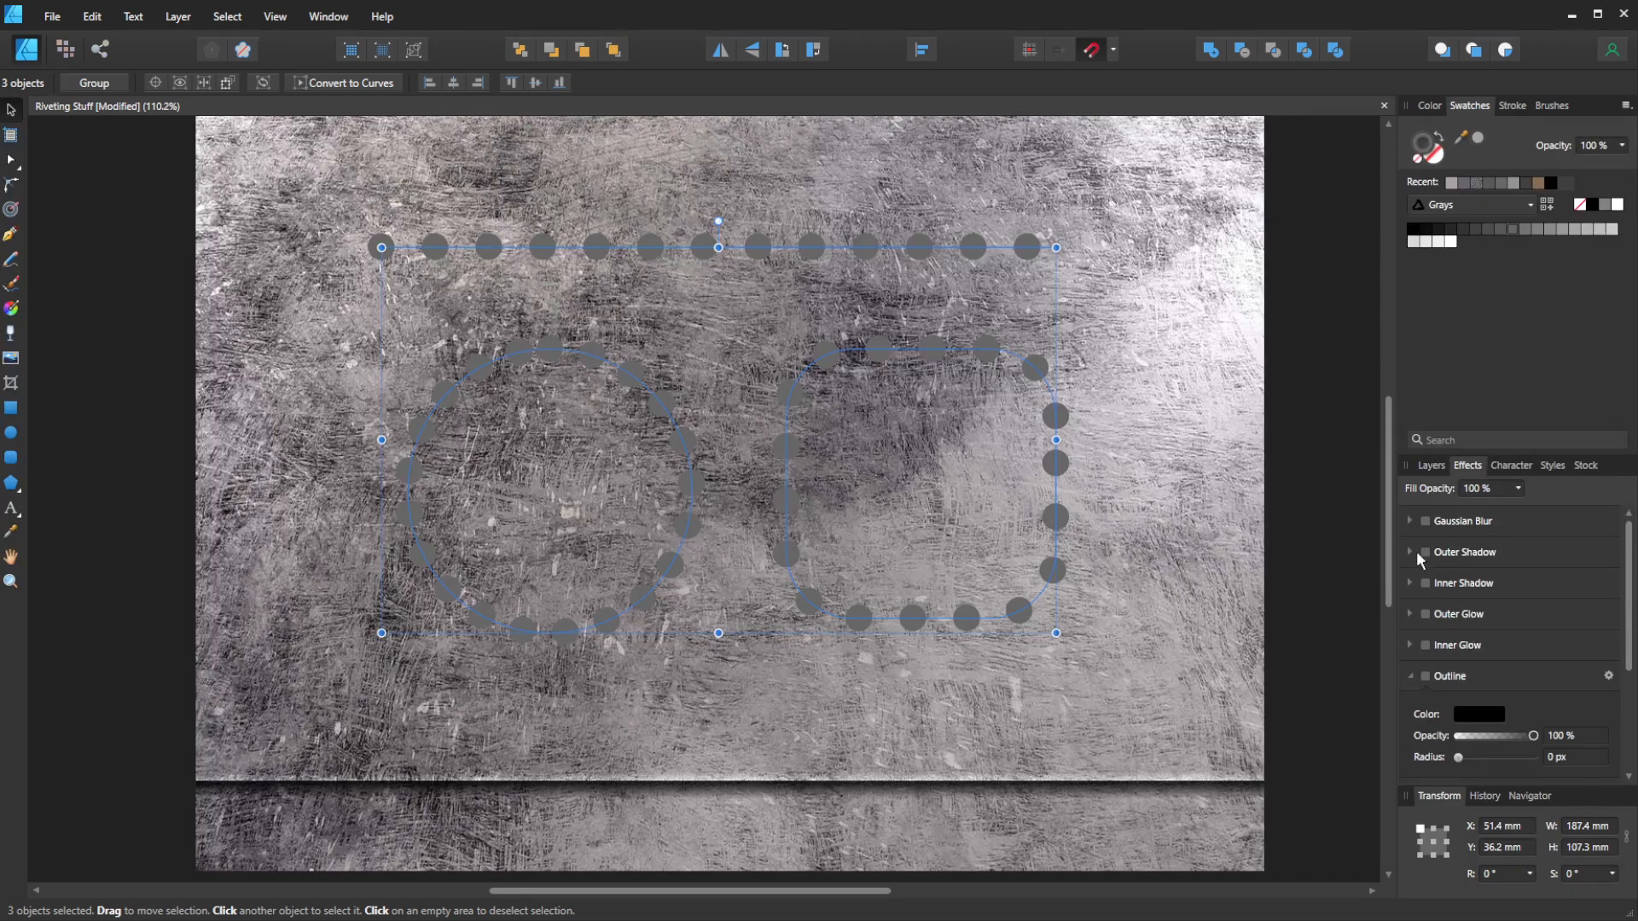
left_click(1411, 551)
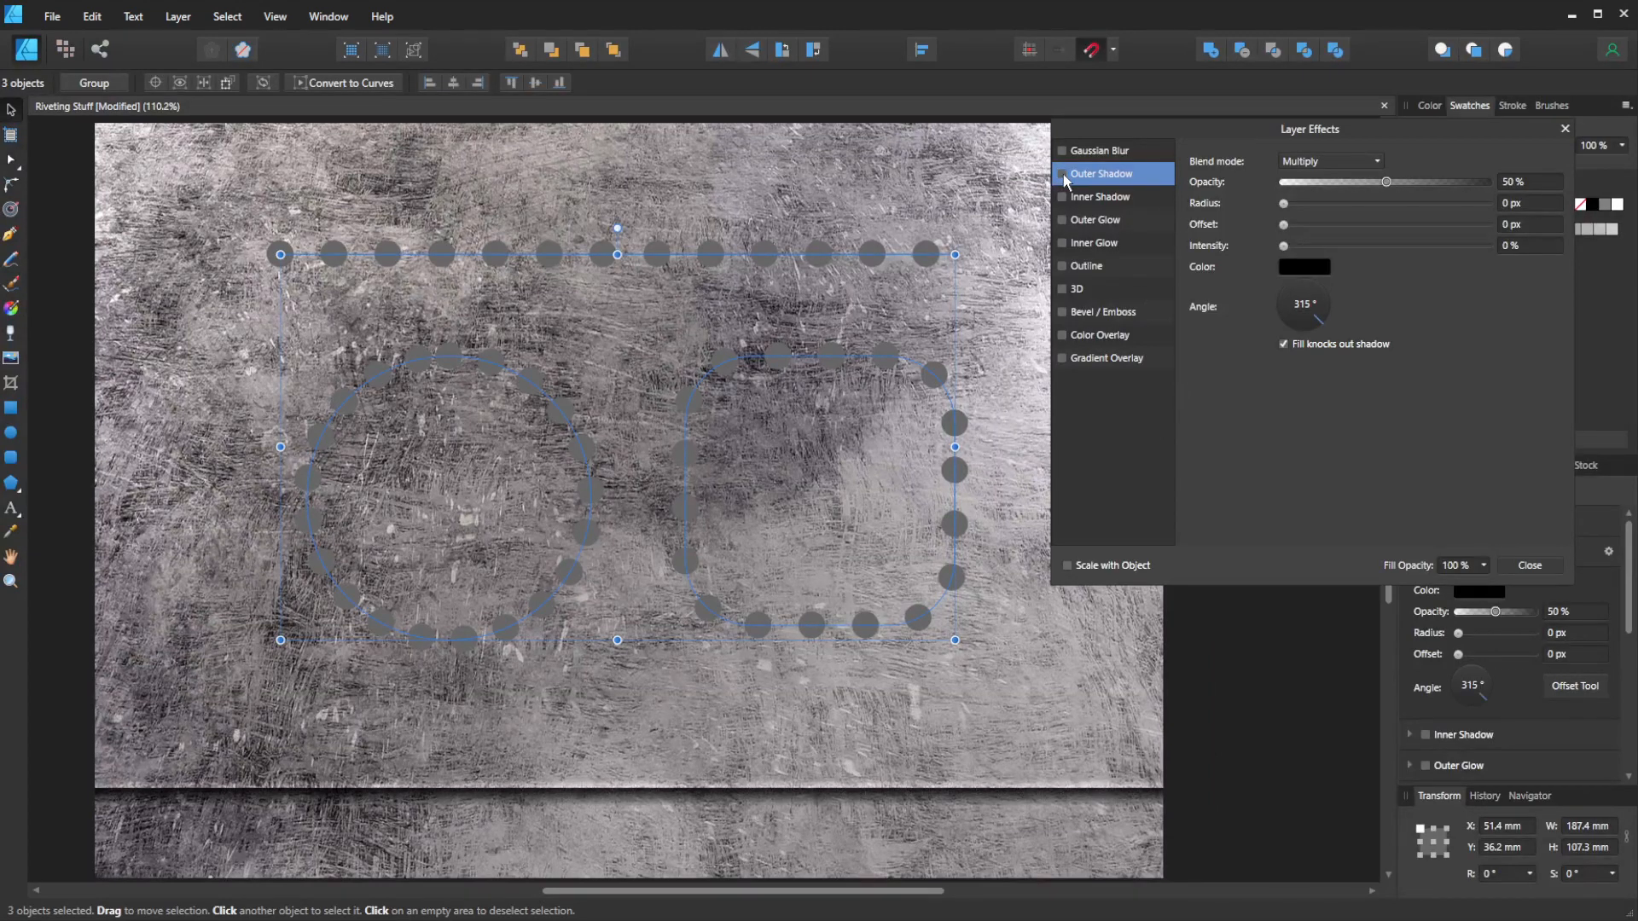
Enable an outer shadow (73%, 19.2 px radius, 11.2 px offset) and a 6.6 px inner shadow
left_click(1063, 174)
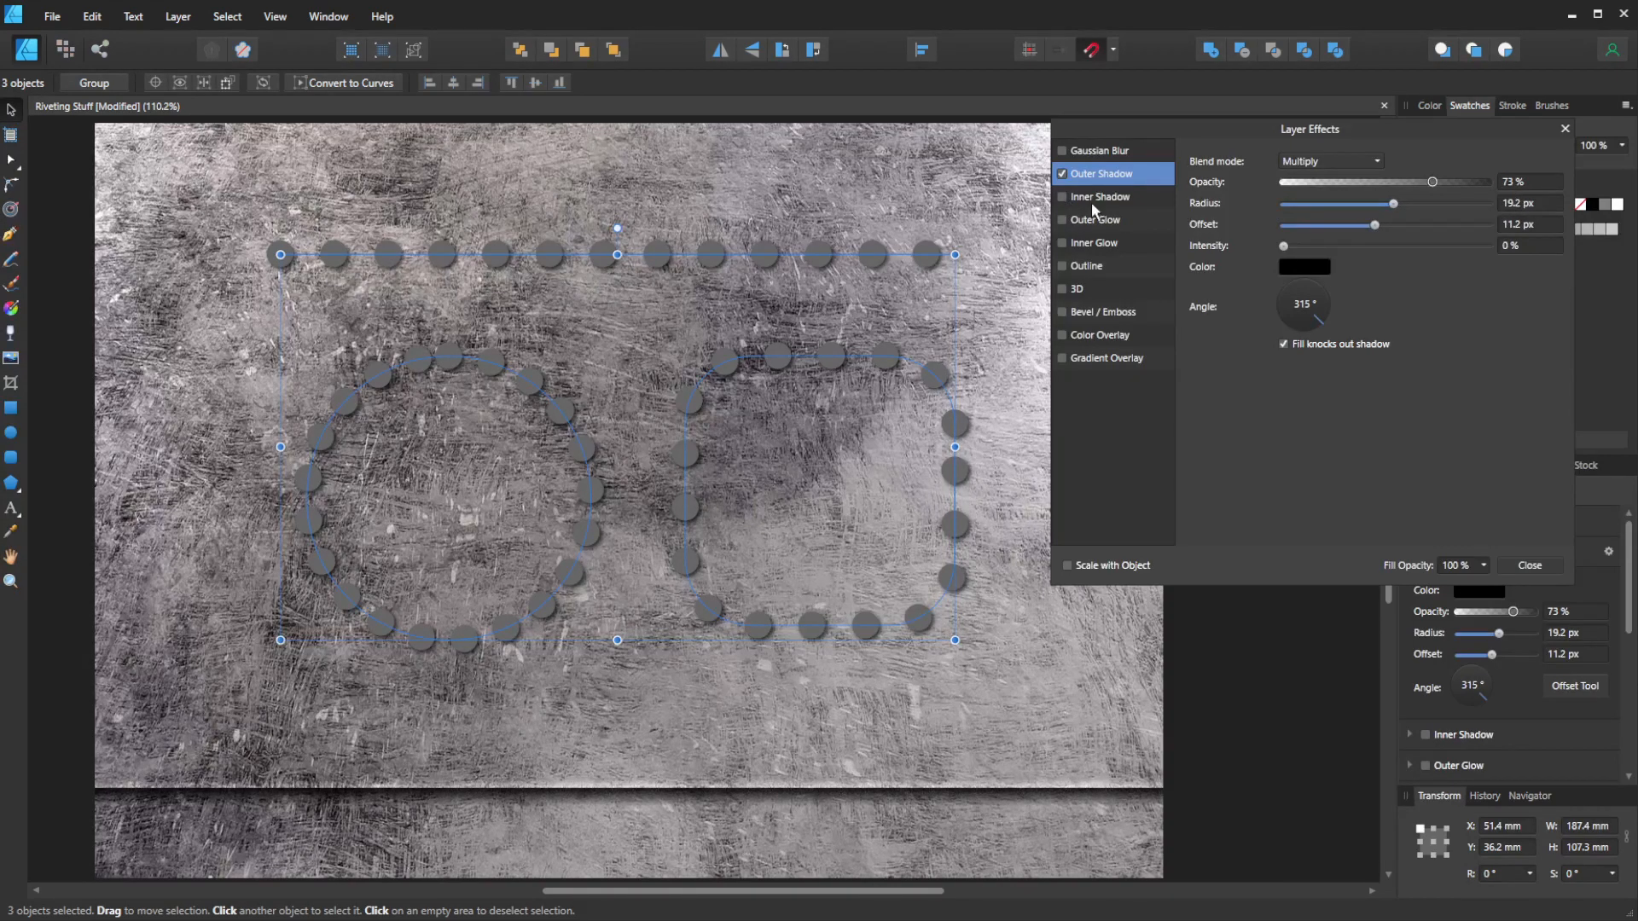
left_click(1101, 196)
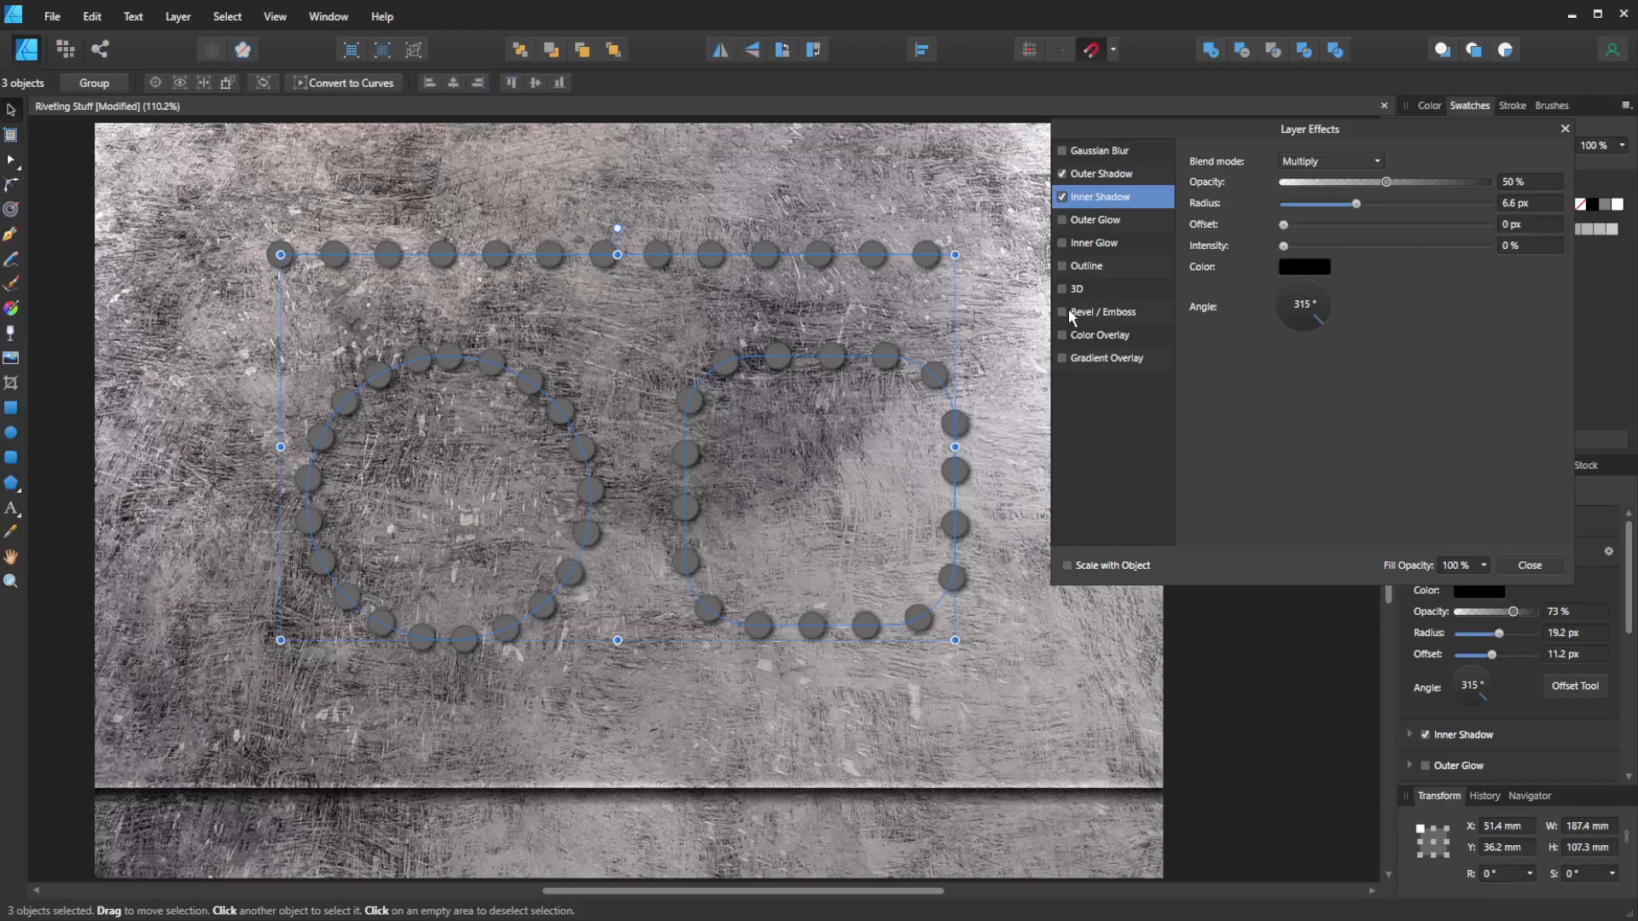
left_click(1100, 311)
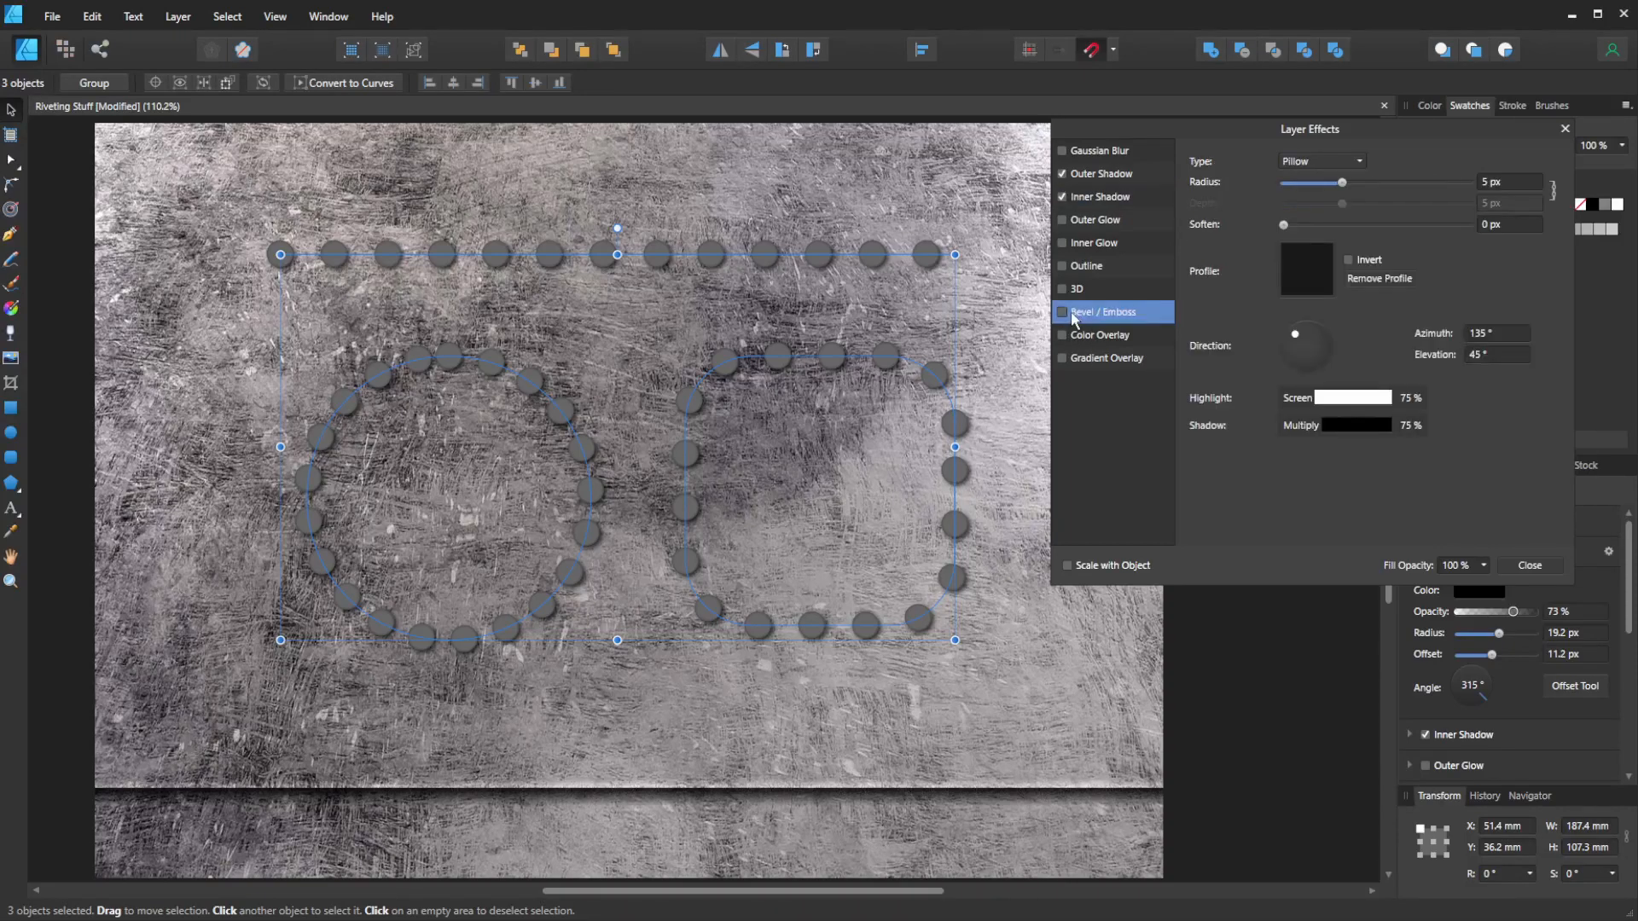
Enable Bevel/Emboss with Inner type, 31.7 px radius, 72° elevation, 71% highlight, 94% shadow
left_click(1063, 312)
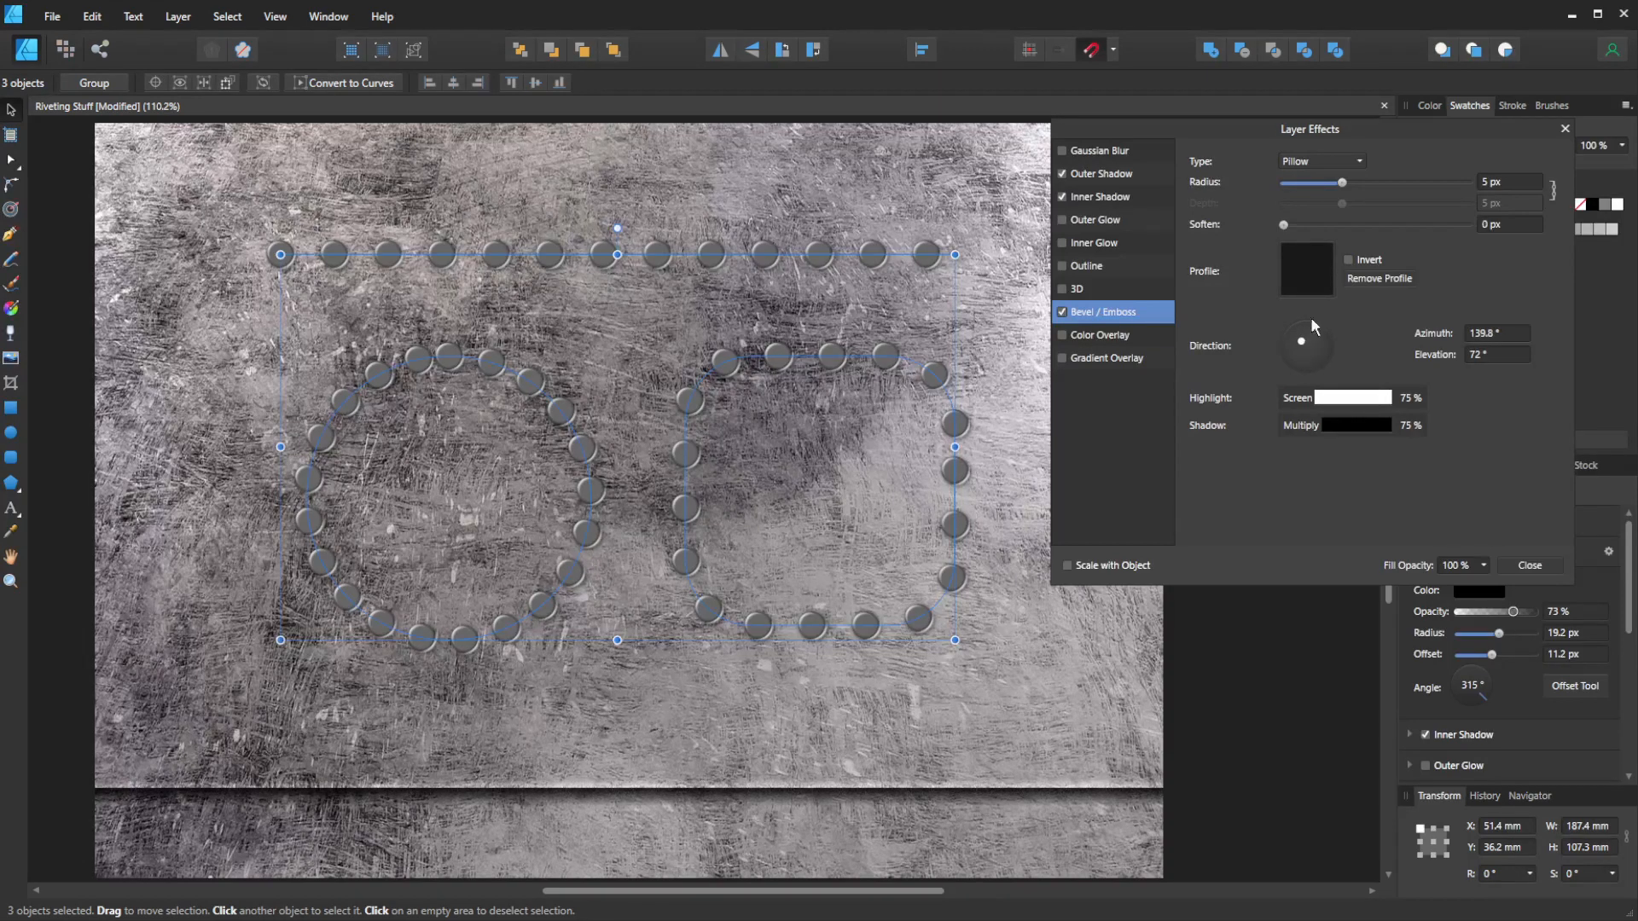
left_click(1319, 160)
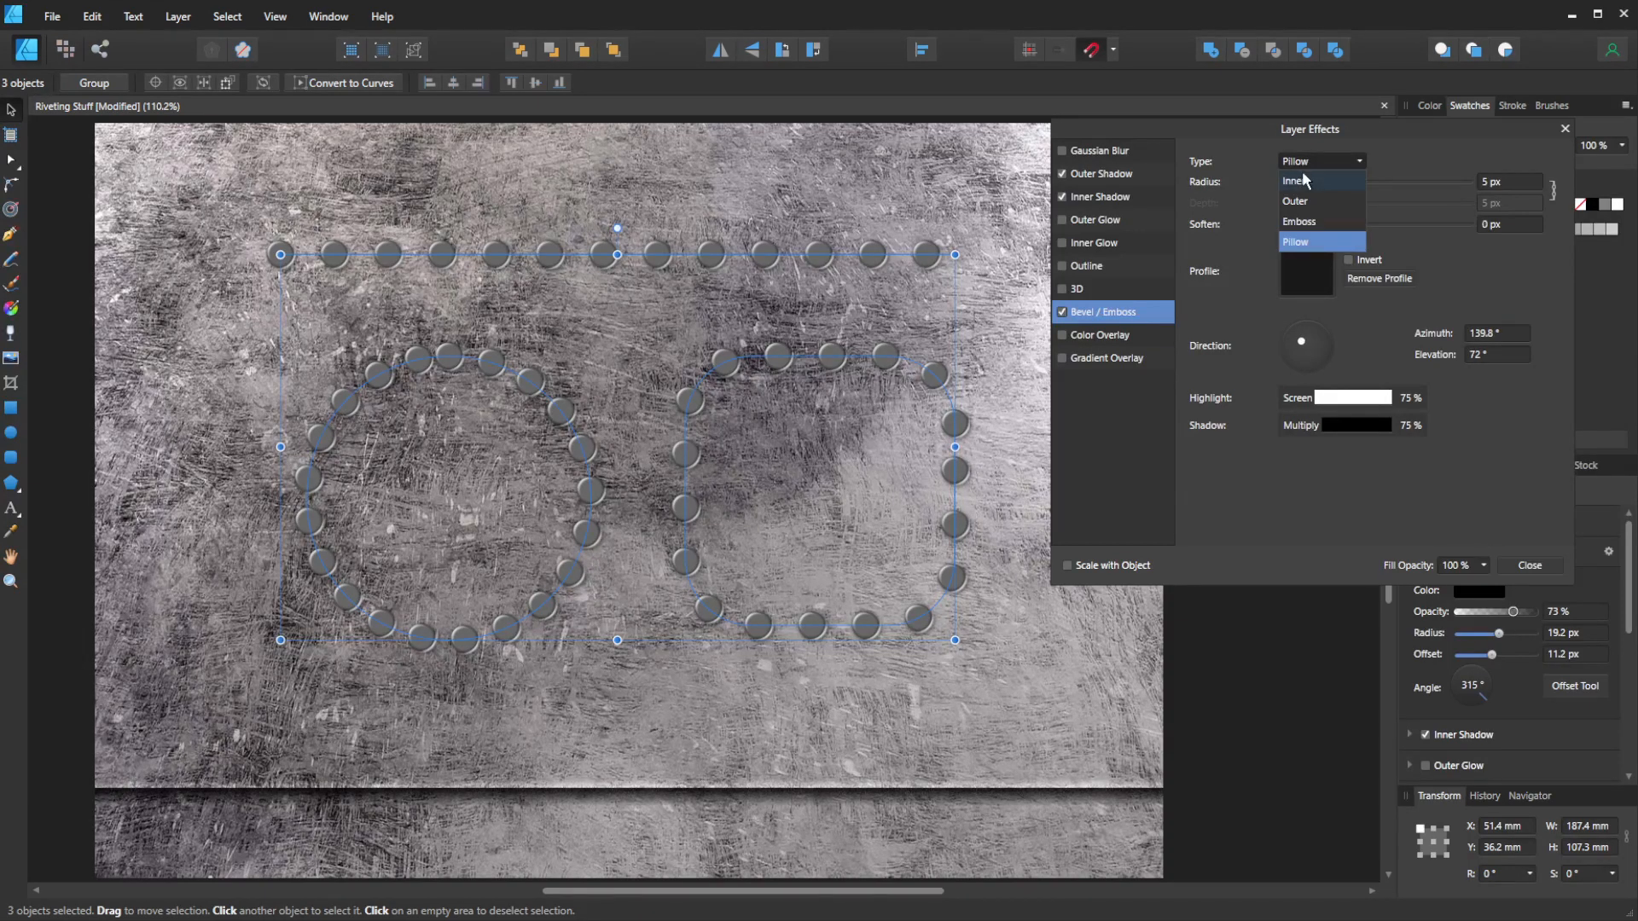
left_click(1294, 179)
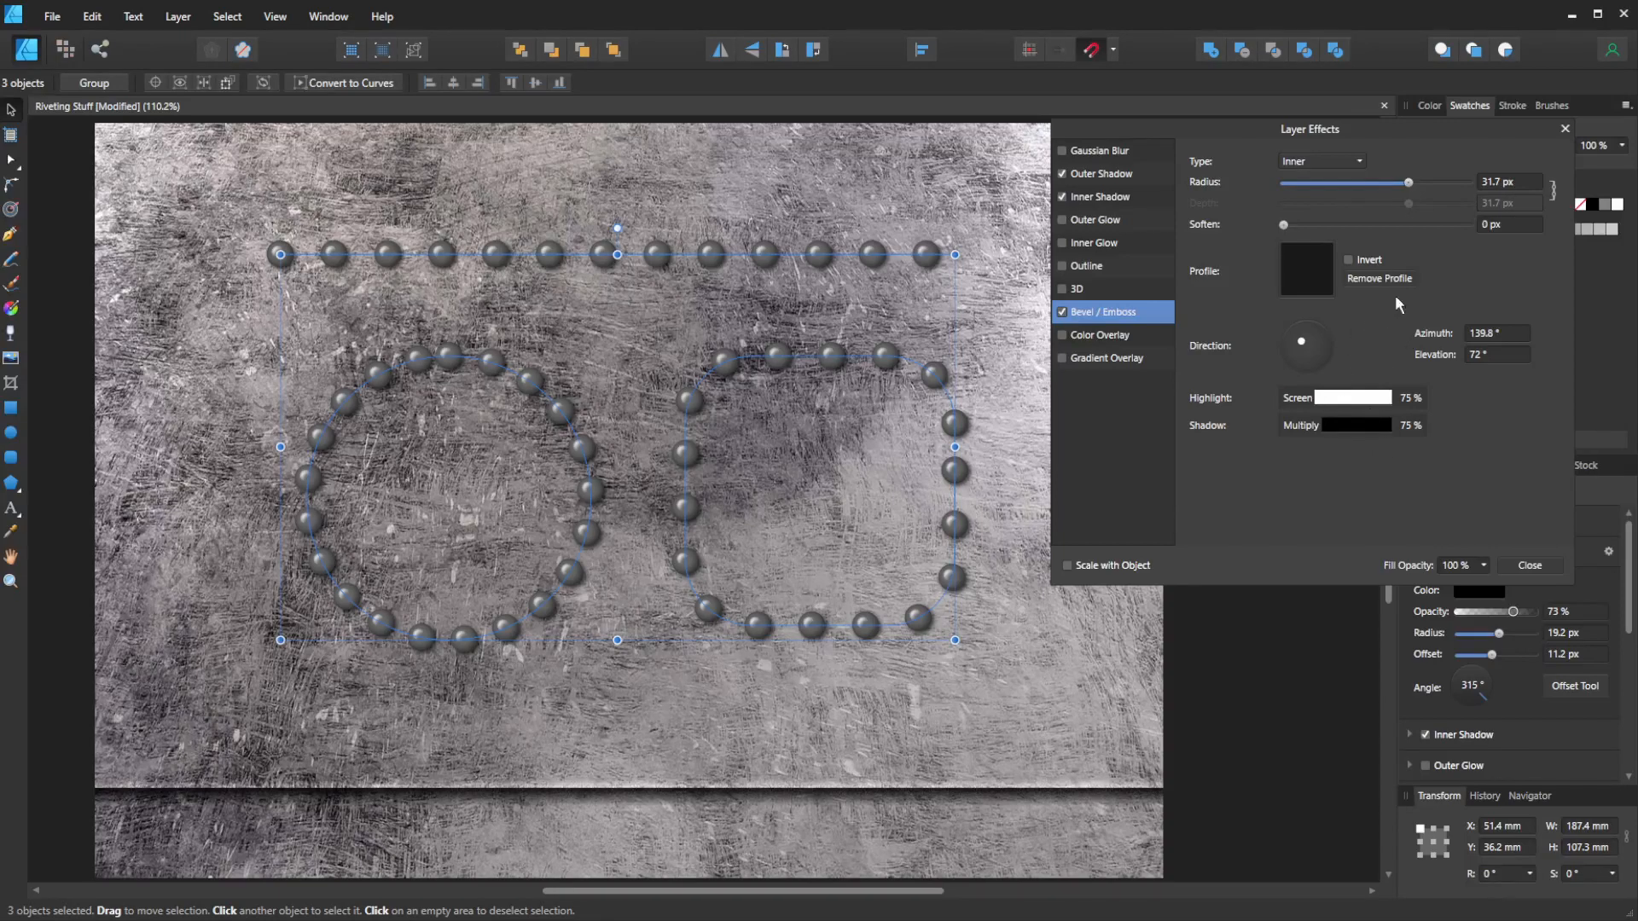
mouse_move(1362, 404)
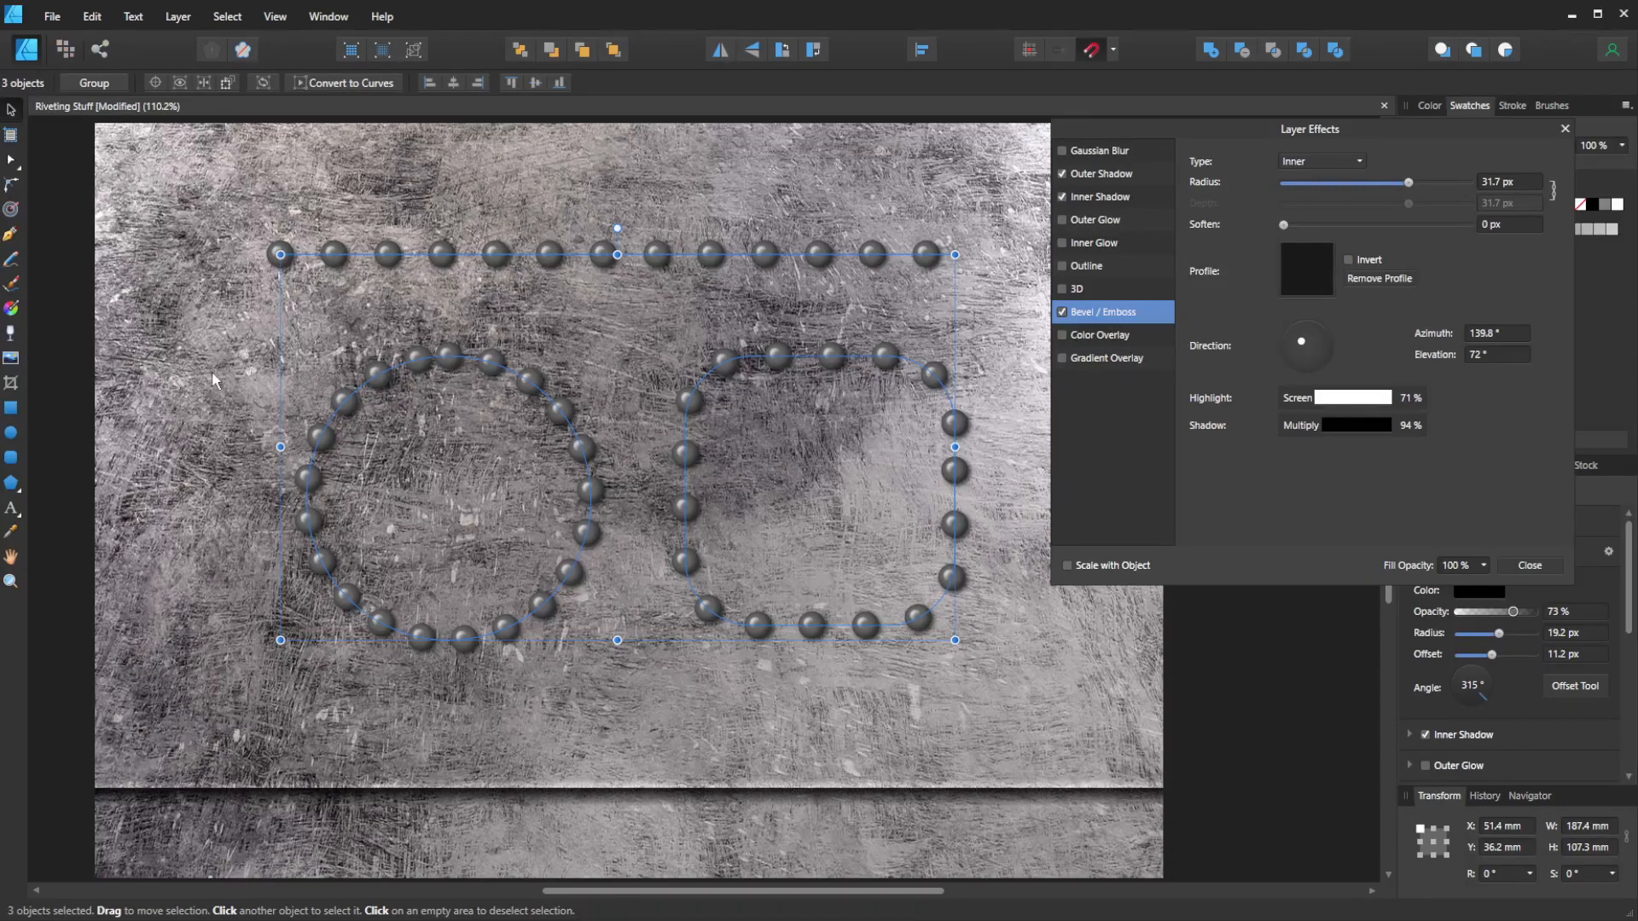
mouse_move(1527, 274)
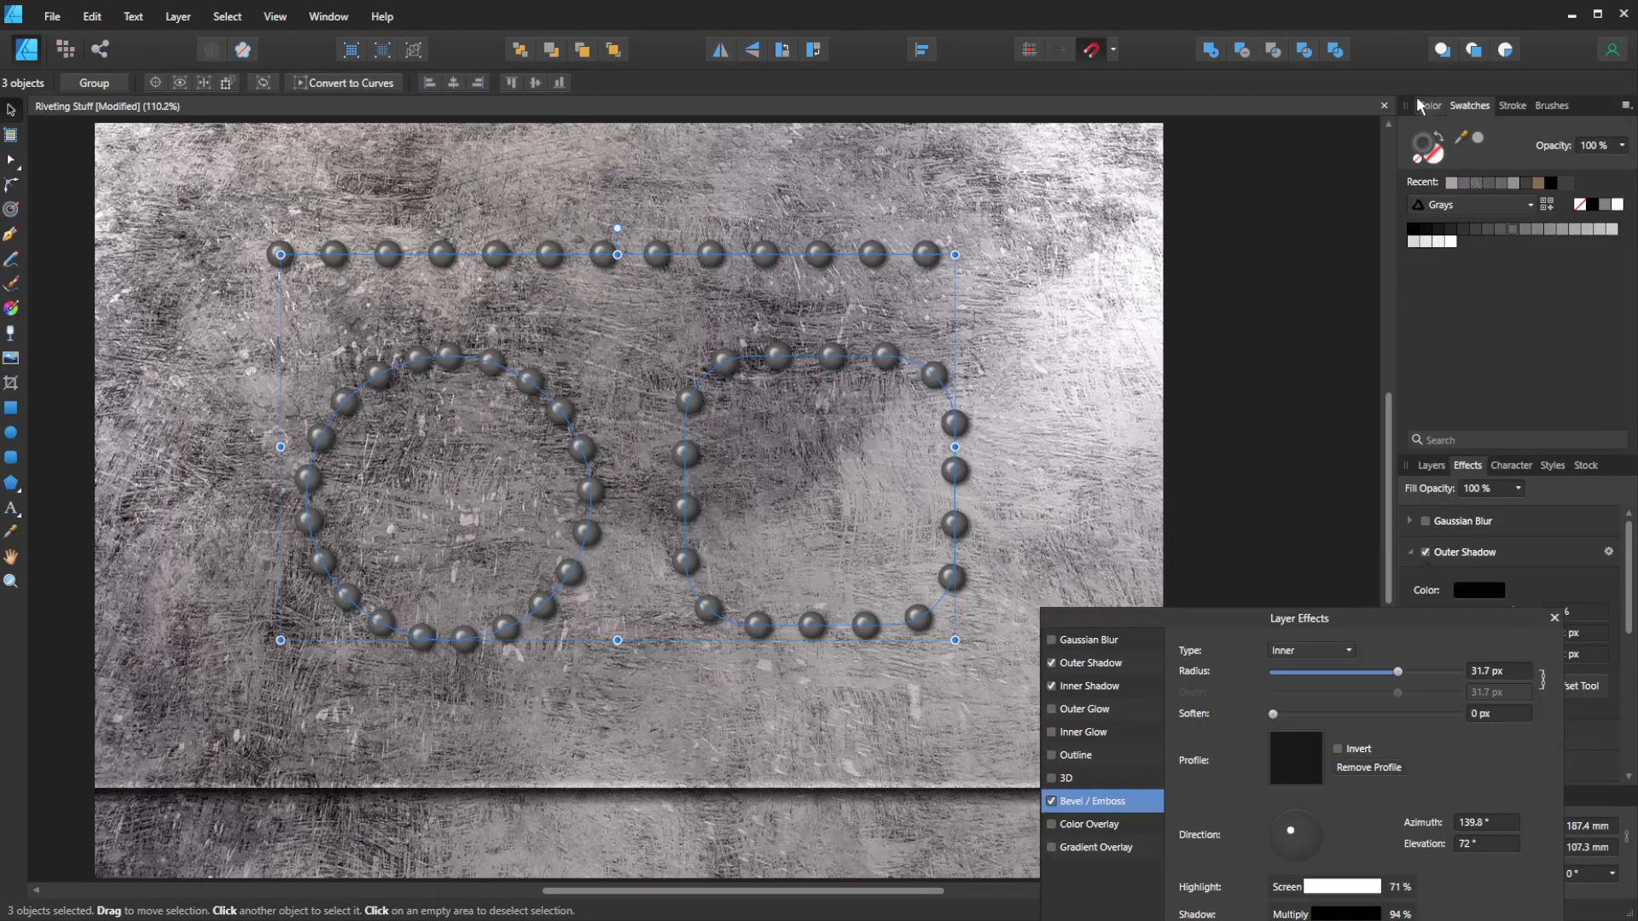
Switch to the Color panel to add 98% noise to the rivet fill
left_click(1430, 104)
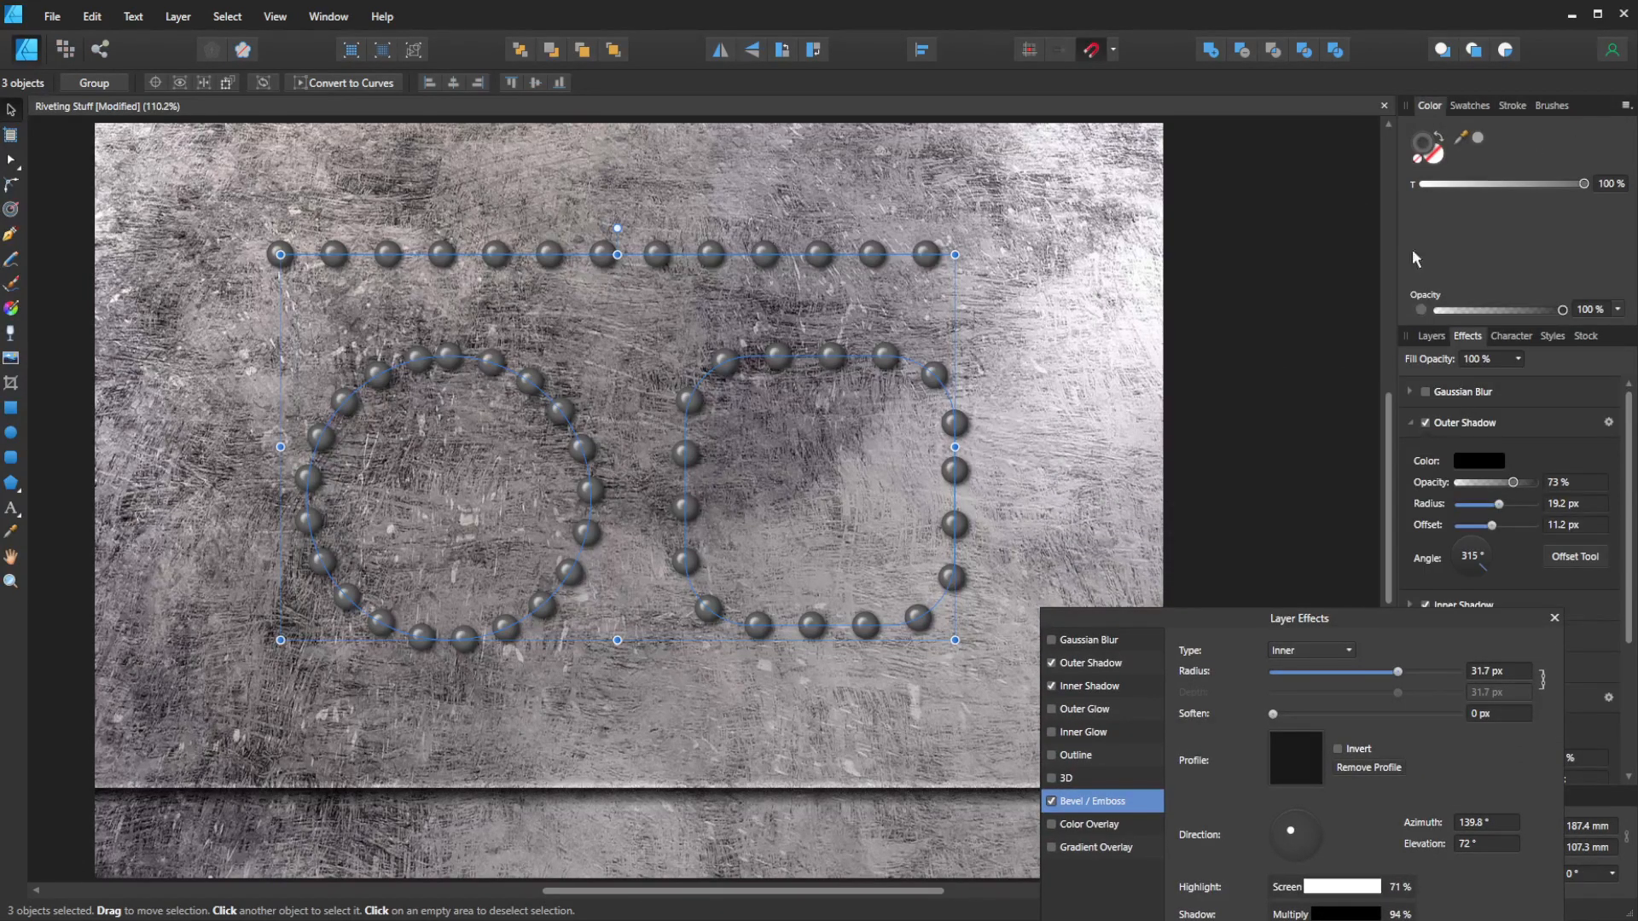
mouse_move(1422, 324)
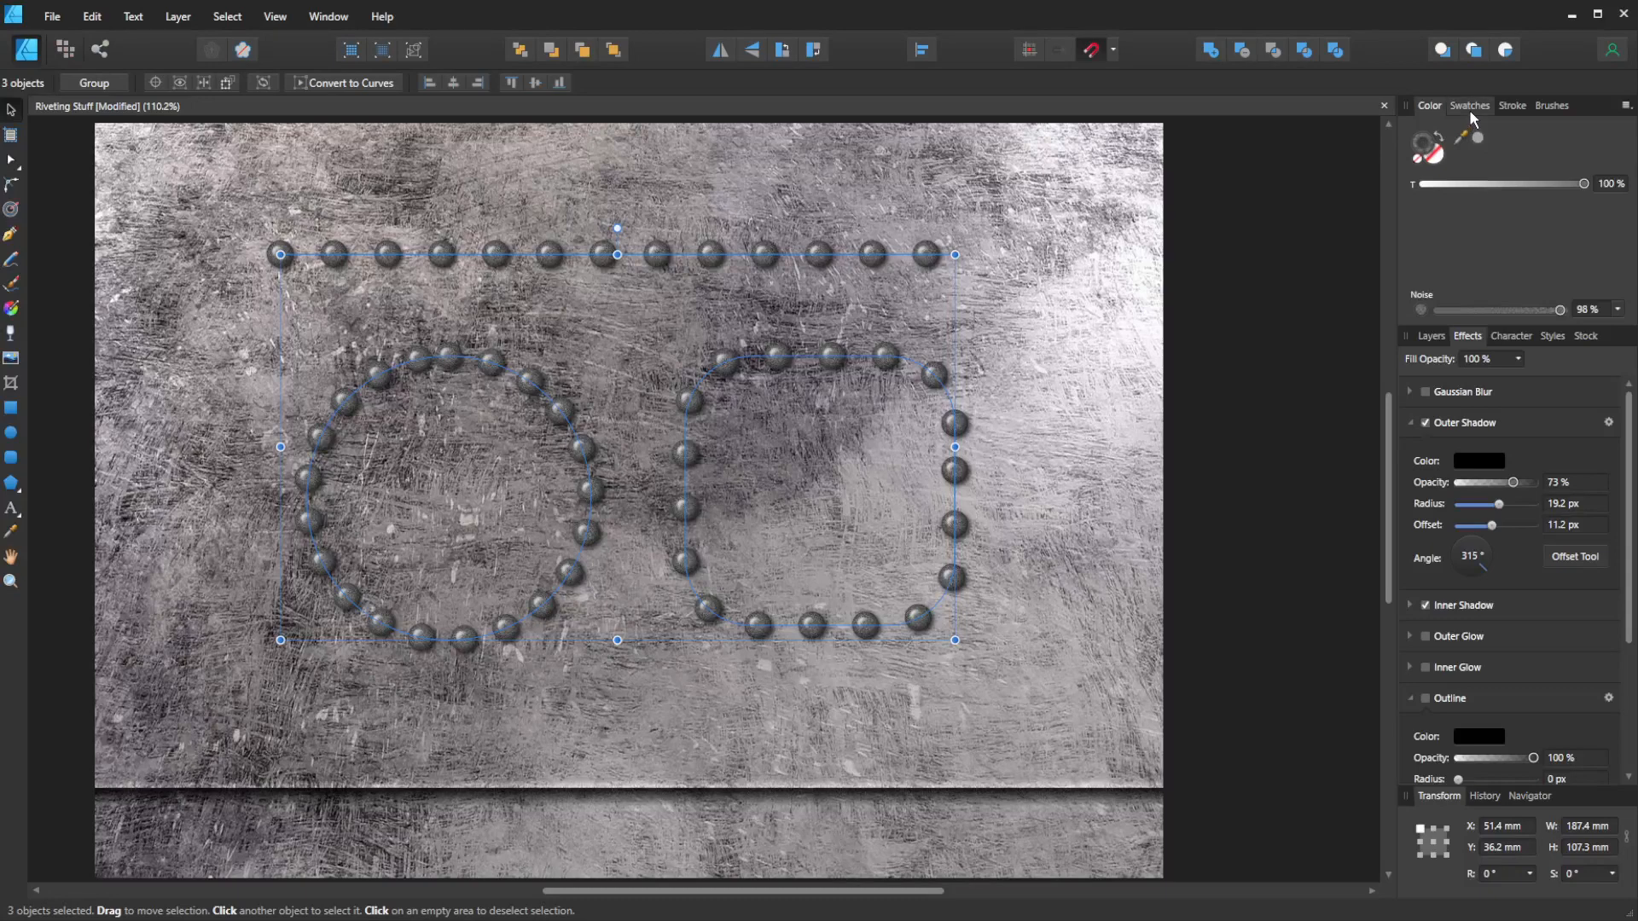
Set the Fill Tool context to Stroke to brighten the rivets' metallic shading
left_click(1468, 104)
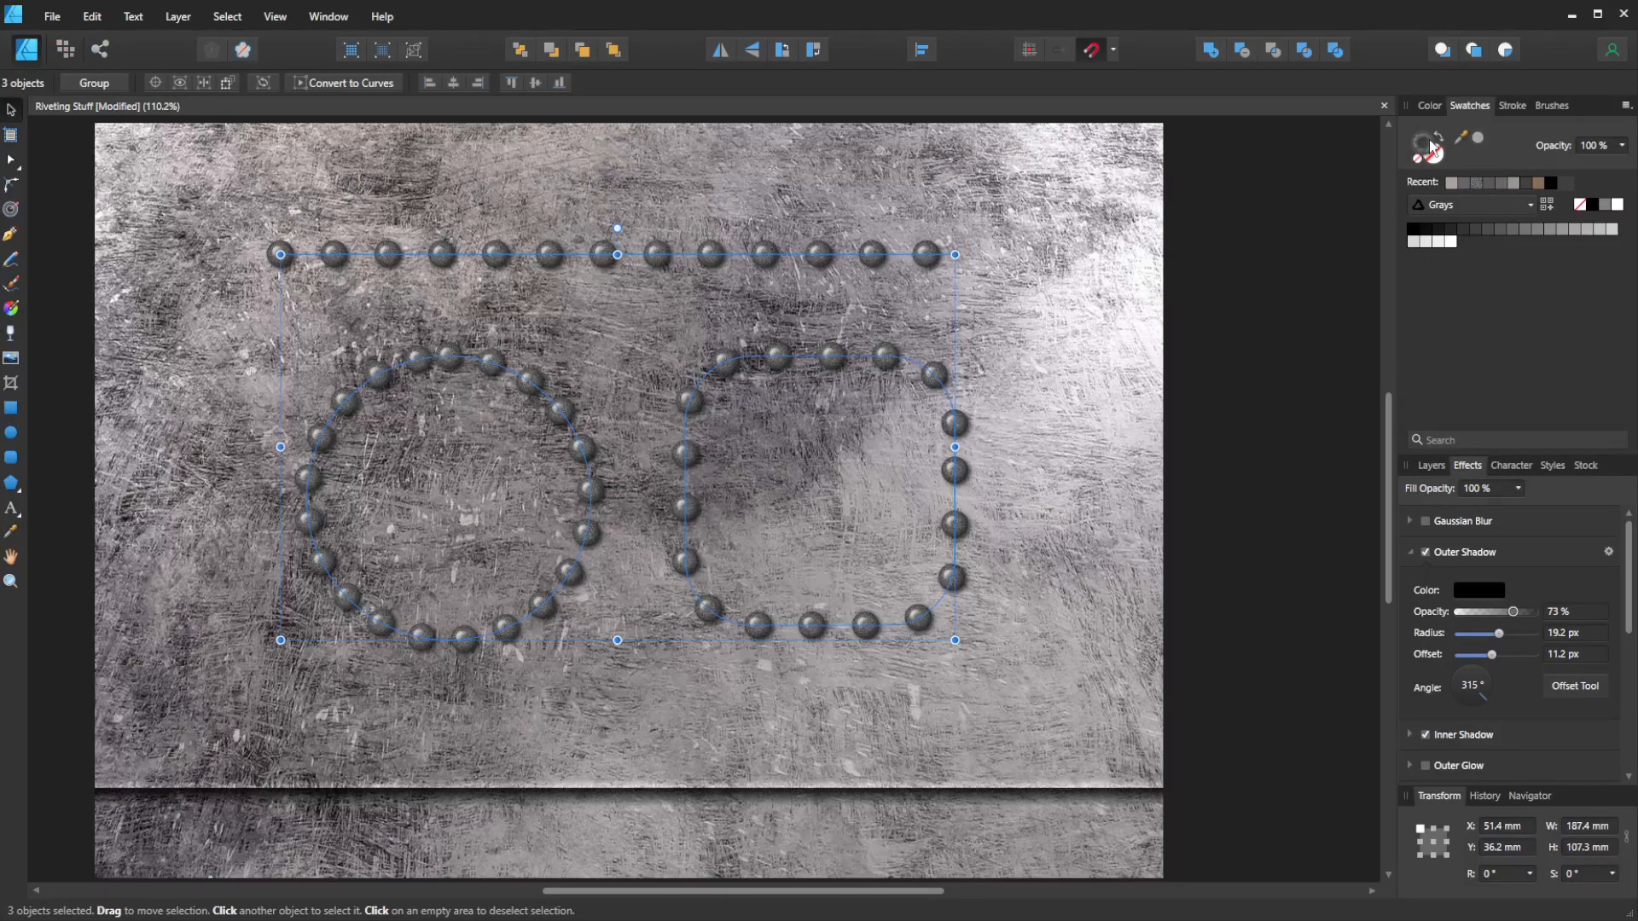
left_click(1430, 464)
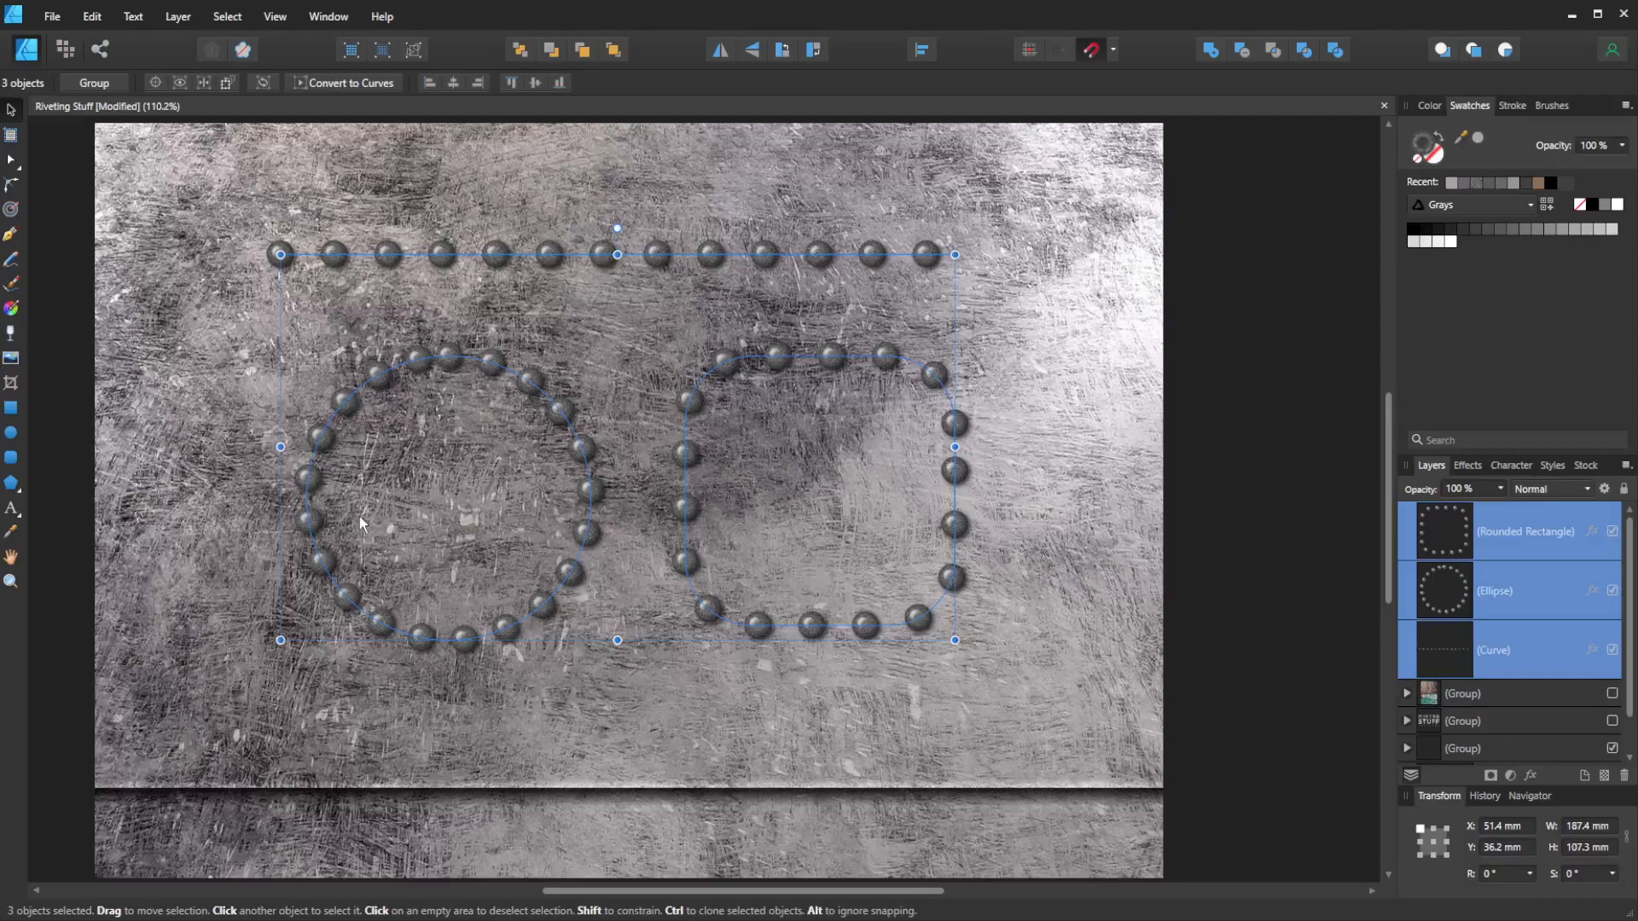
mouse_move(271, 626)
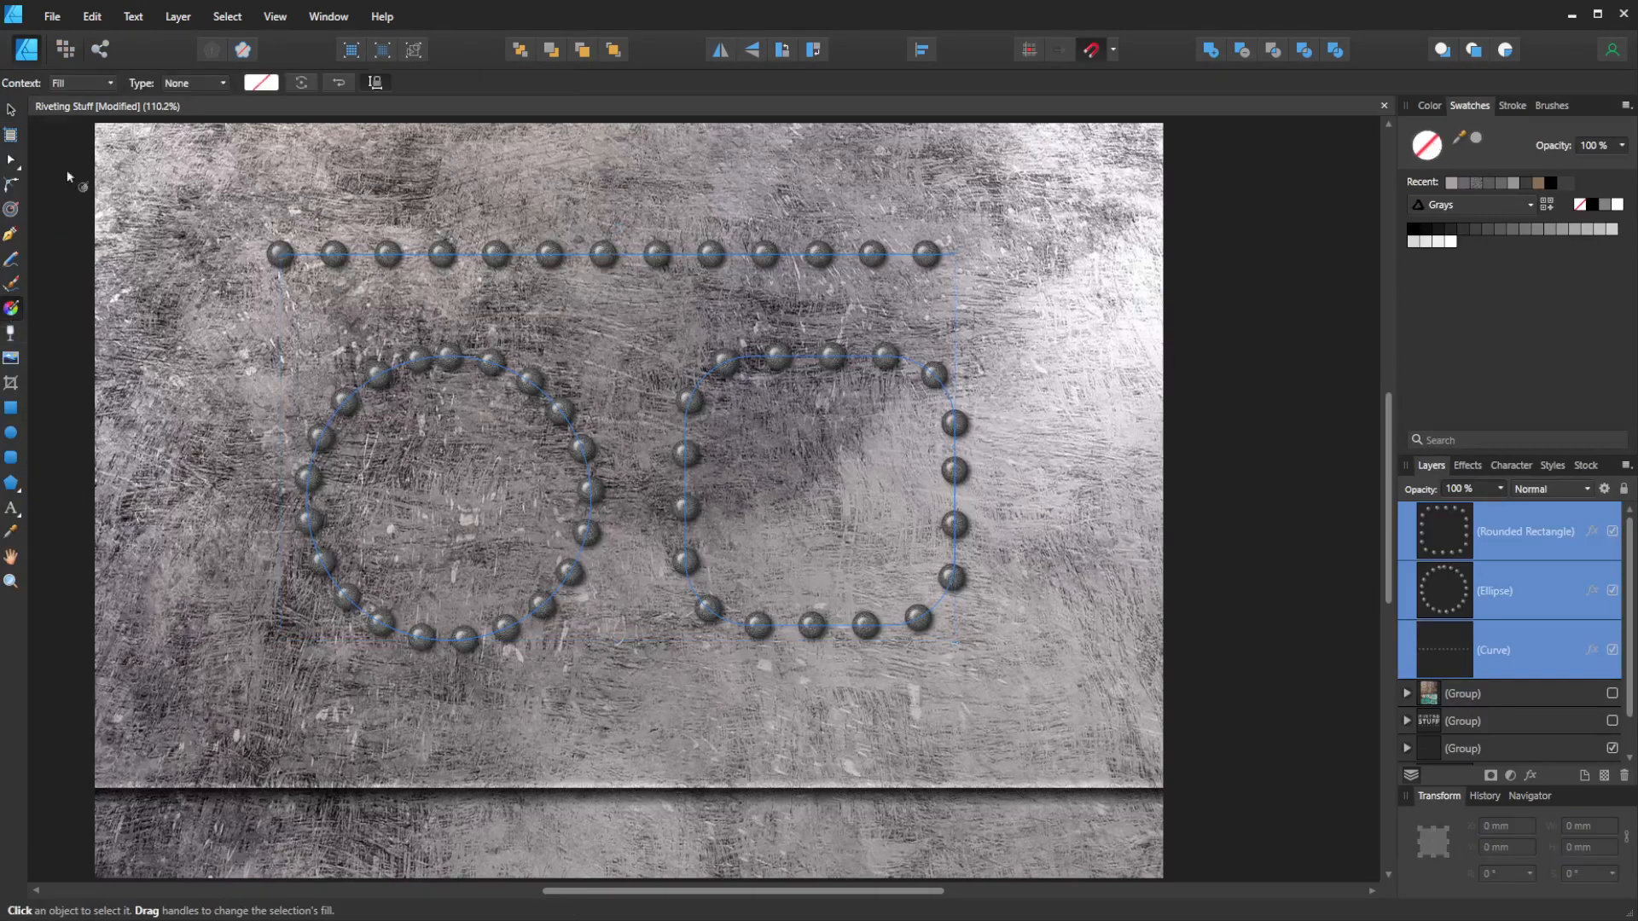
left_click(80, 81)
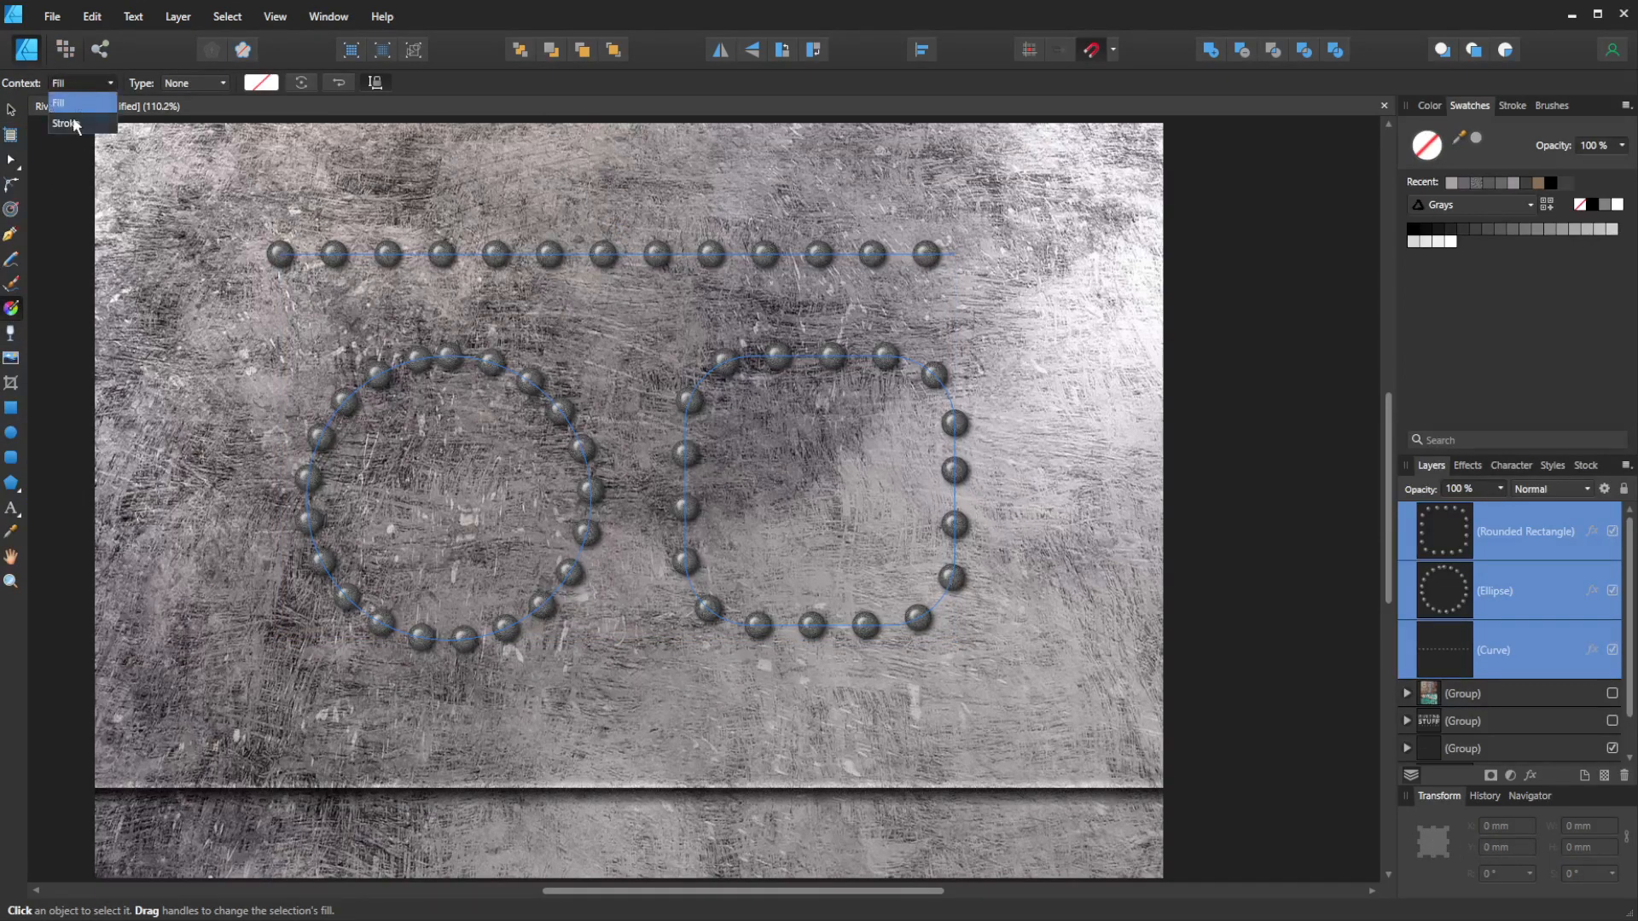
left_click(63, 123)
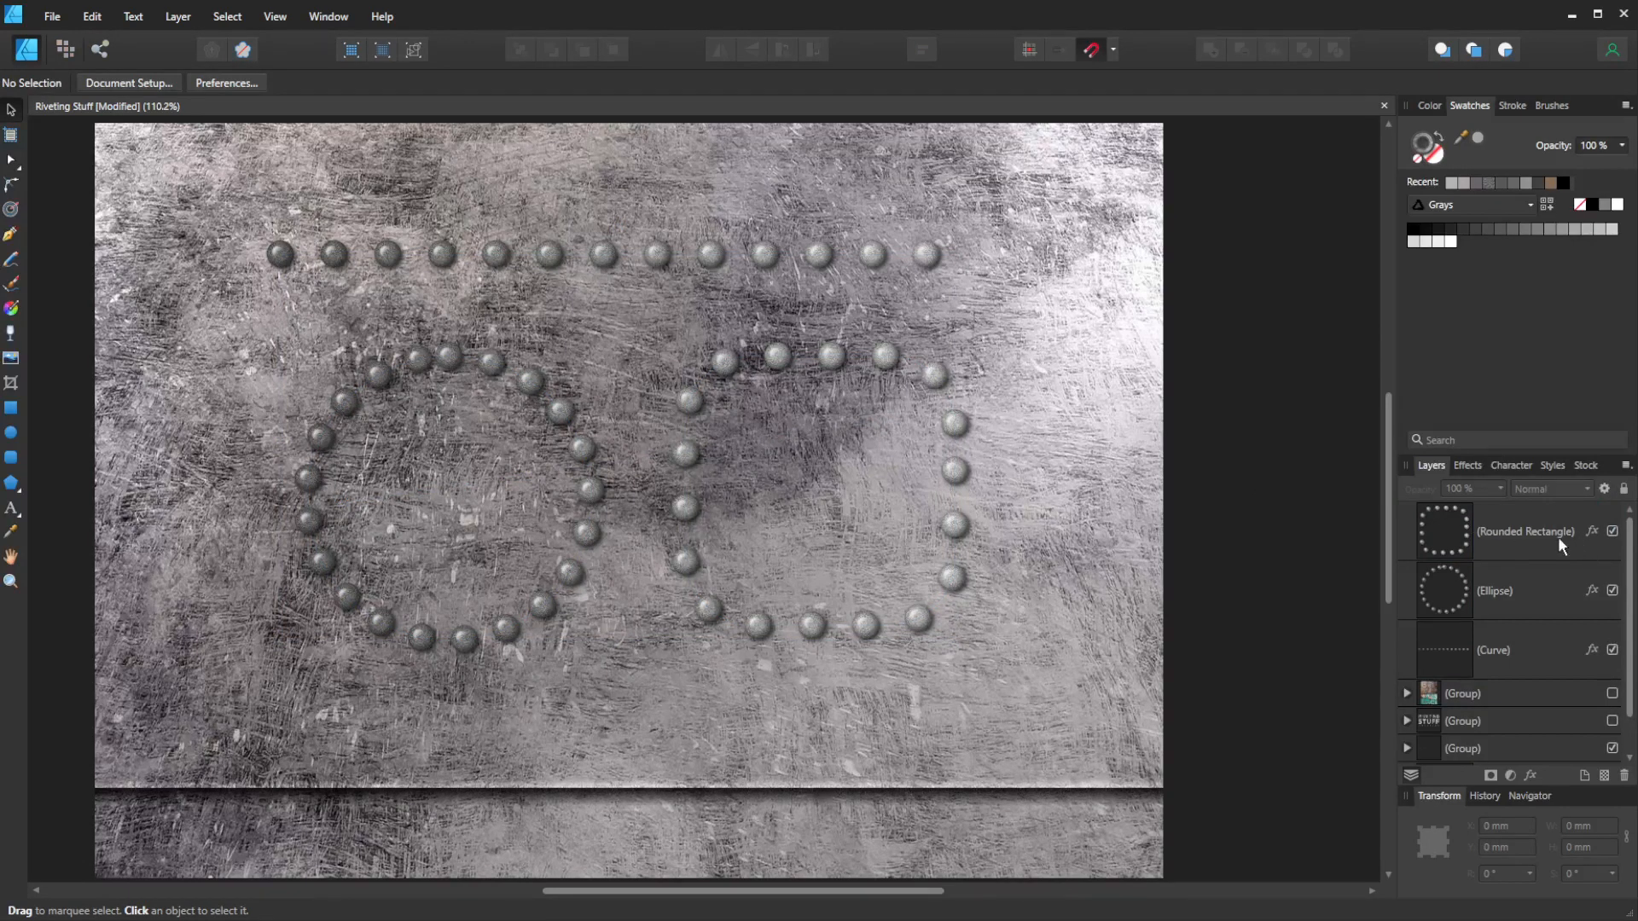
left_click(1525, 531)
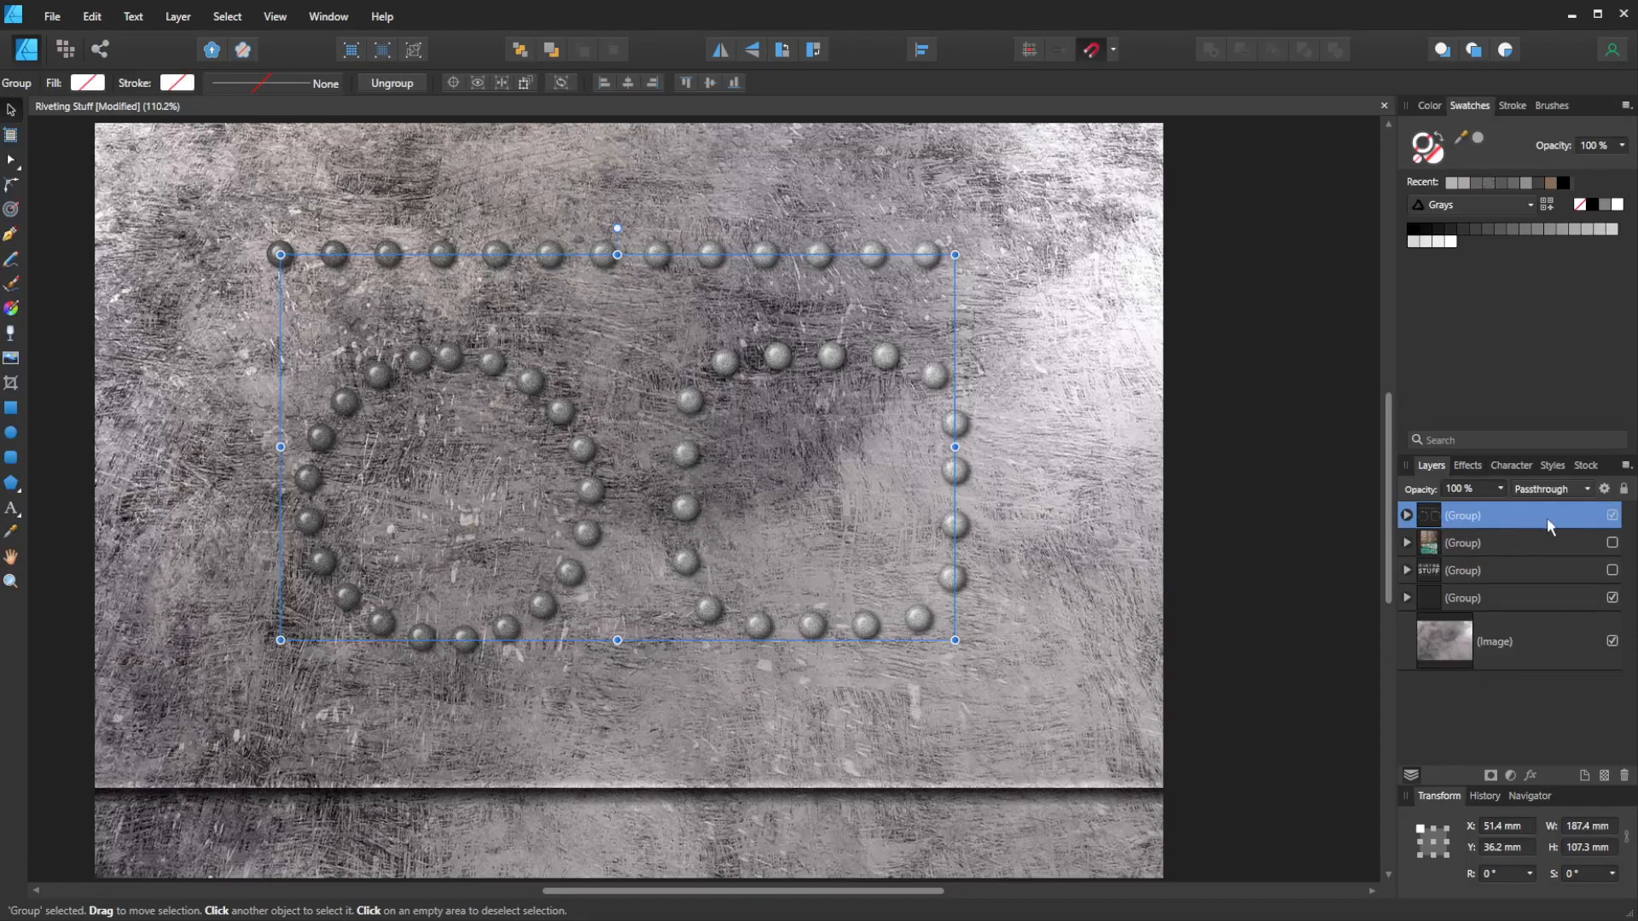
left_click(1468, 464)
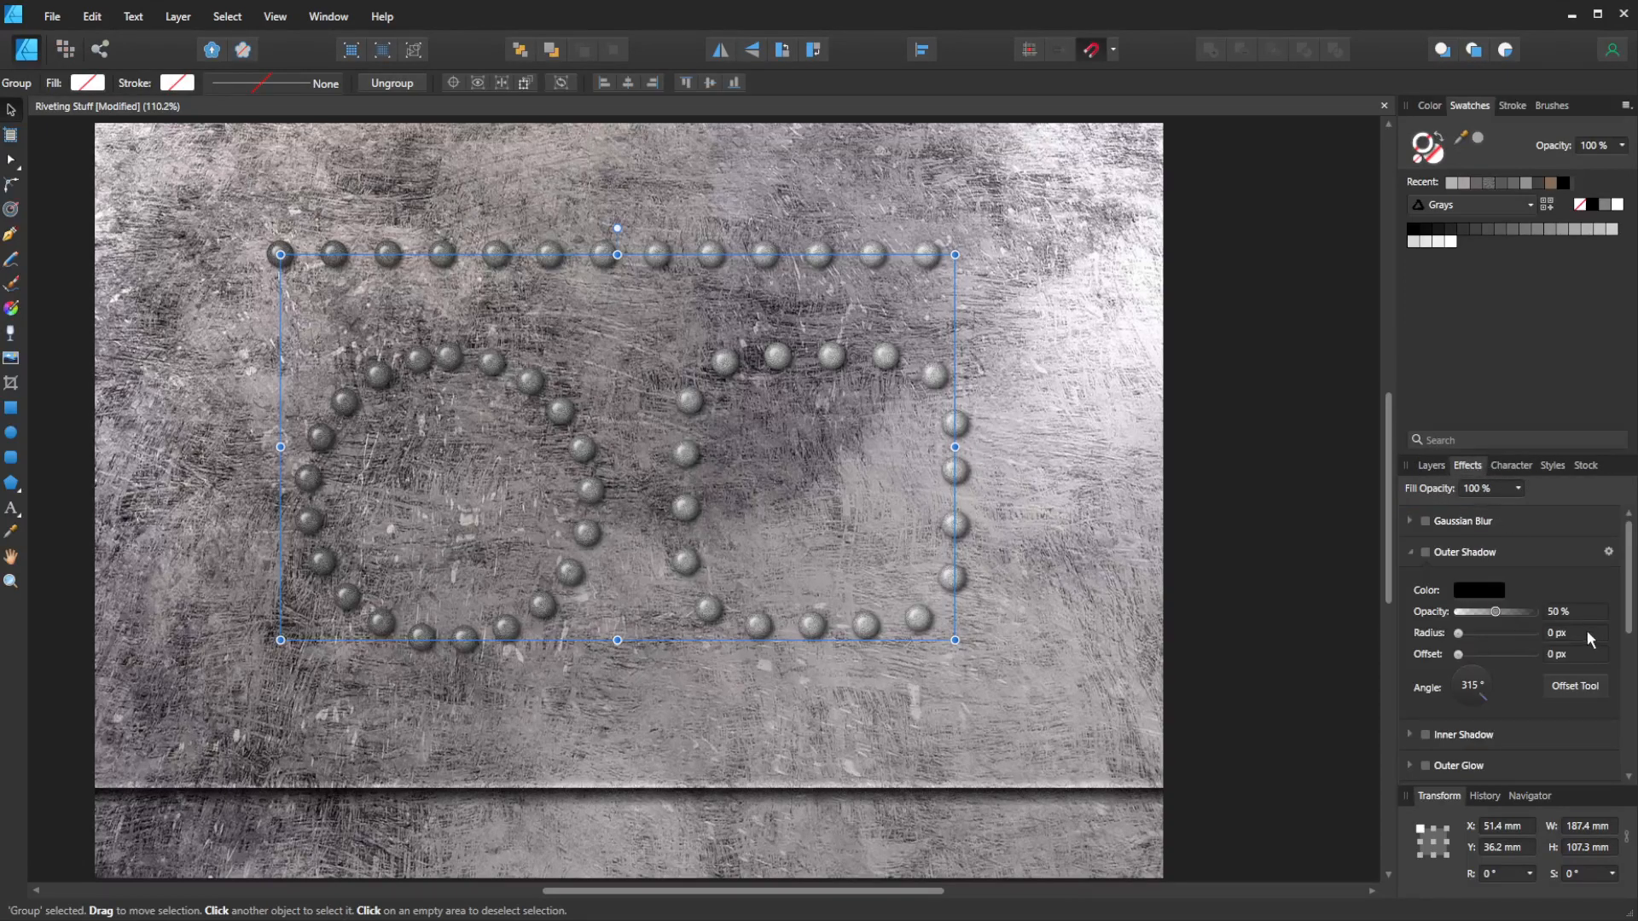
left_click(1426, 551)
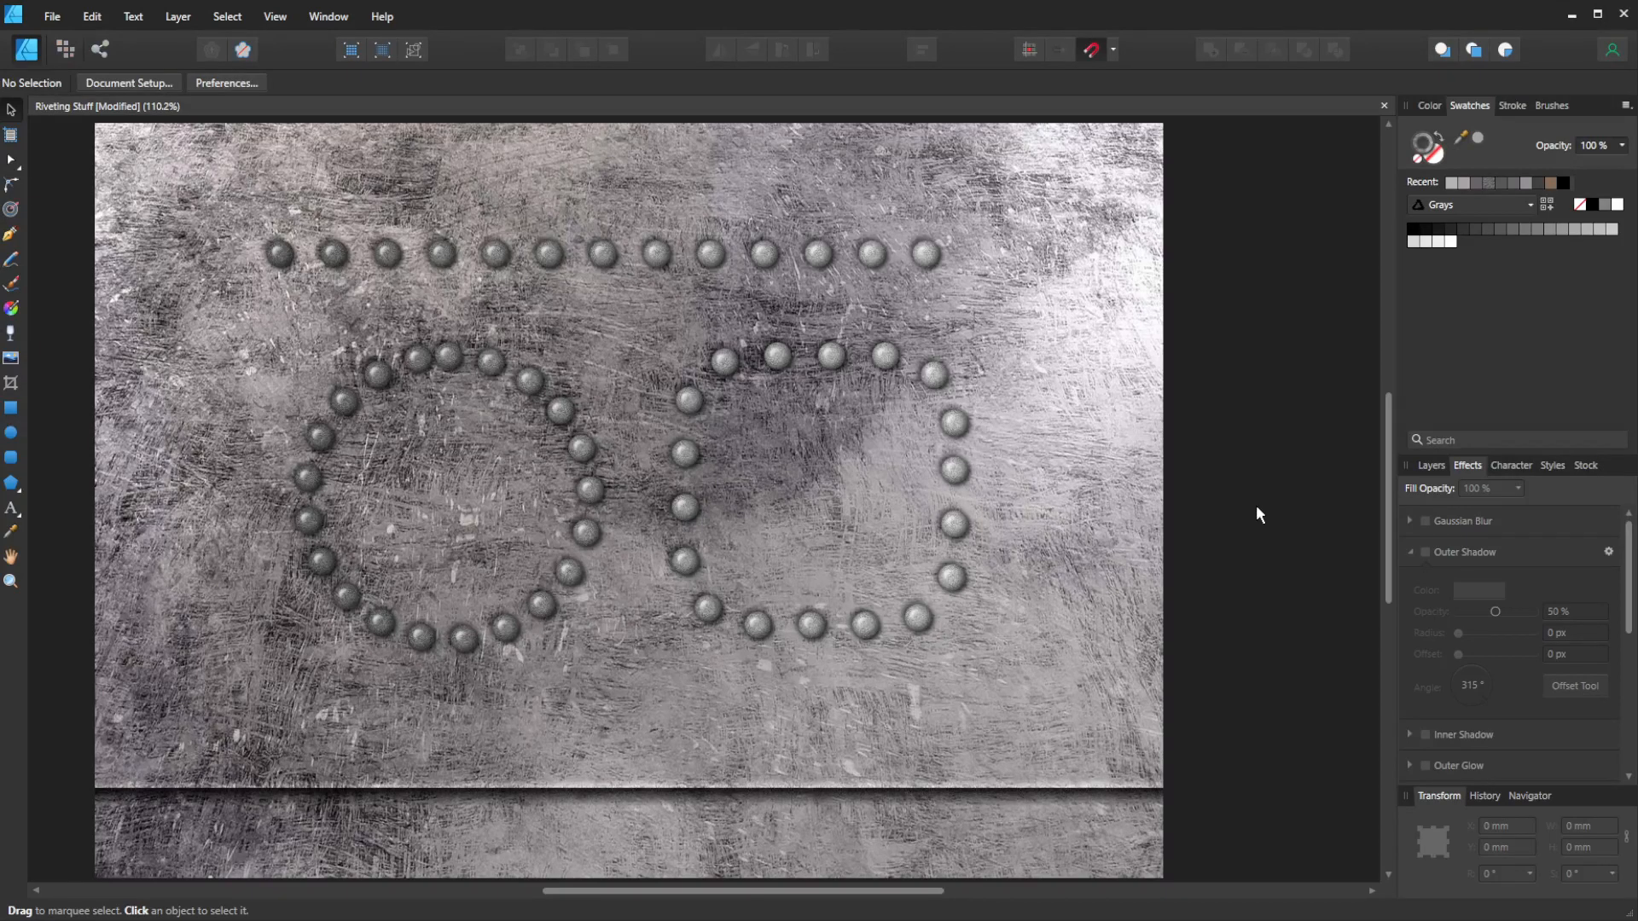
mouse_move(1225, 635)
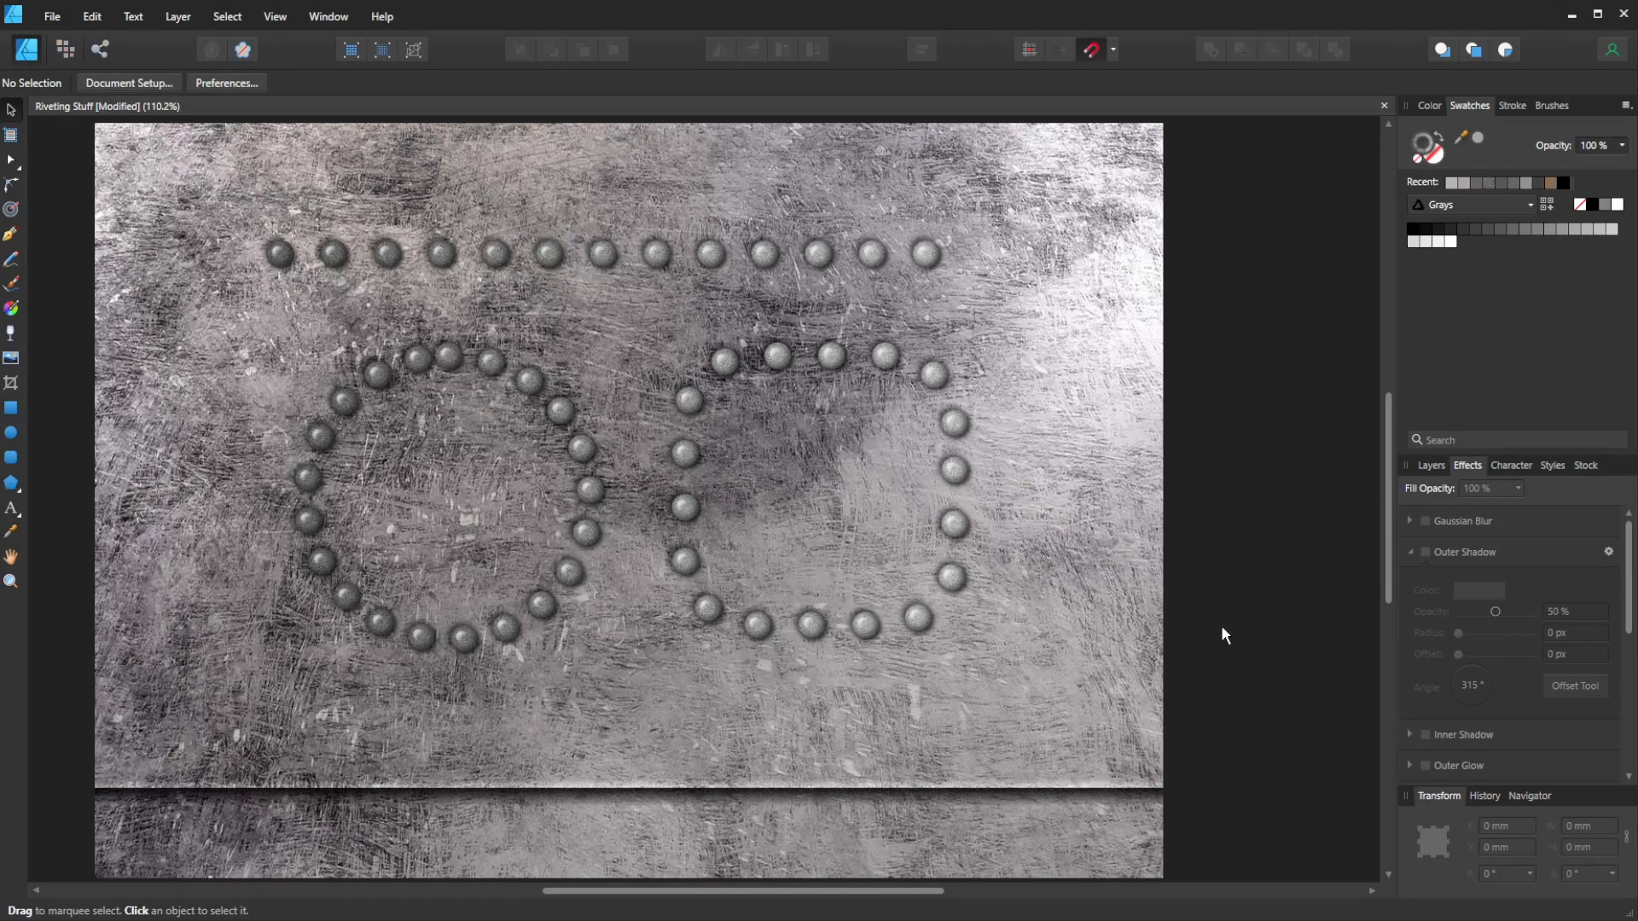
Expand the group in Layers and pick out the dotted rounded square and line
left_click(1429, 464)
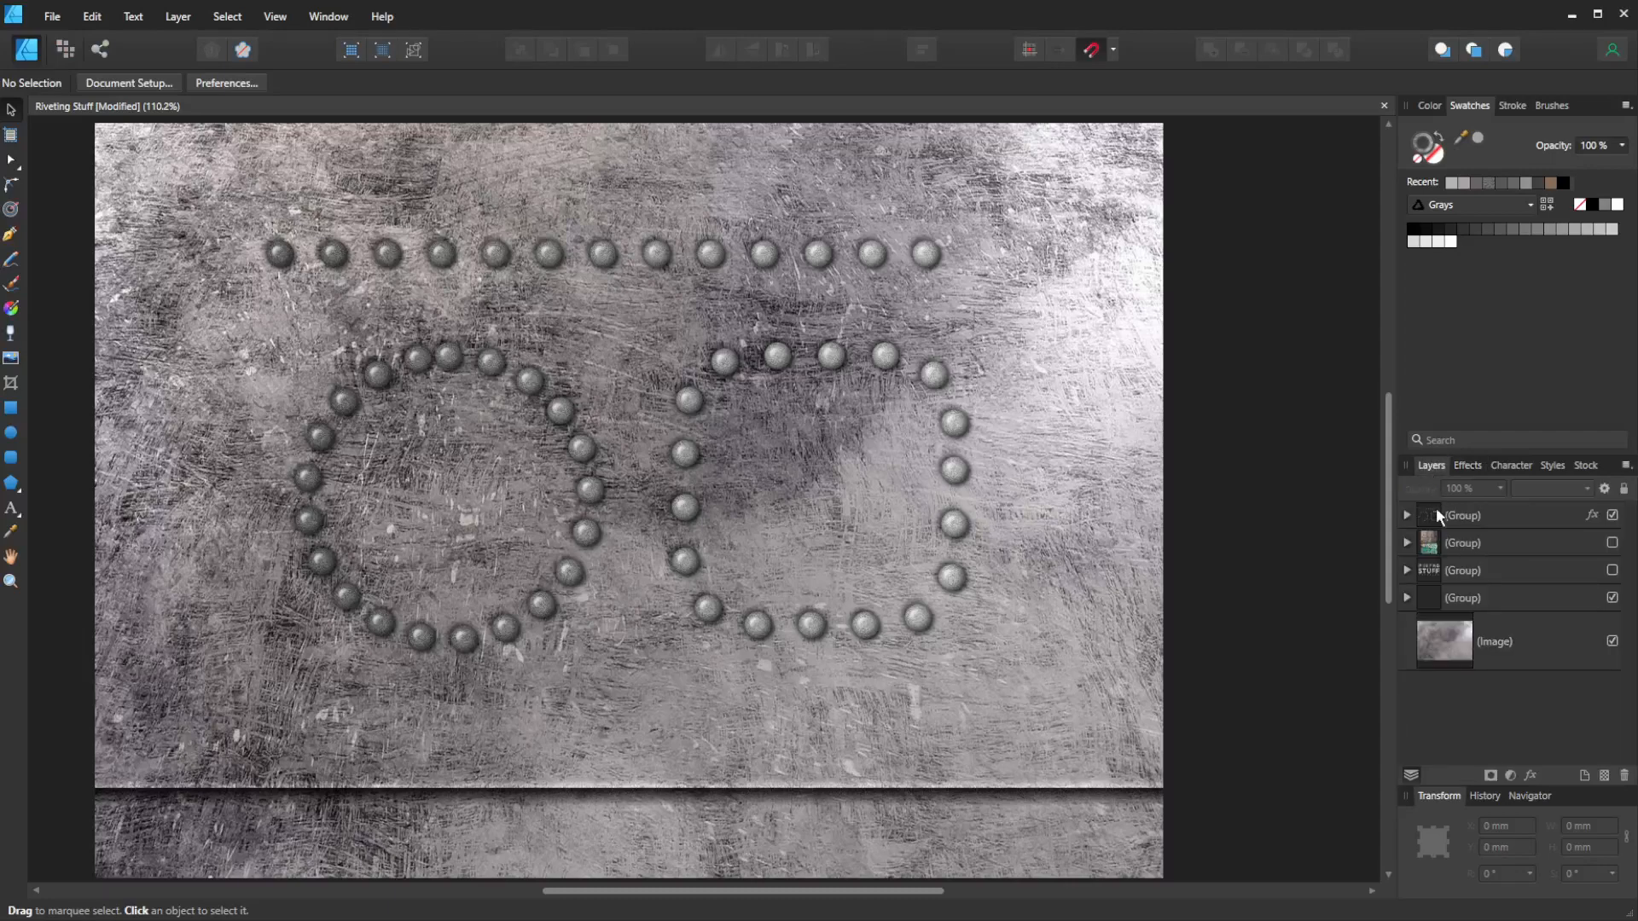
mouse_move(1515, 520)
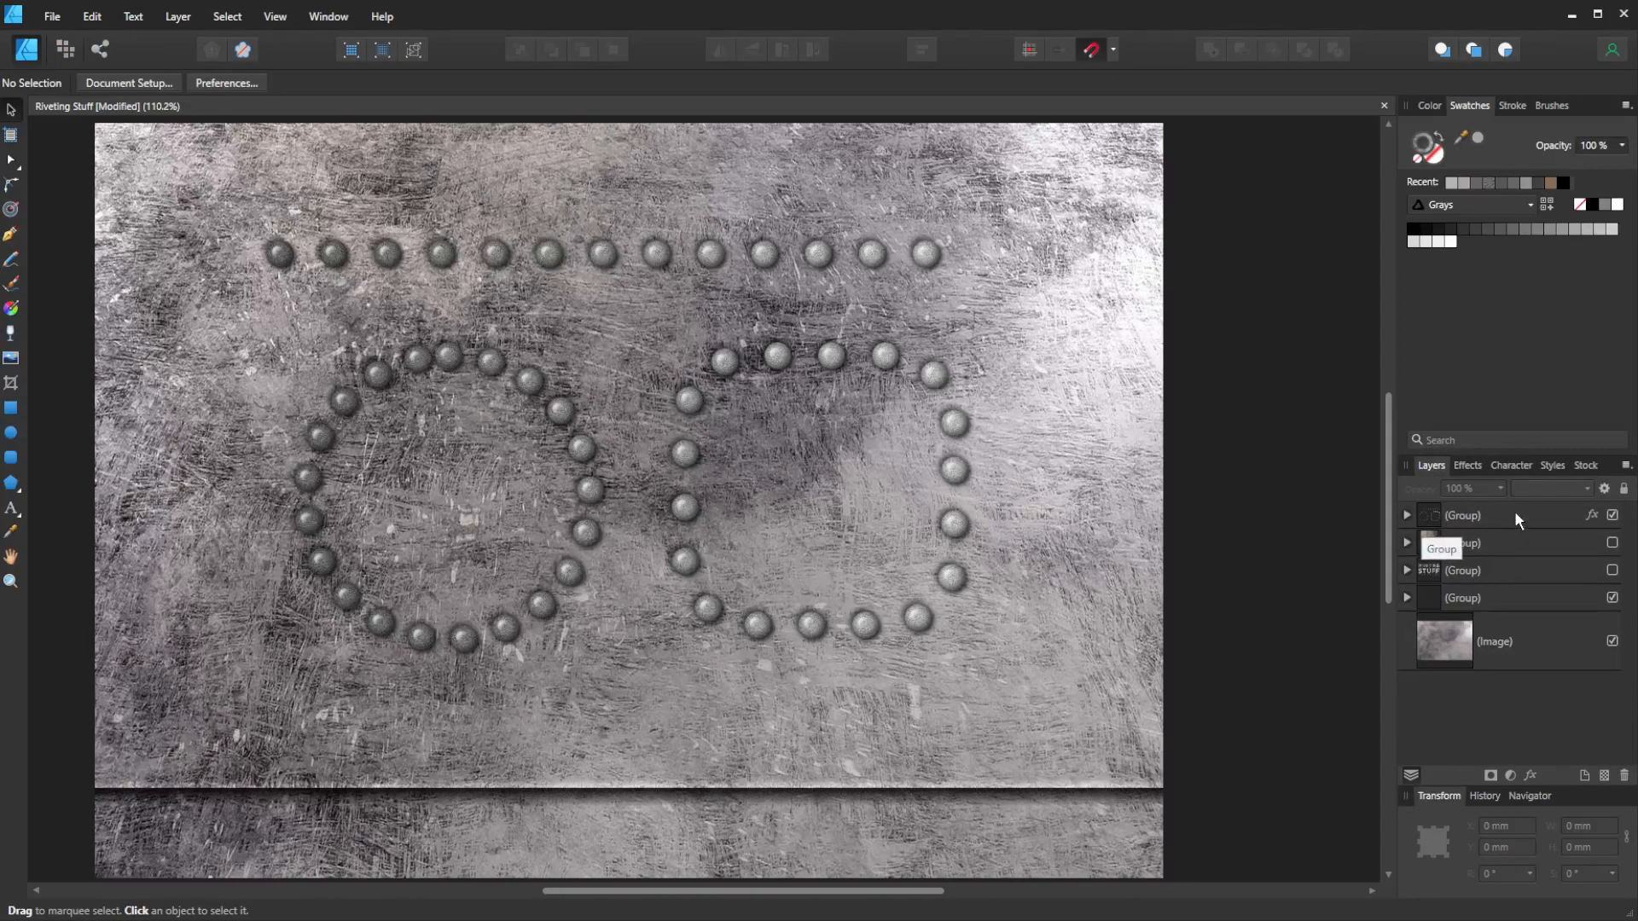
left_click(1408, 515)
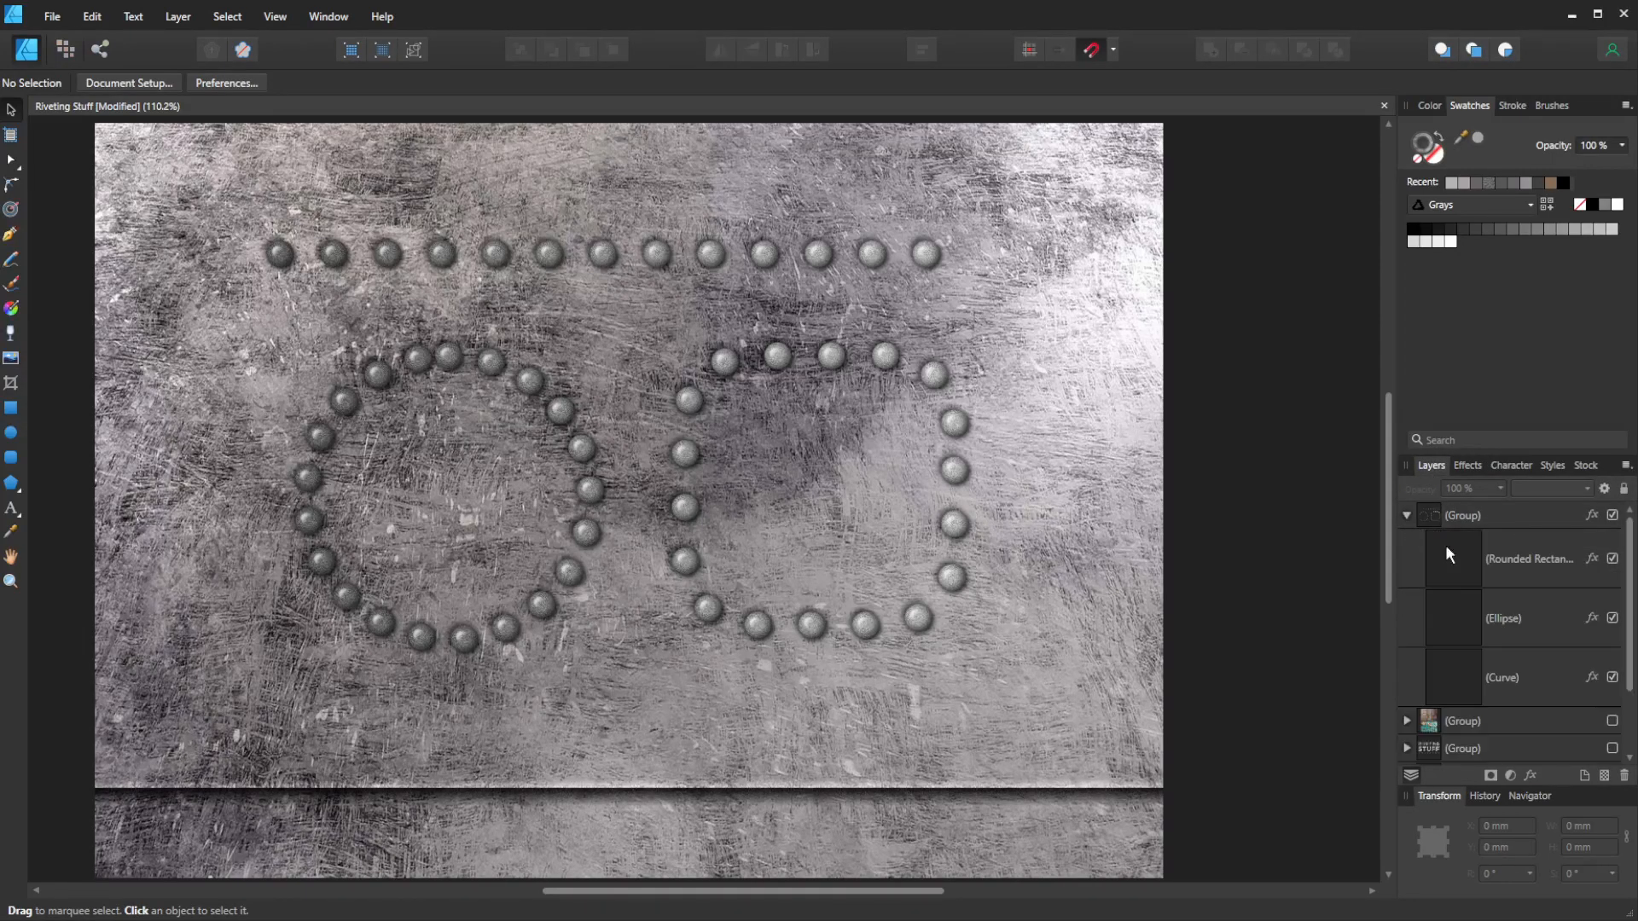
left_click(1532, 558)
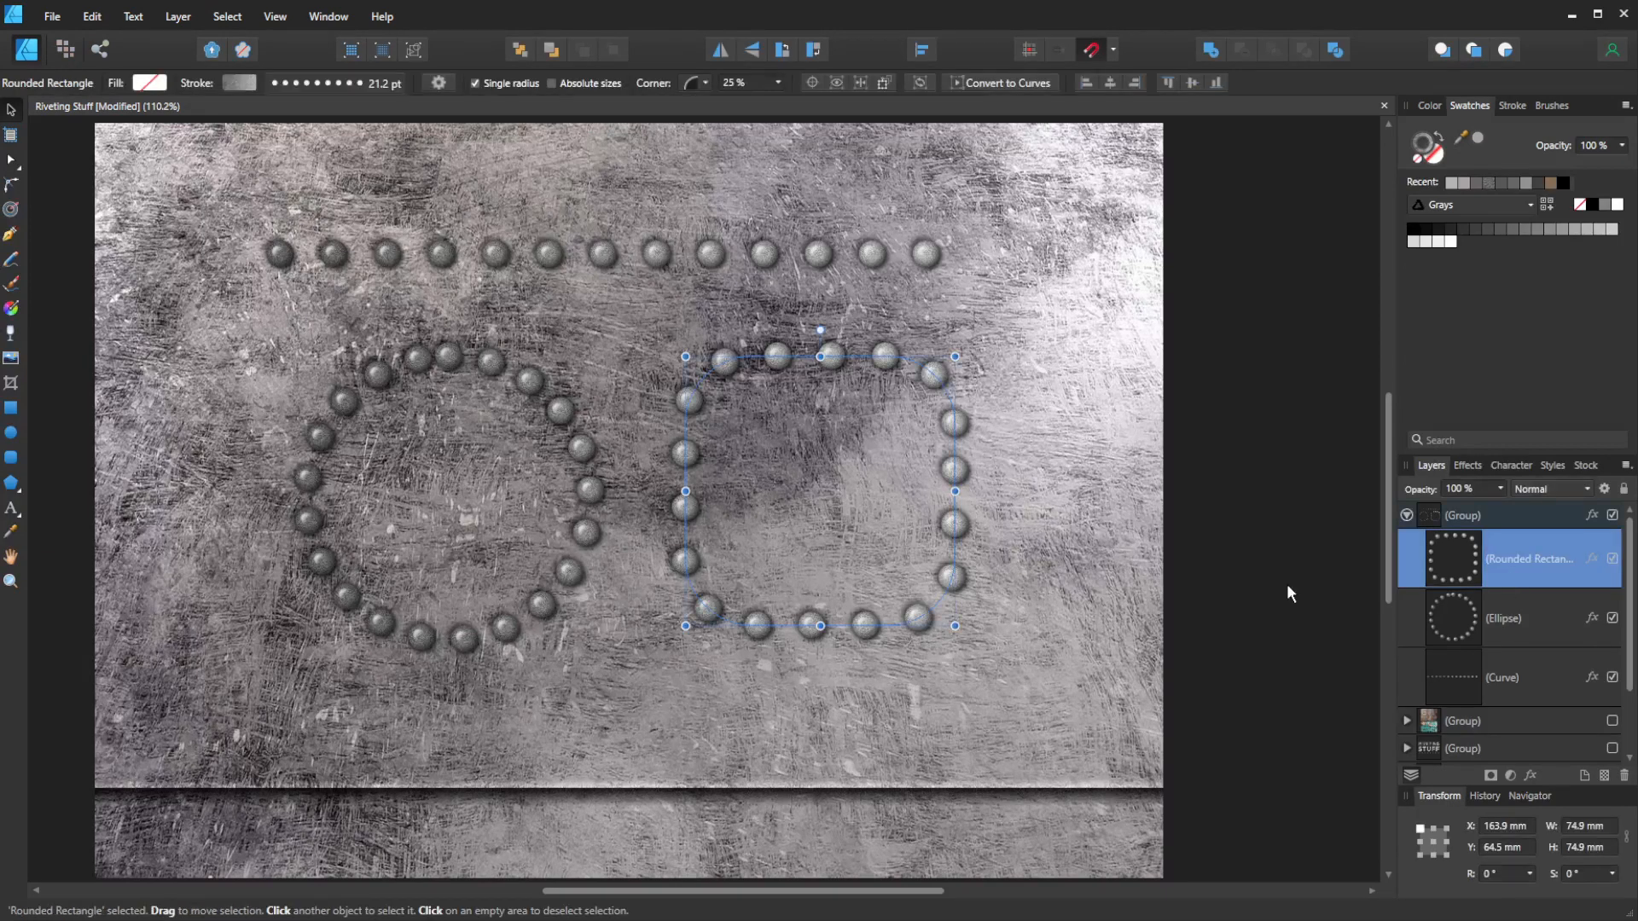
left_click(90, 15)
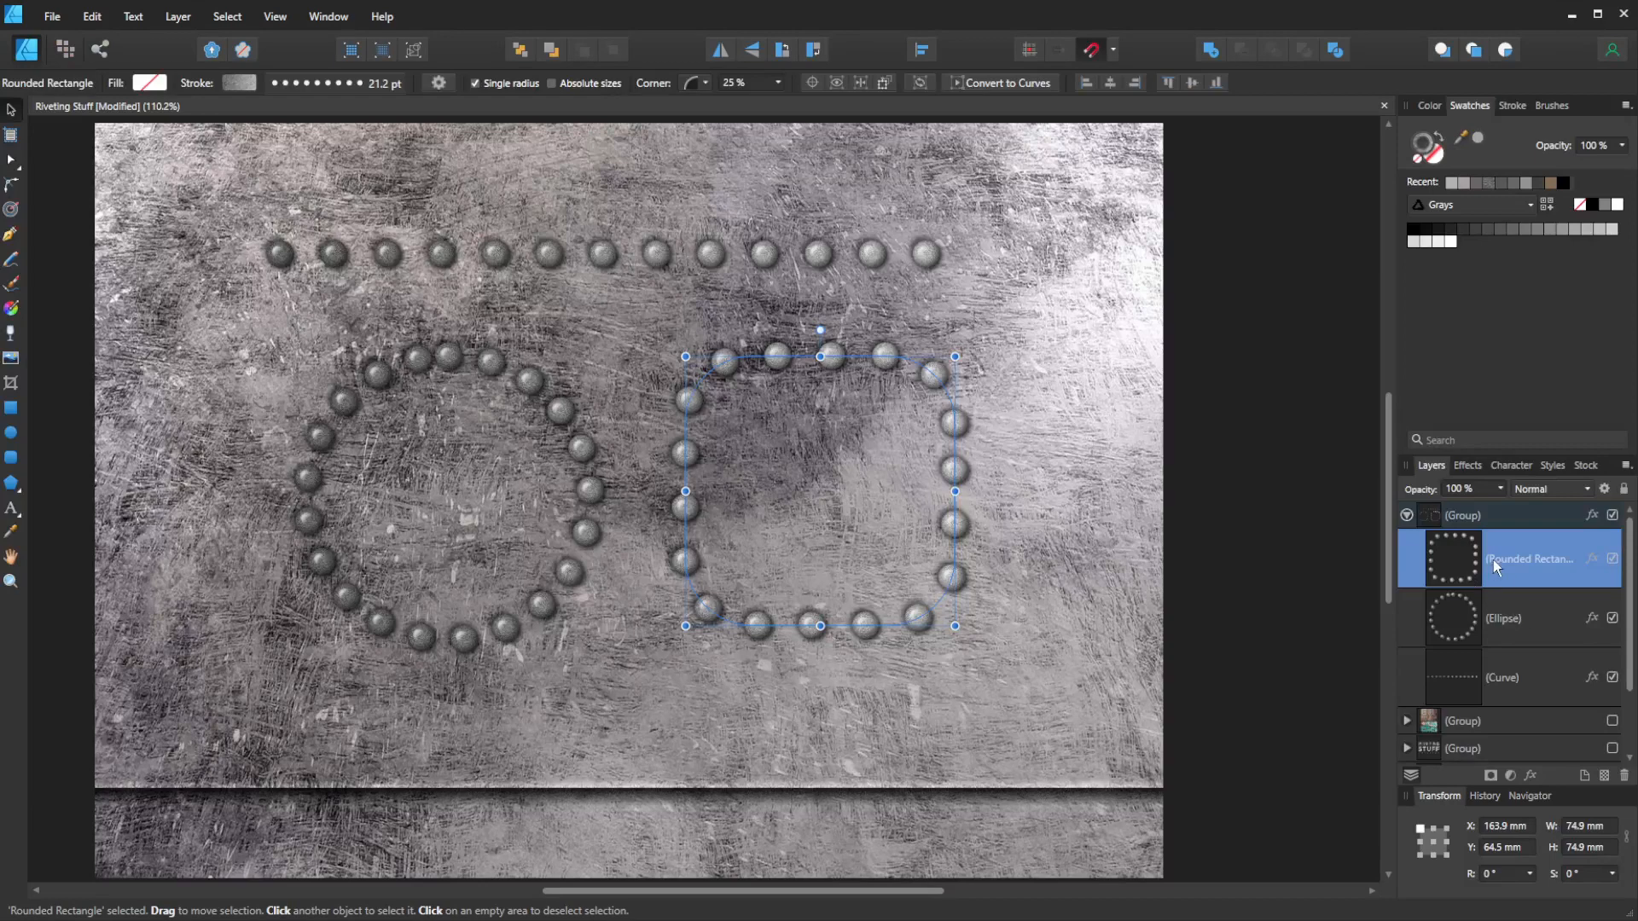
mouse_move(1475, 562)
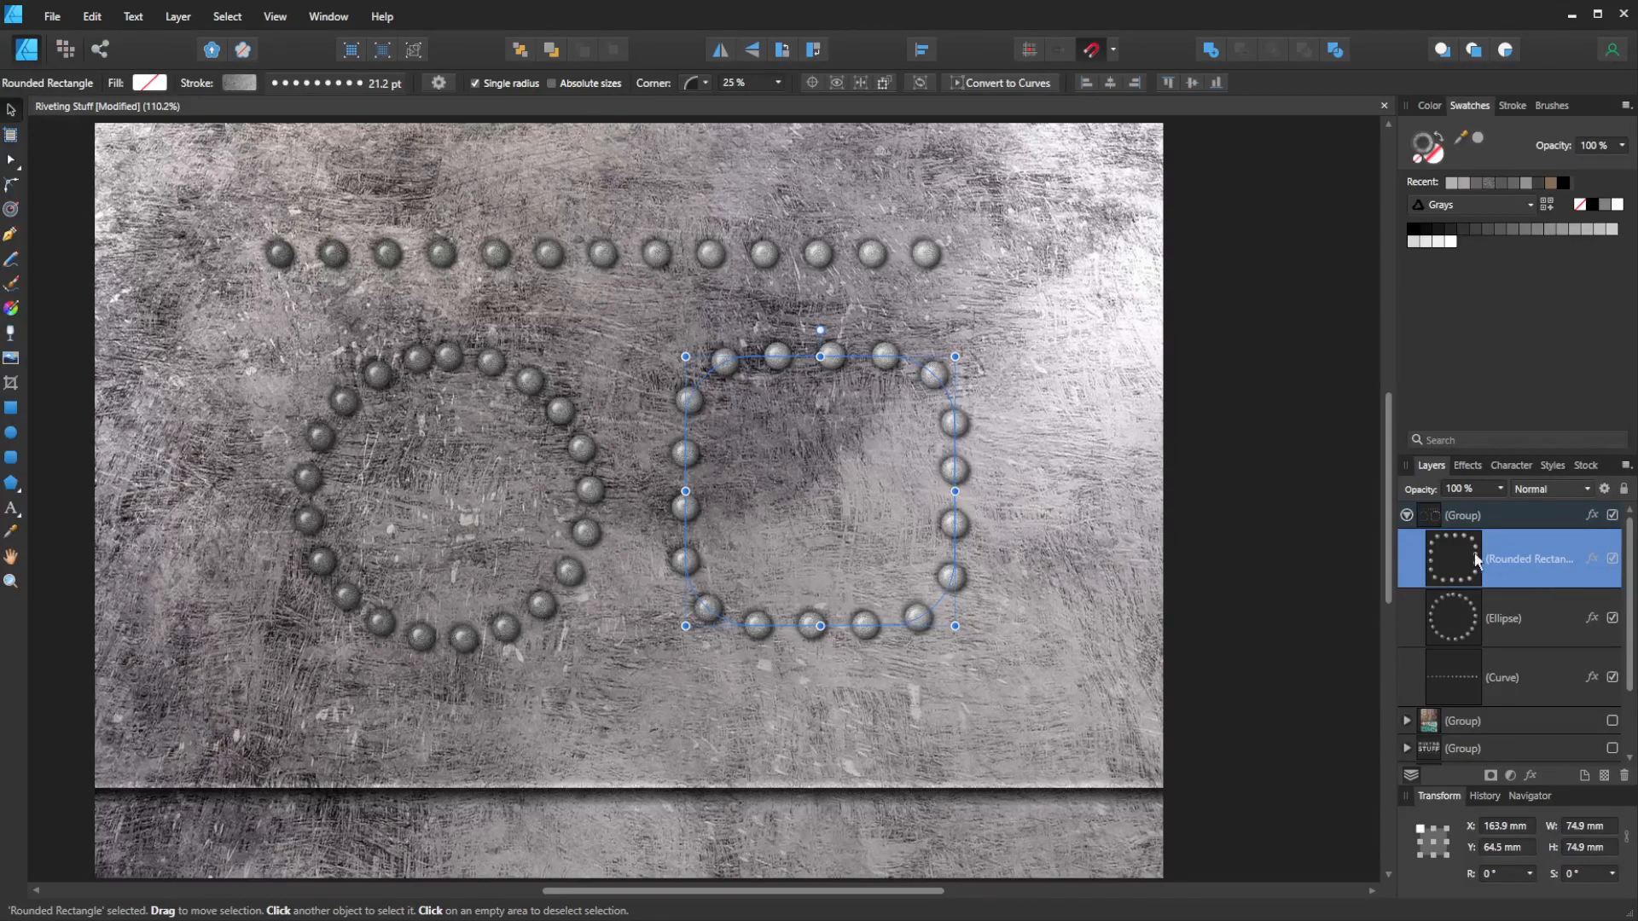
left_click(1501, 677)
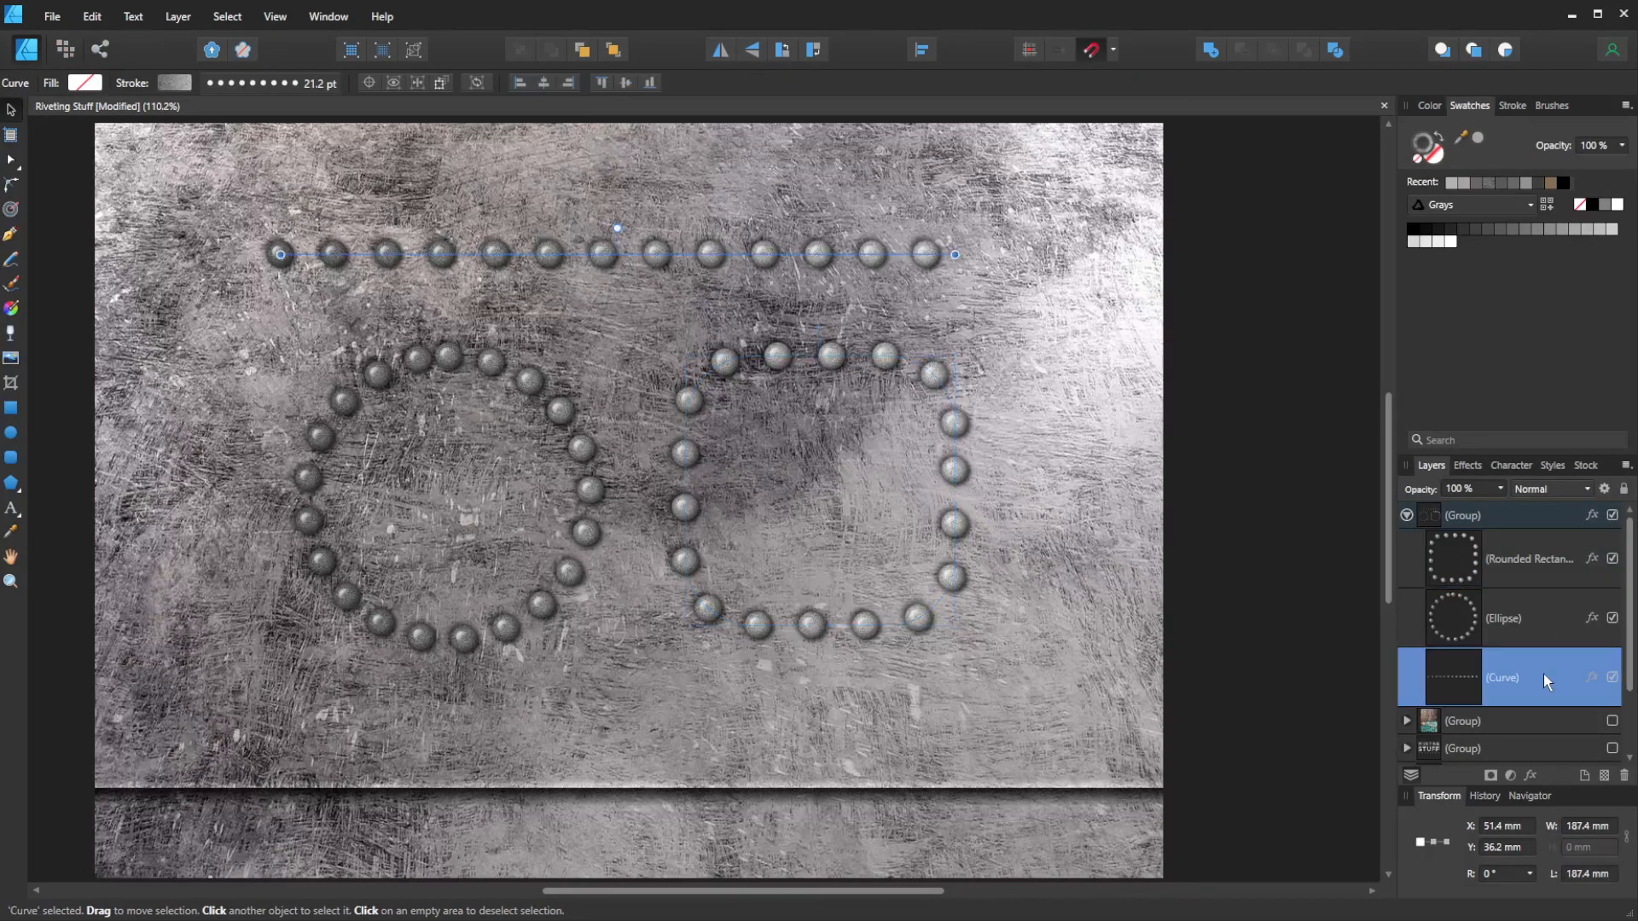
Select the three dotted shapes together ready to expand strokes and Add them
left_click(1530, 560)
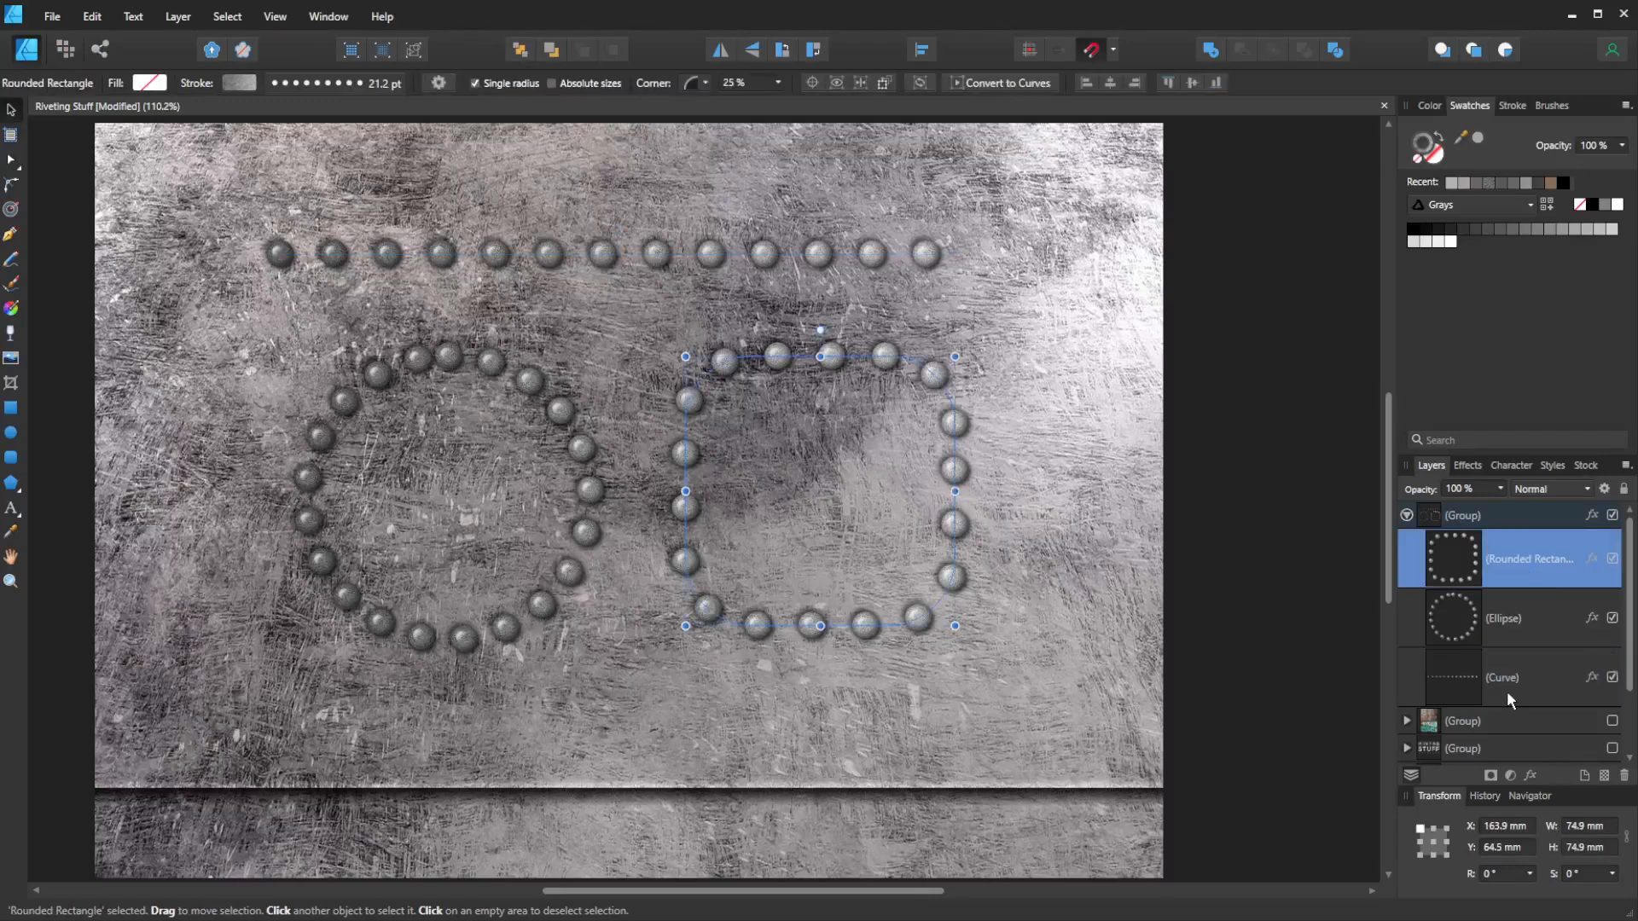
left_click(1502, 677)
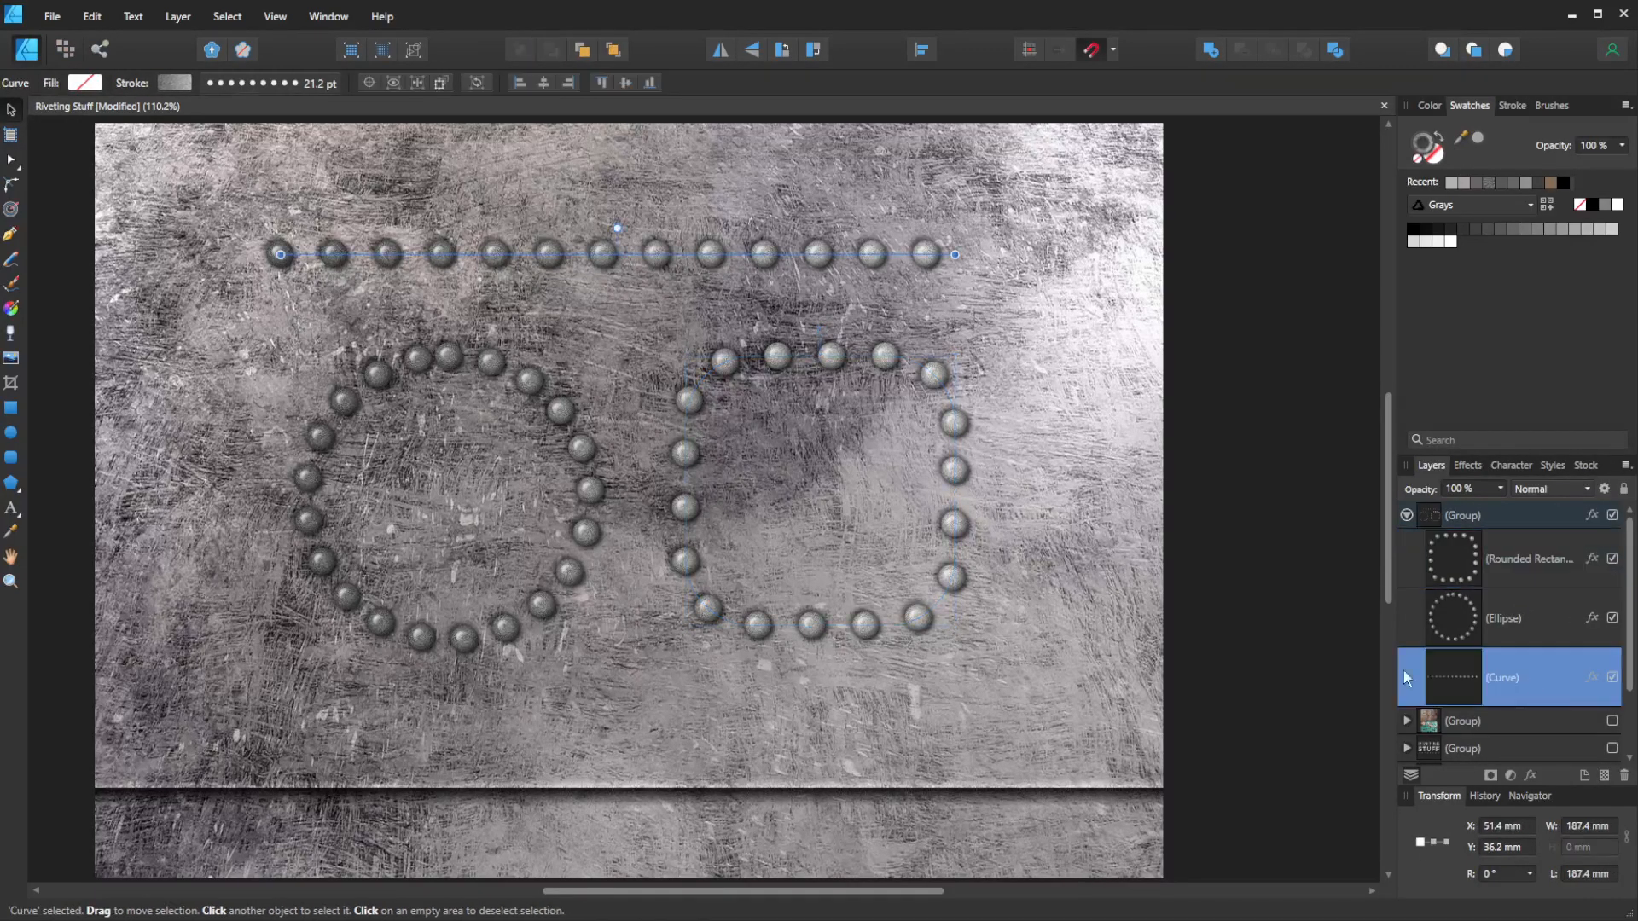
left_click(1495, 732)
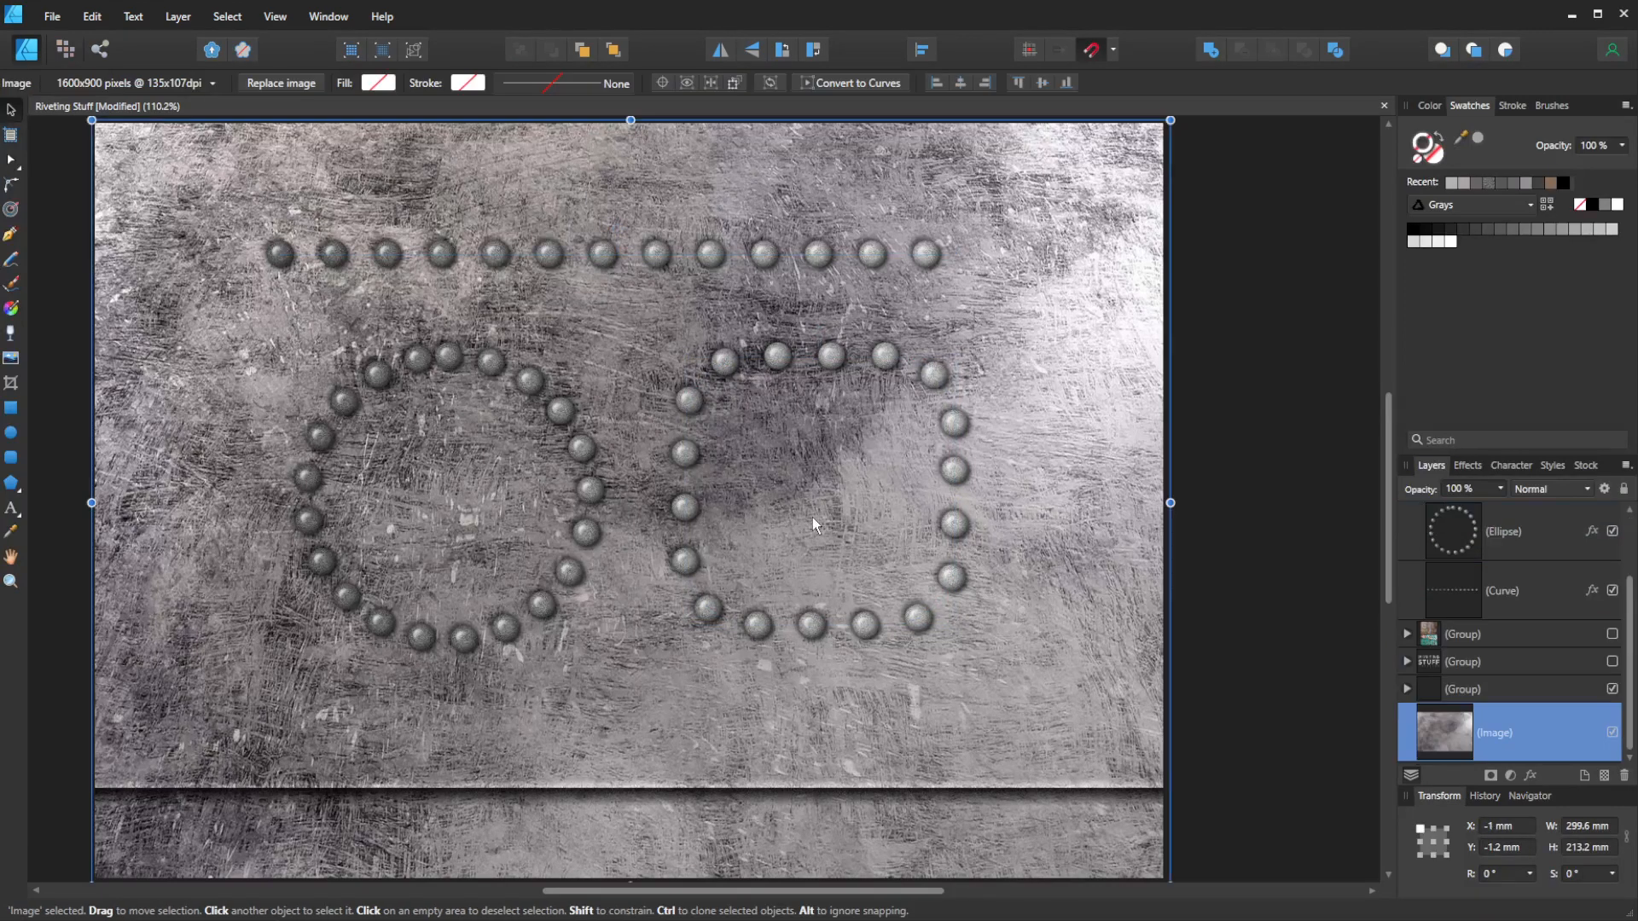
mouse_move(821, 522)
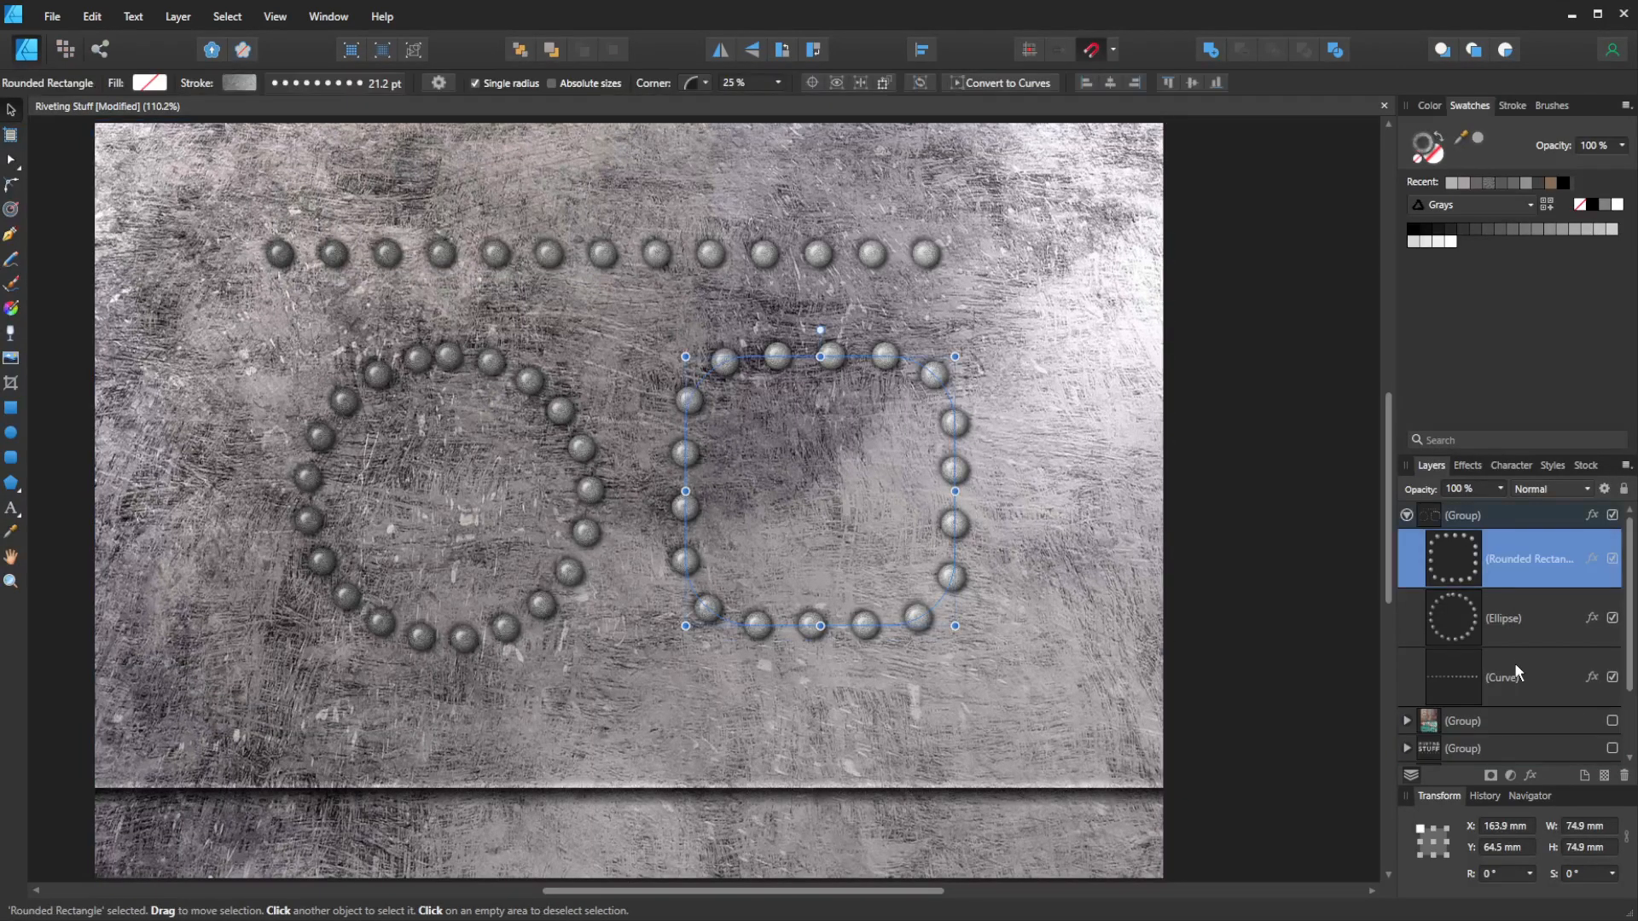
left_click(177, 15)
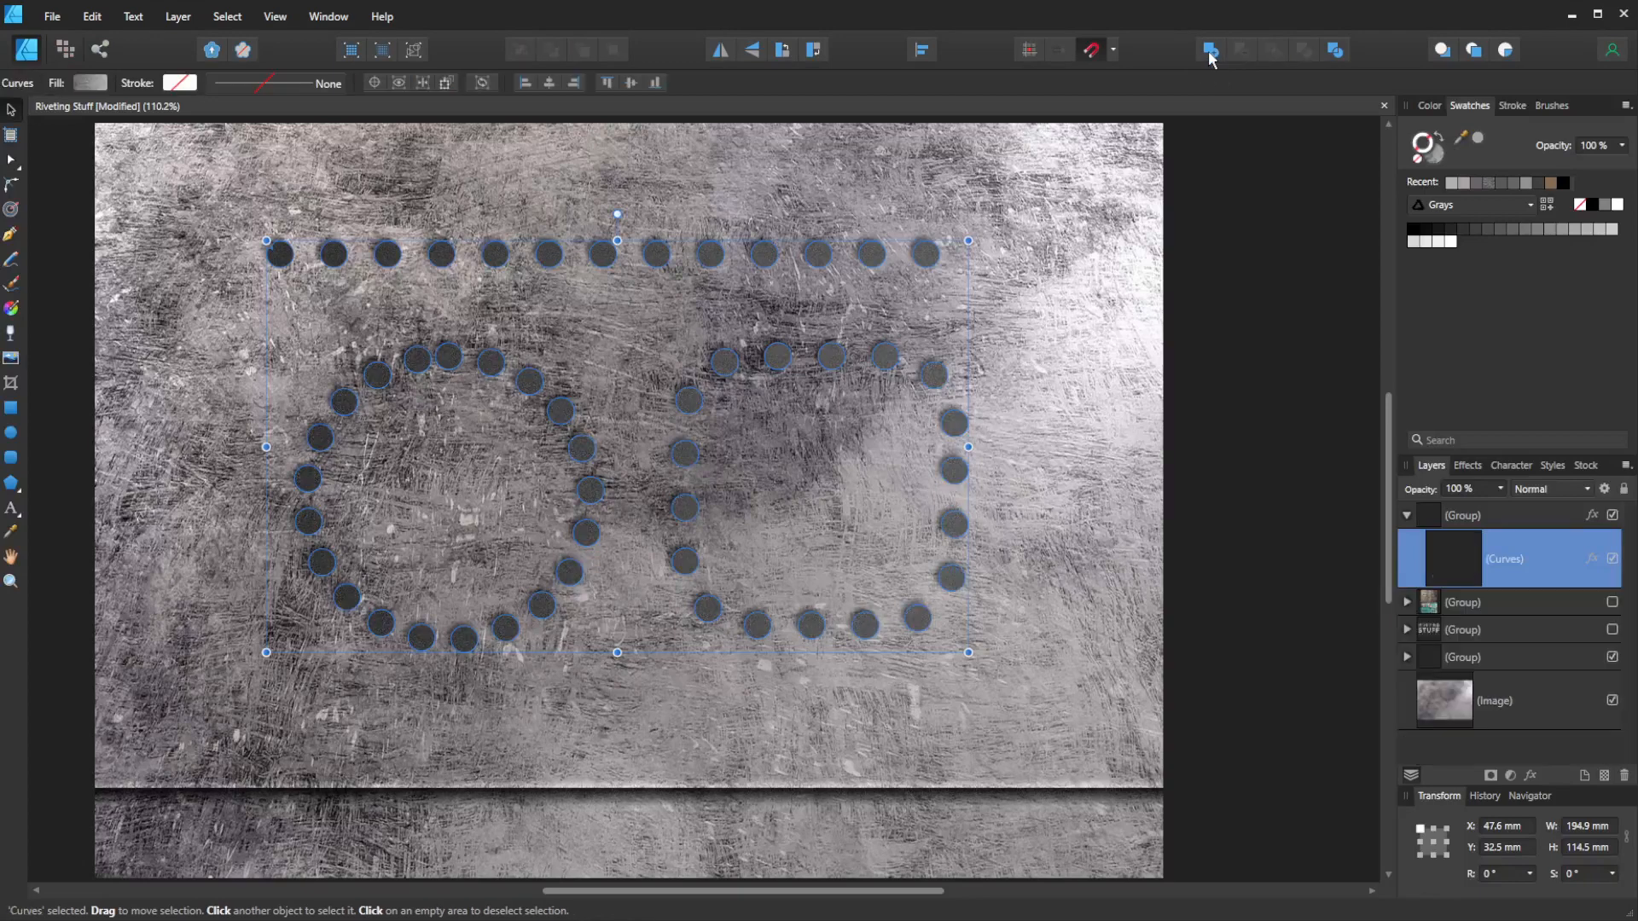
Clip a copy of the metal texture image inside the combined dot curves shape
left_click(1494, 699)
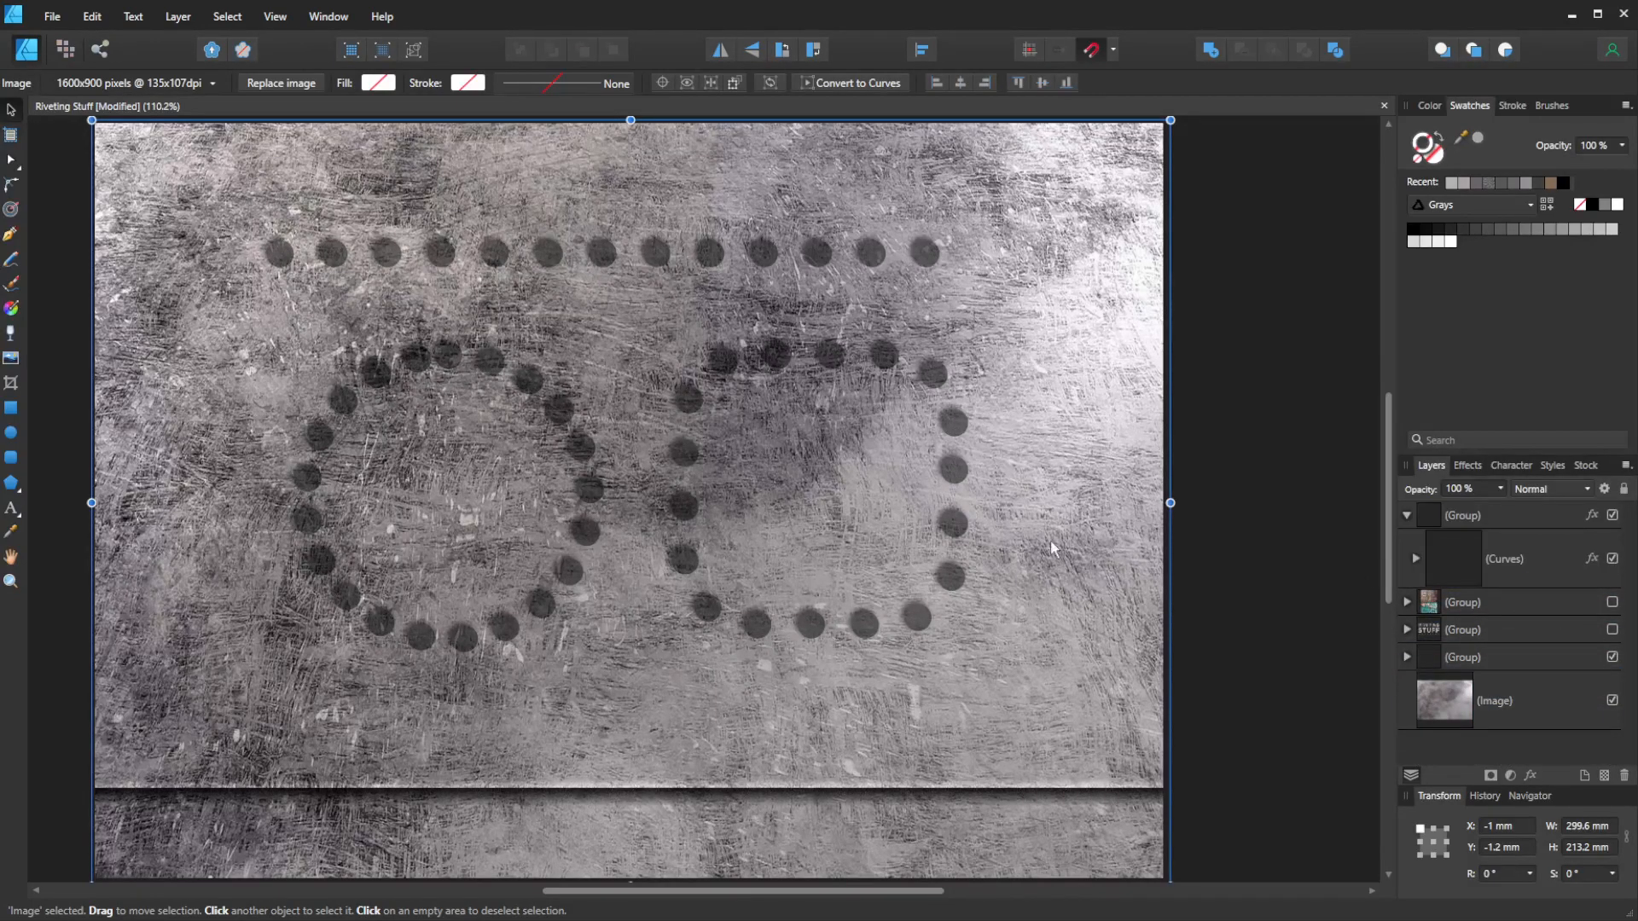
mouse_move(1418, 562)
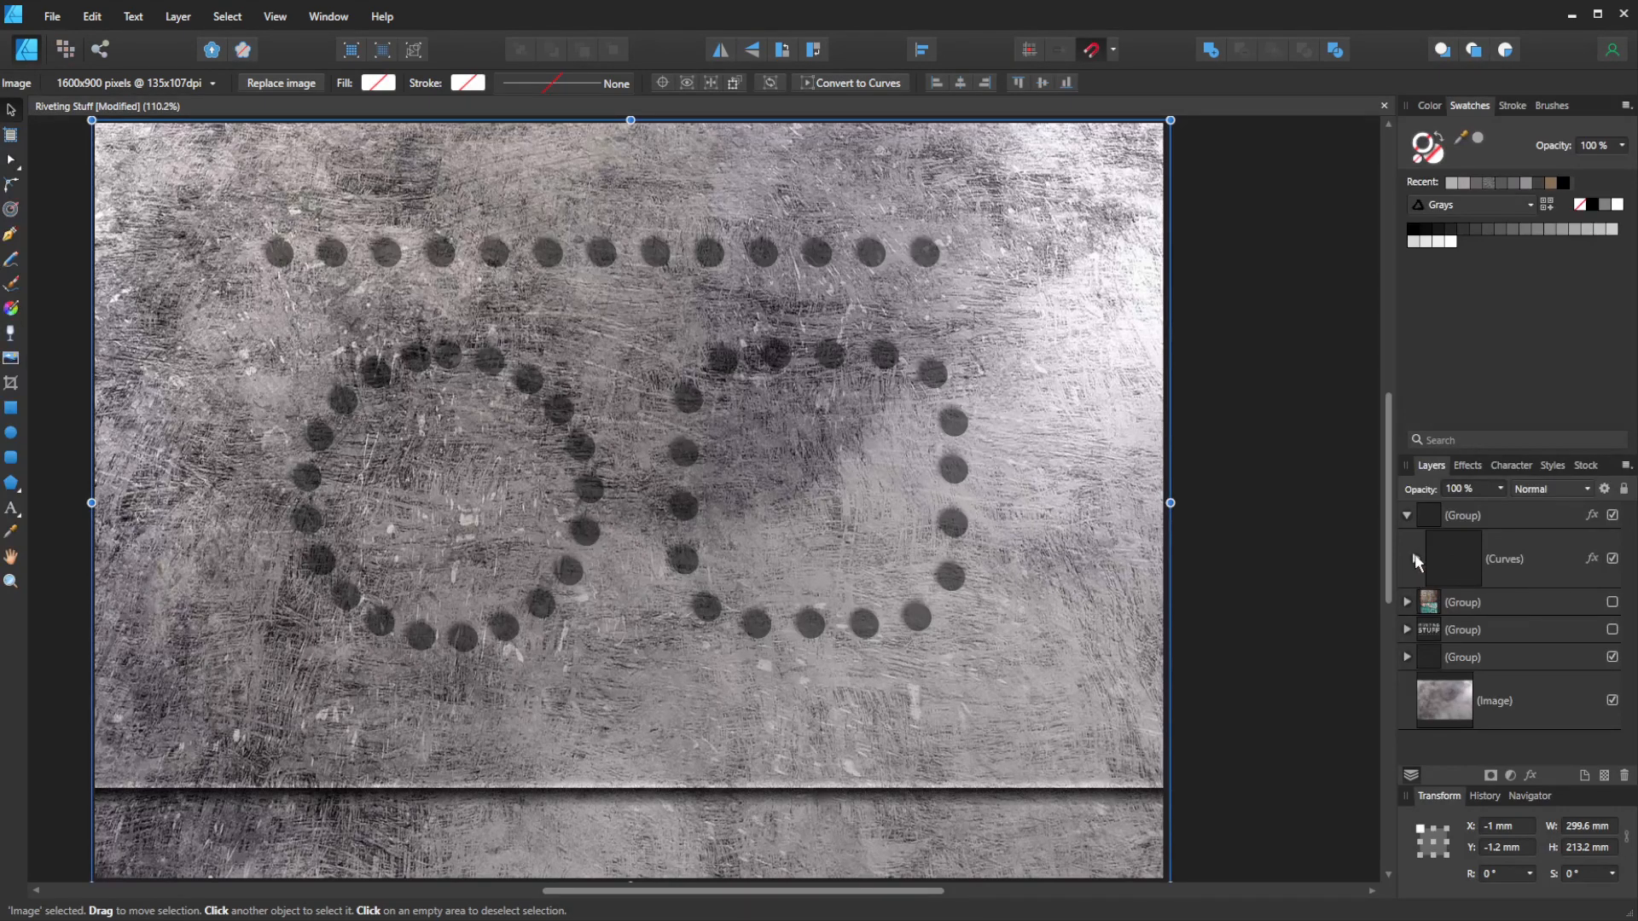
left_click(1413, 556)
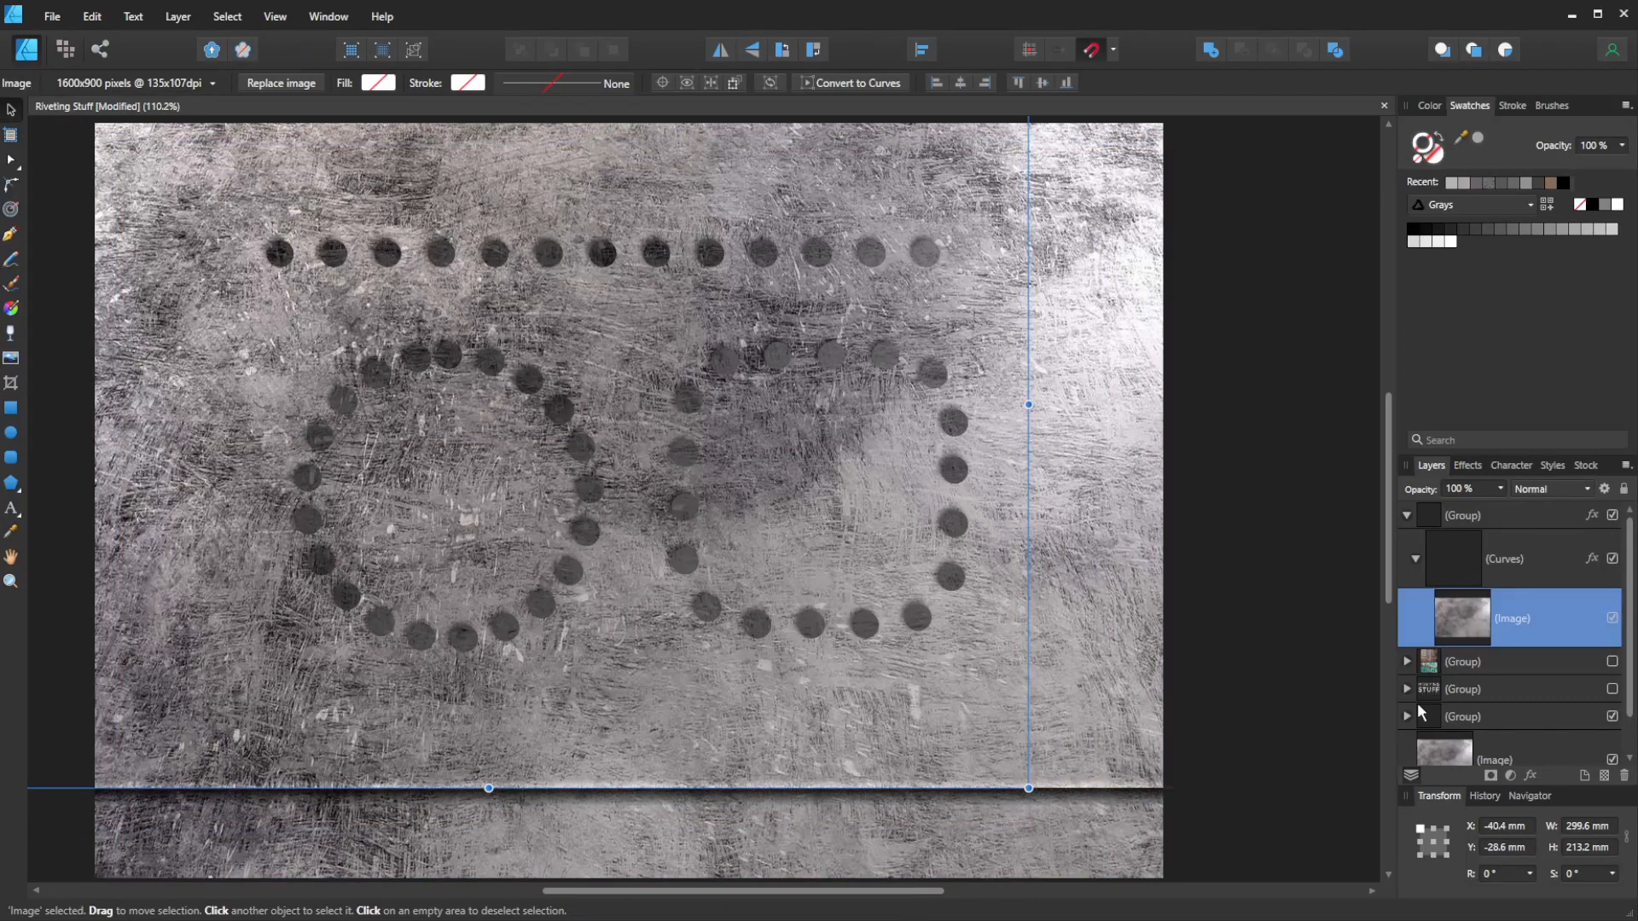
left_click(1504, 559)
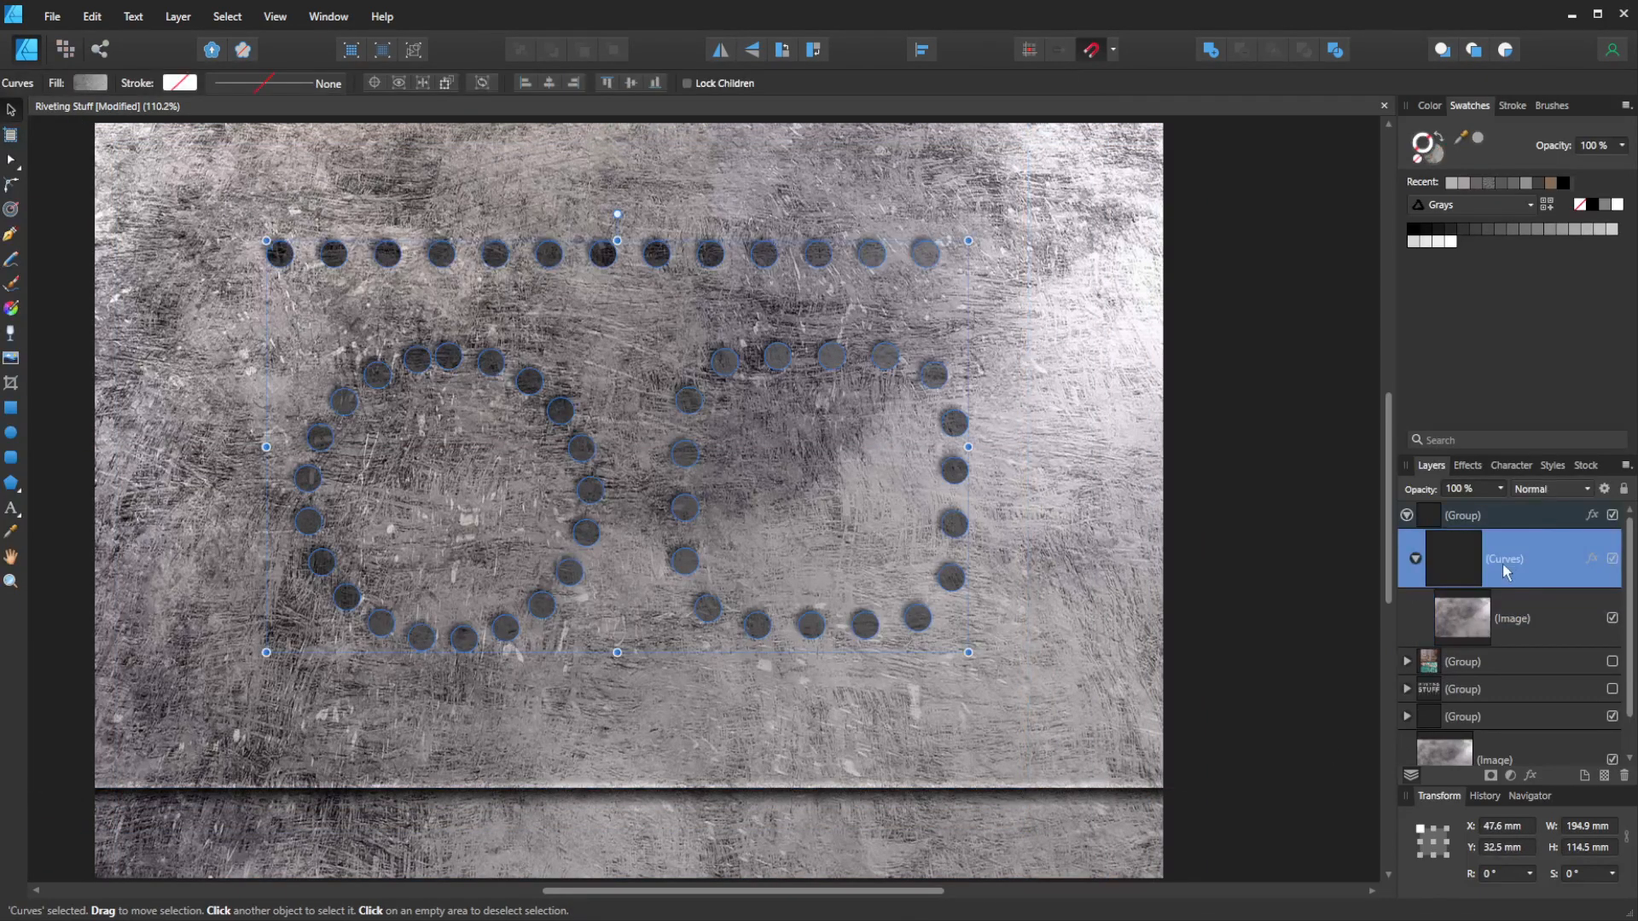
Apply Inner Shadow (15.8 px) and Bevel/Emboss Inner (30.8 px) effects to the textured dots
left_click(1467, 464)
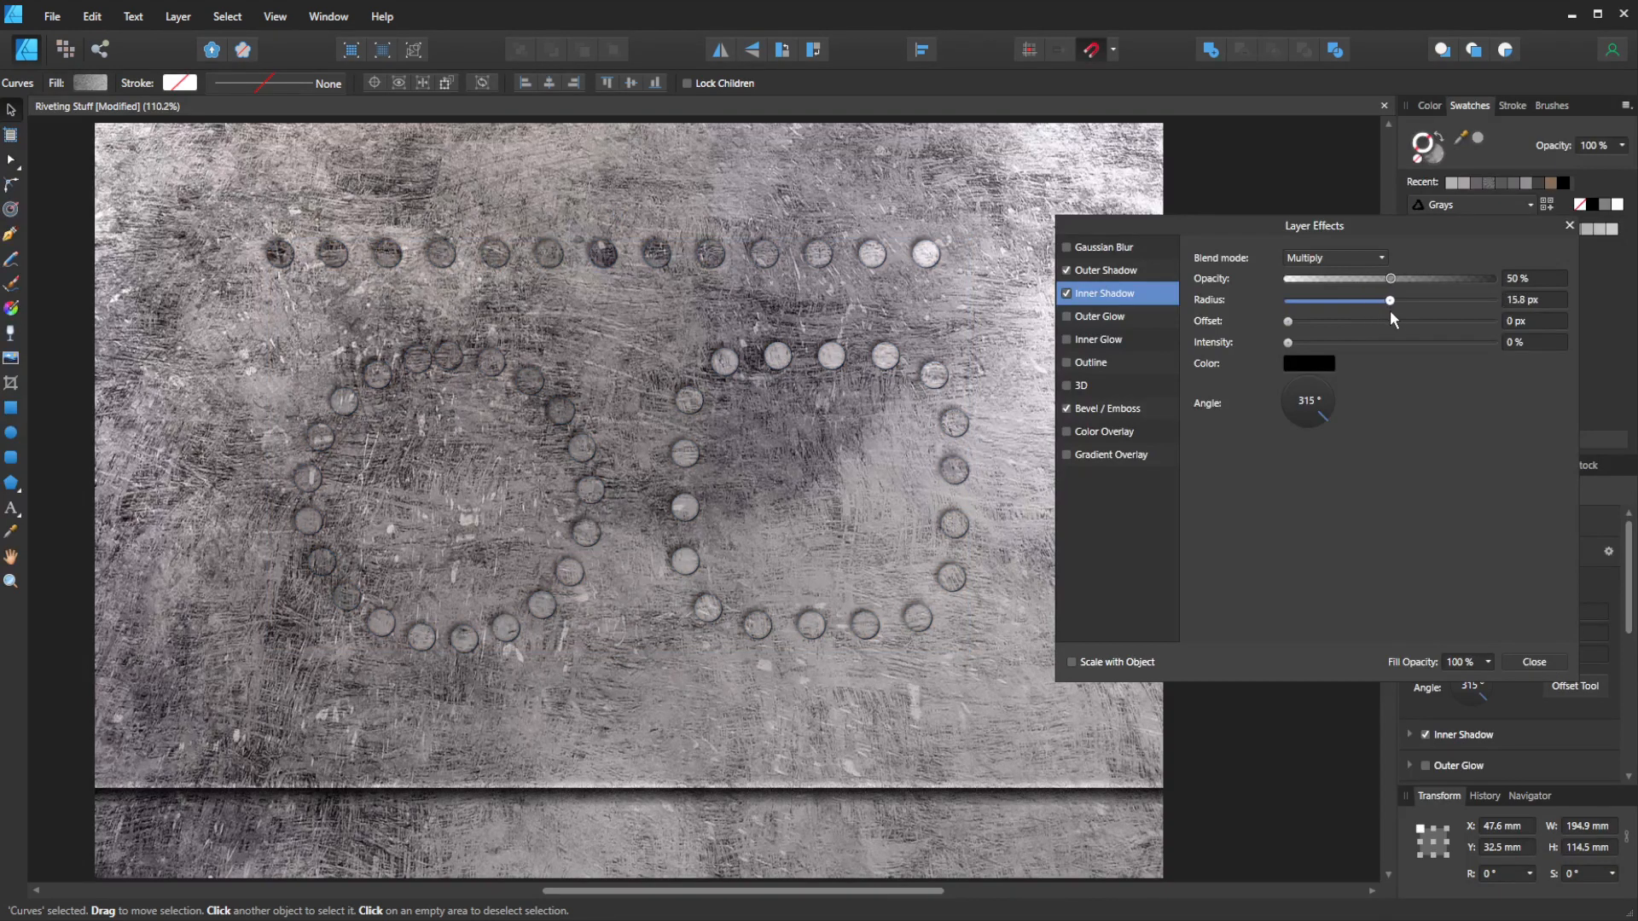
left_click(1107, 408)
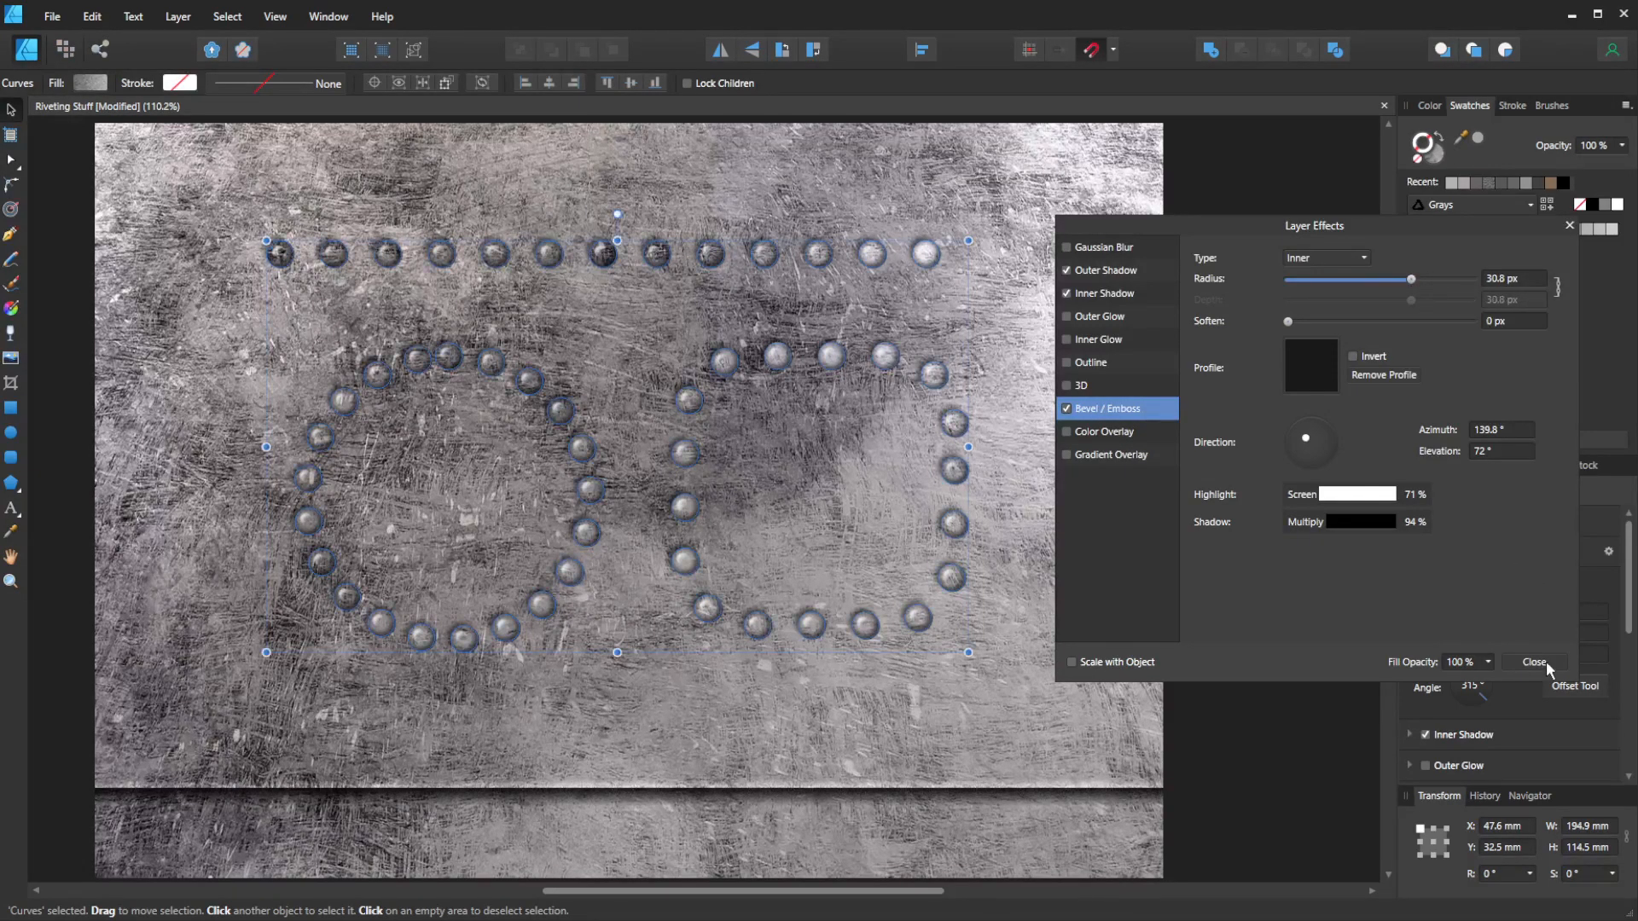
left_click(1532, 662)
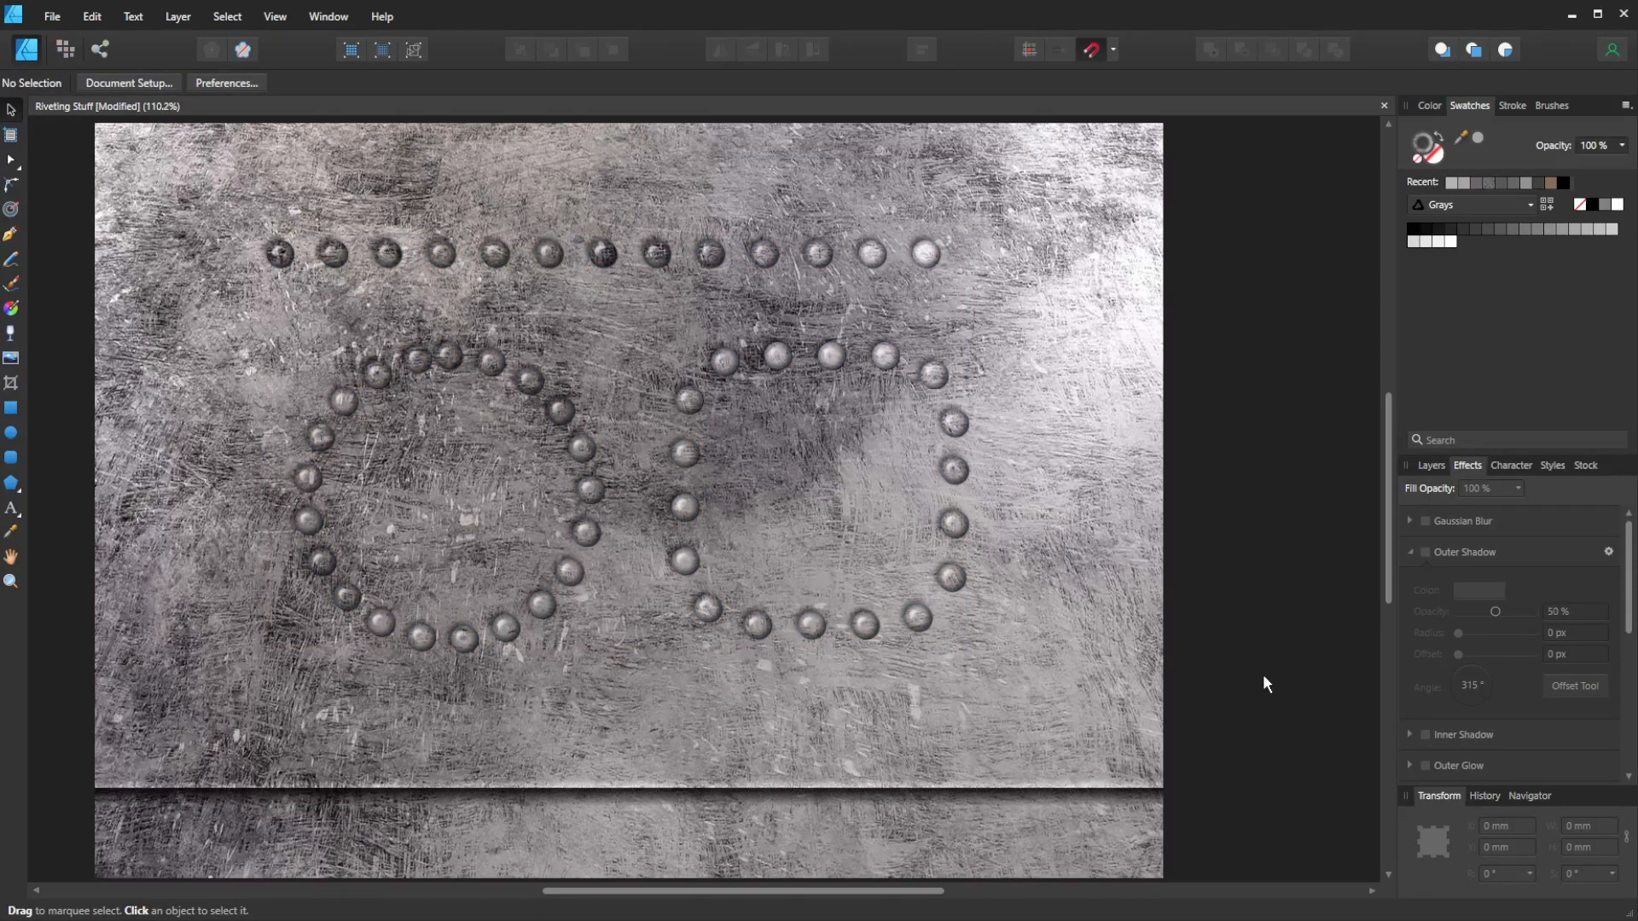
mouse_move(1308, 556)
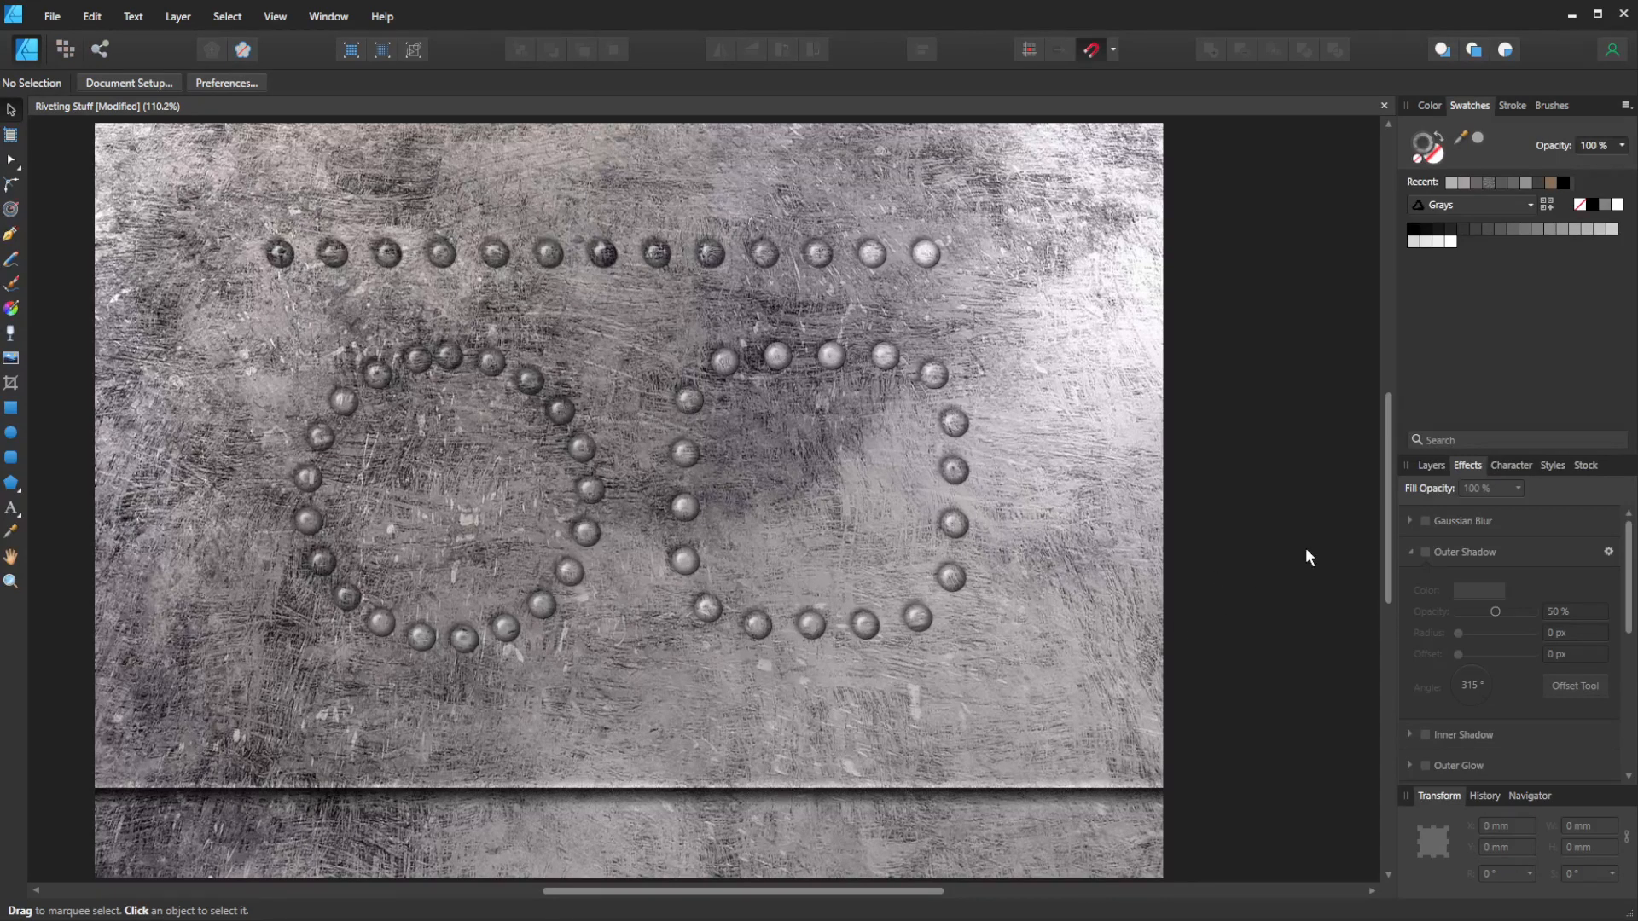
mouse_move(1315, 559)
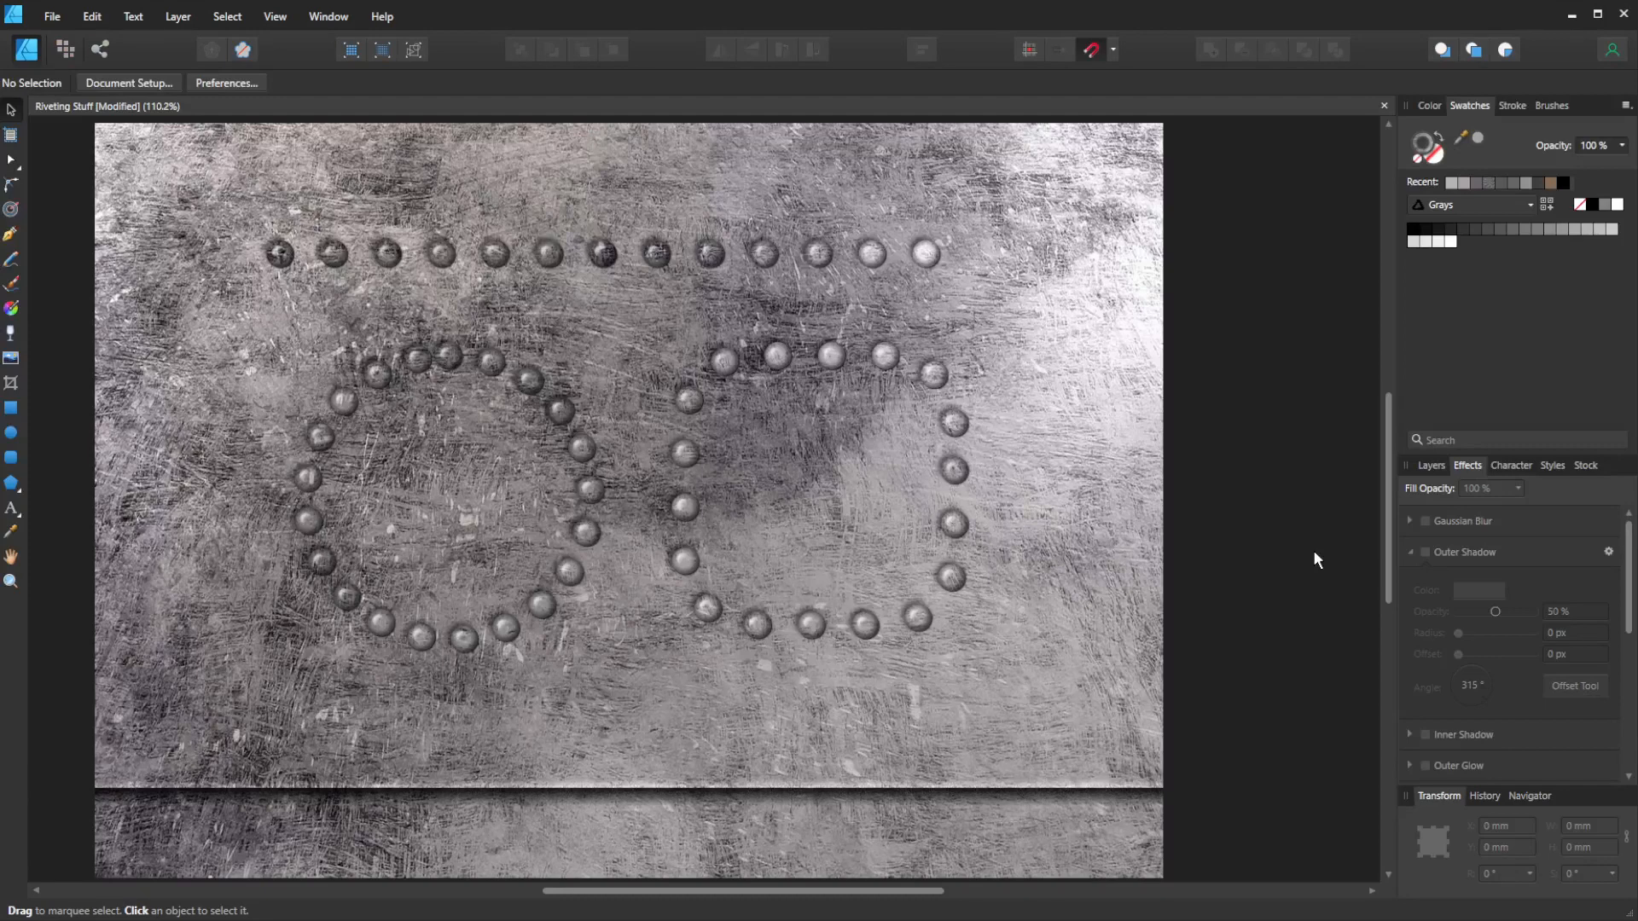
mouse_move(1211, 629)
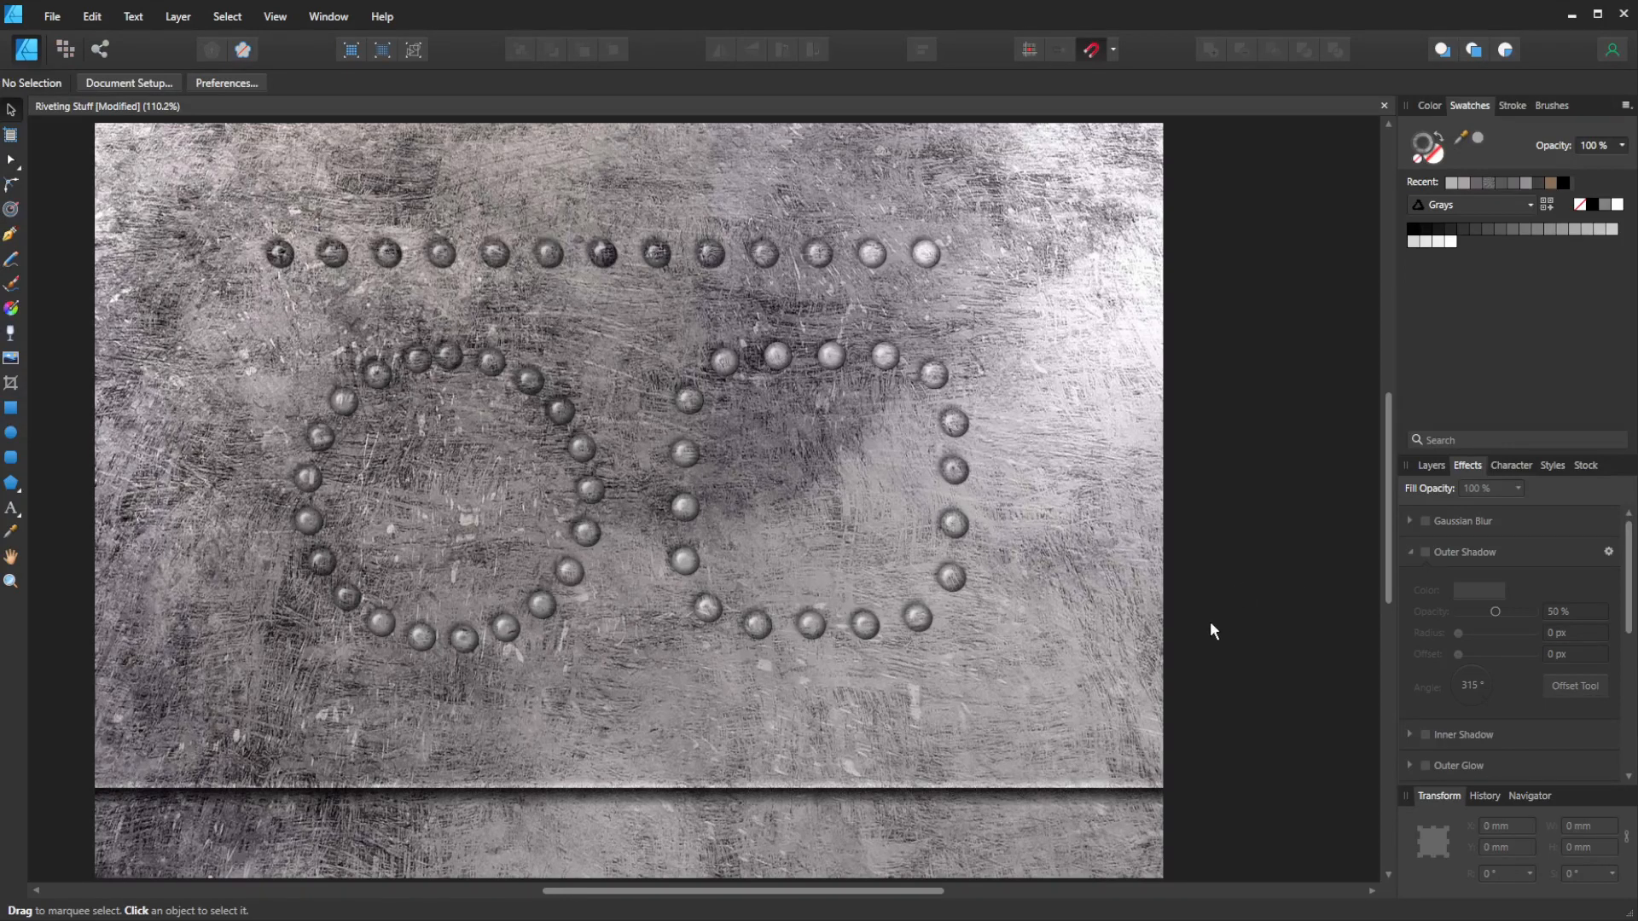